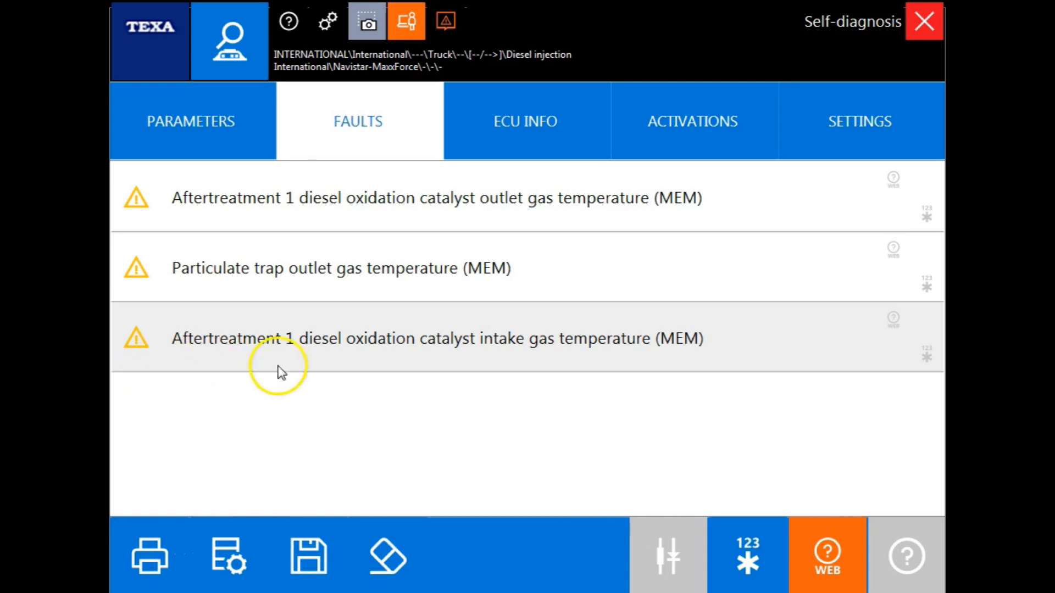
{"action": "mouse_move", "coordinate": [139, 366]}
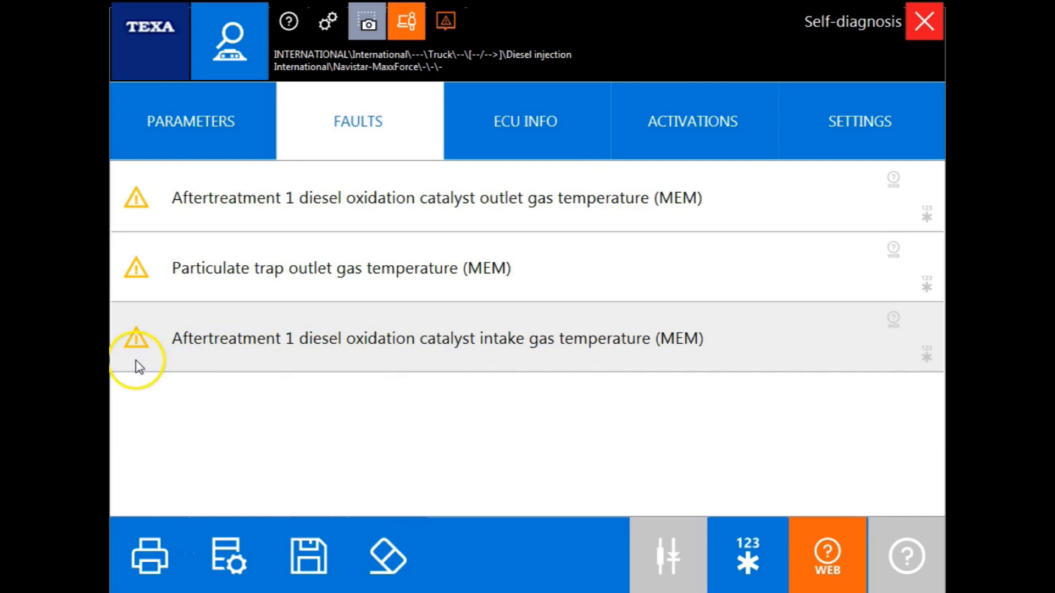
{"action": "mouse_move", "coordinate": [137, 360]}
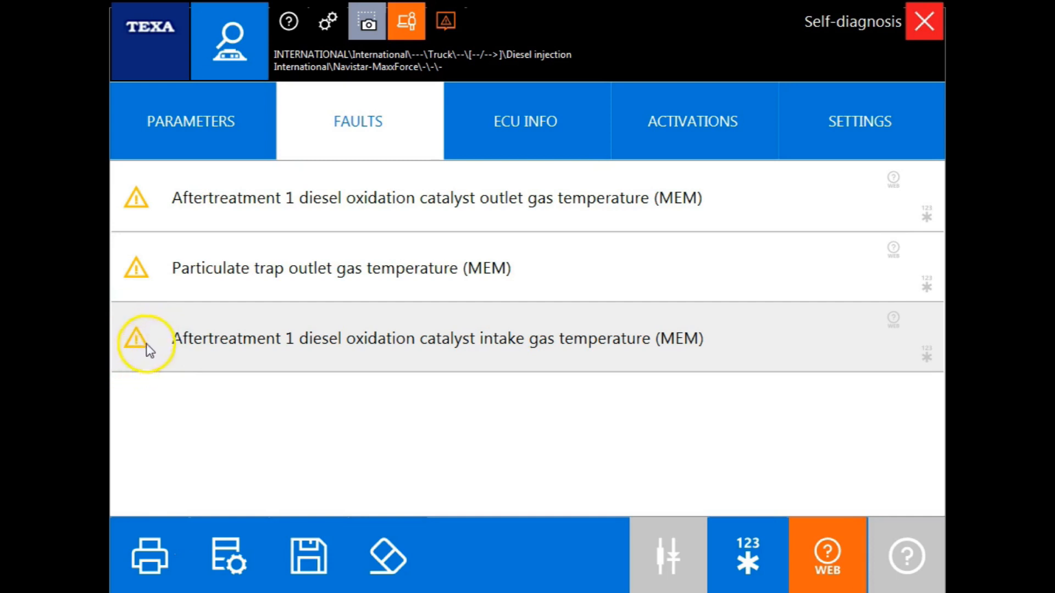
{"action": "mouse_move", "coordinate": [666, 354]}
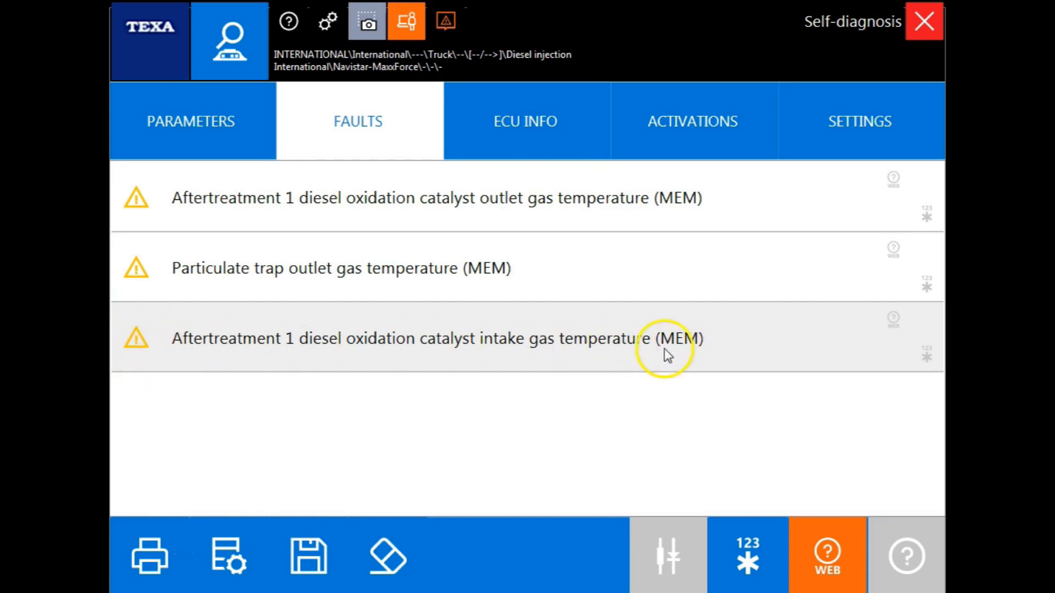
{"action": "mouse_move", "coordinate": [699, 356]}
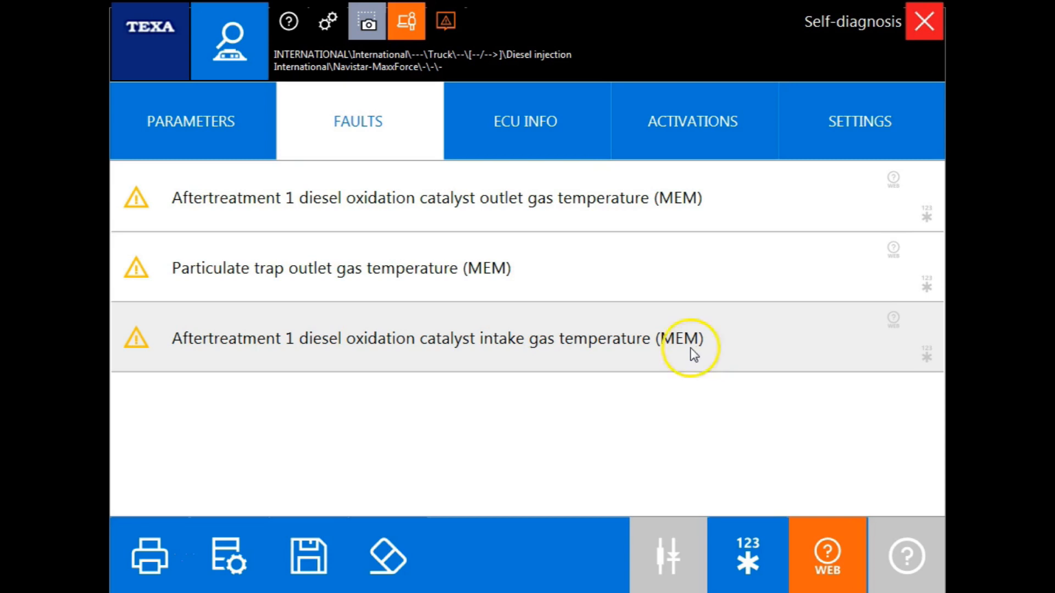
{"action": "mouse_move", "coordinate": [153, 351]}
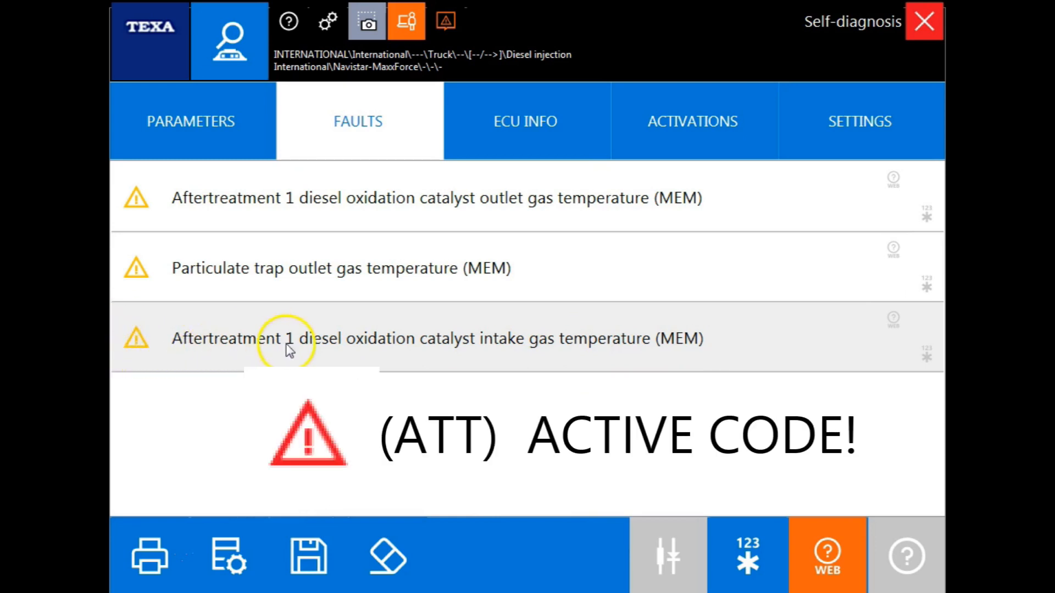
{"action": "mouse_move", "coordinate": [697, 350]}
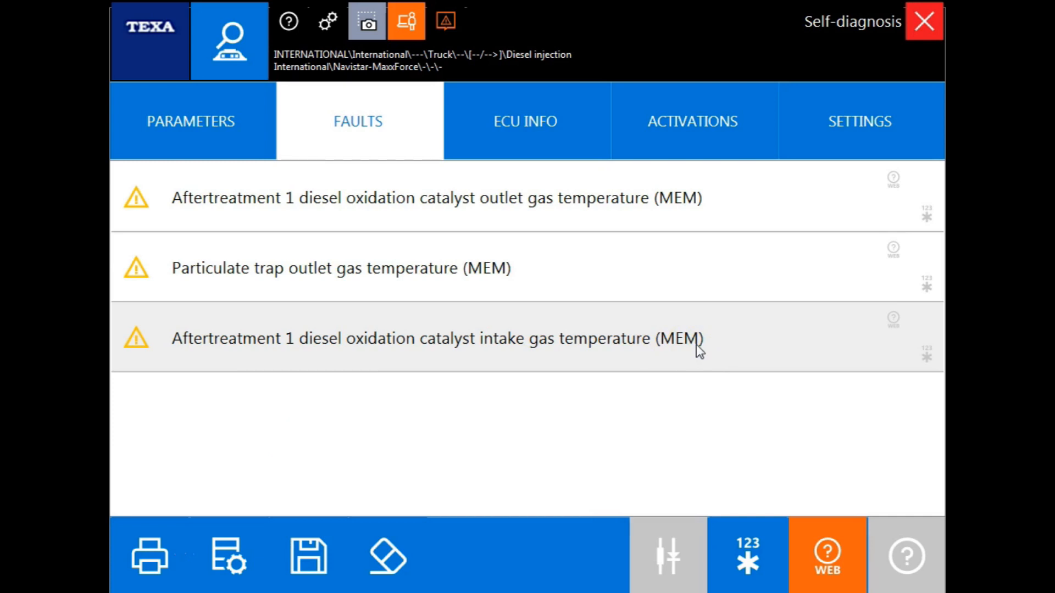
- Show the catalyst intake gas temperature fault's freeze frame and scroll through its recorded parameters
{"action": "left_click", "coordinate": [387, 555]}
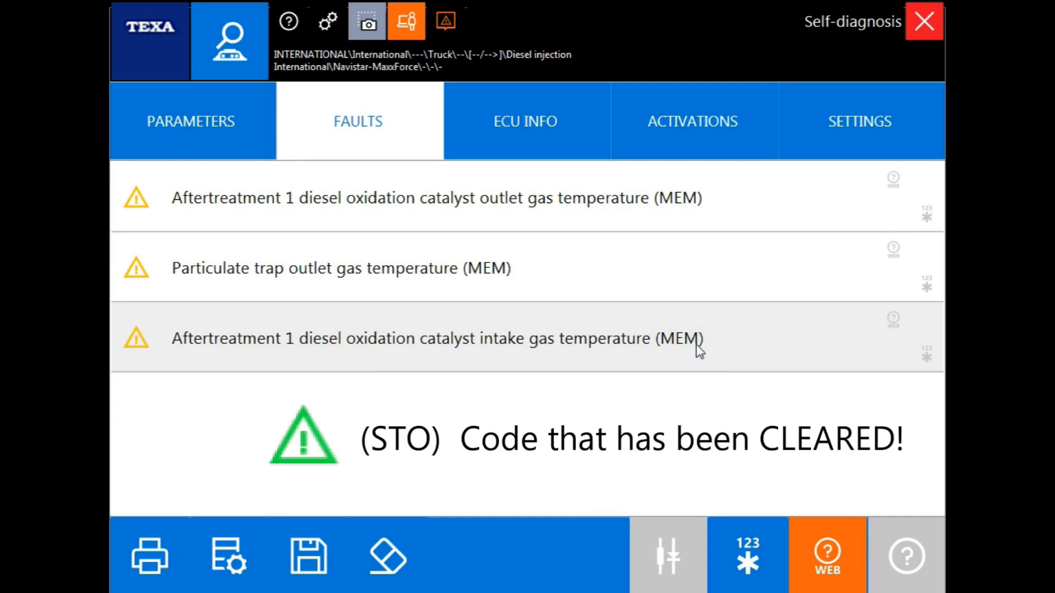
{"action": "mouse_move", "coordinate": [699, 363]}
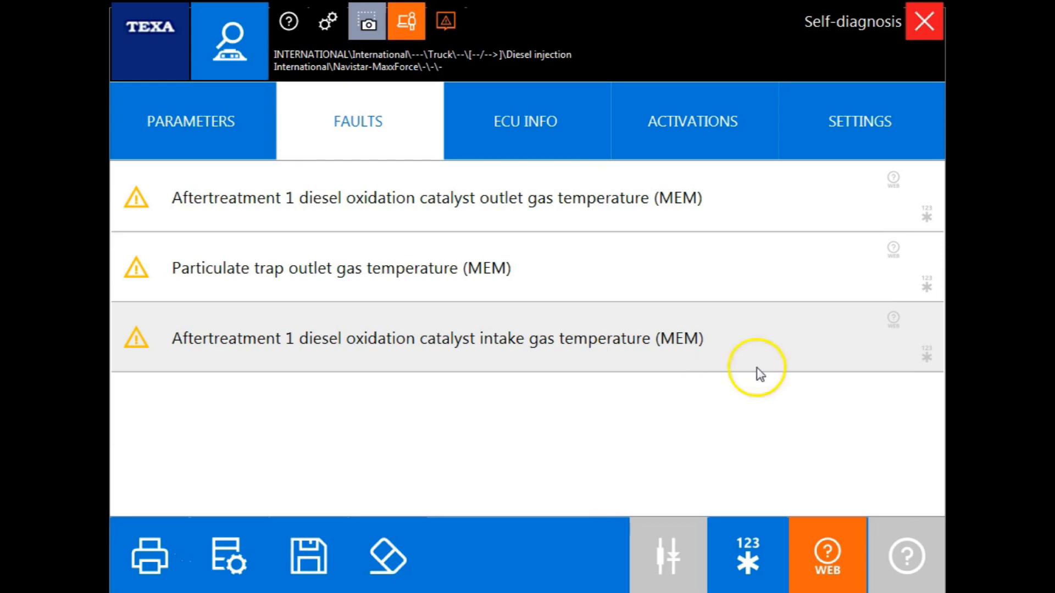
{"action": "mouse_move", "coordinate": [932, 558]}
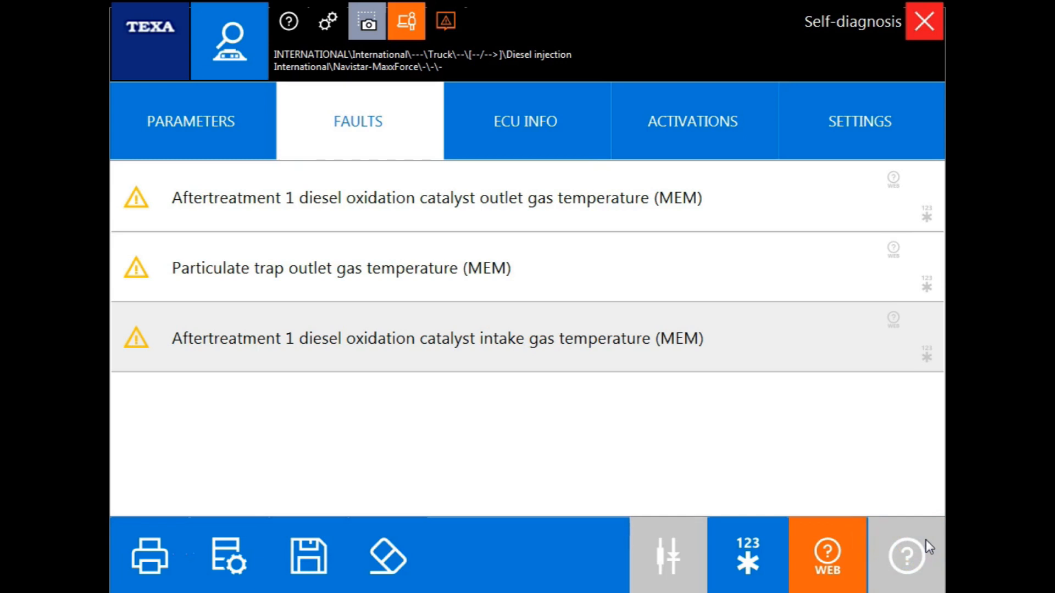
{"action": "mouse_move", "coordinate": [827, 555]}
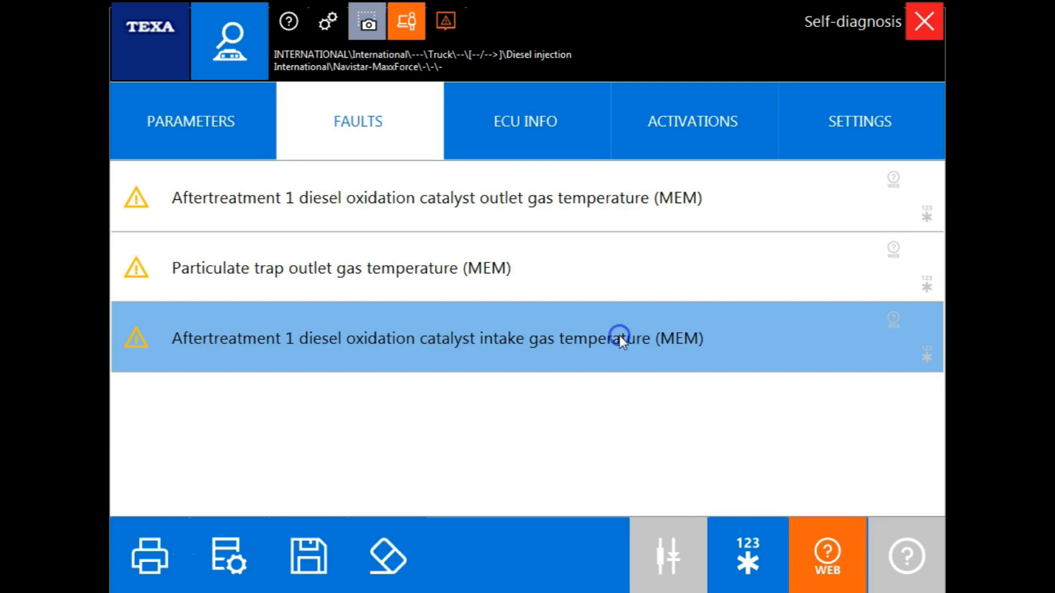
{"action": "mouse_move", "coordinate": [747, 541]}
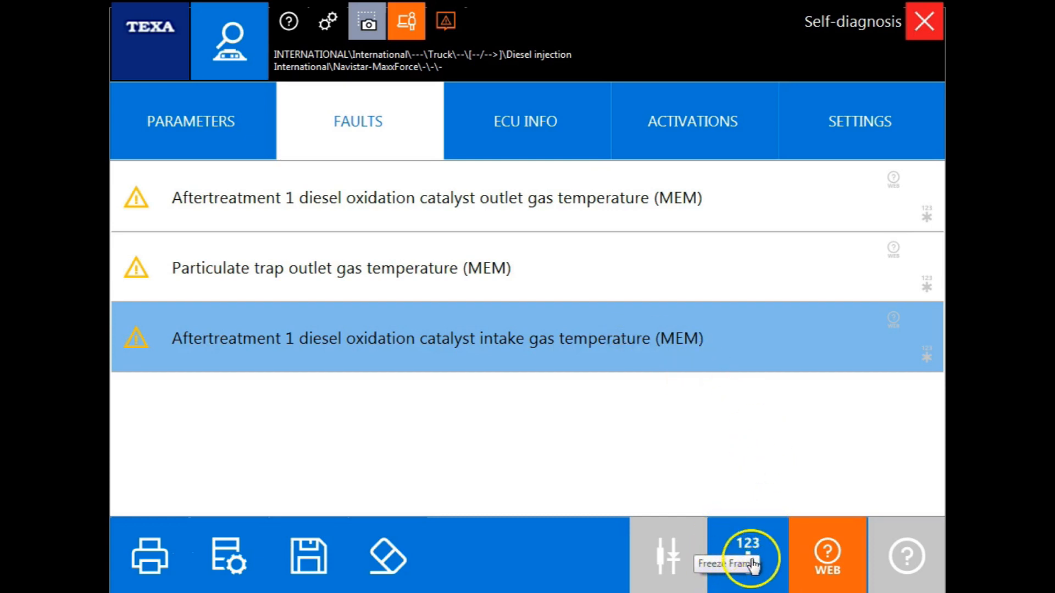
{"action": "left_click", "coordinate": [747, 555]}
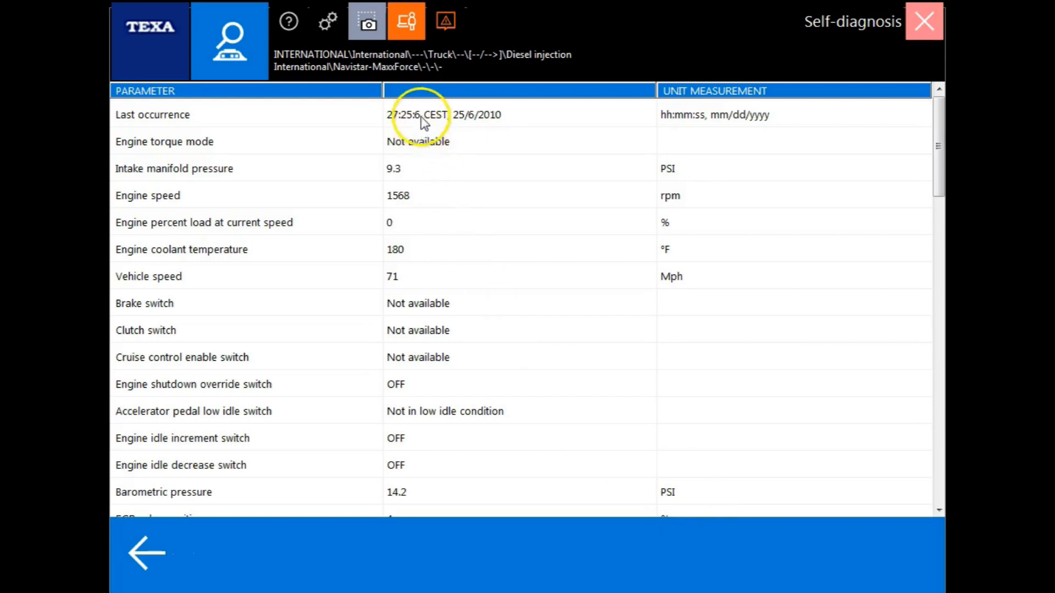
{"action": "mouse_move", "coordinate": [415, 348]}
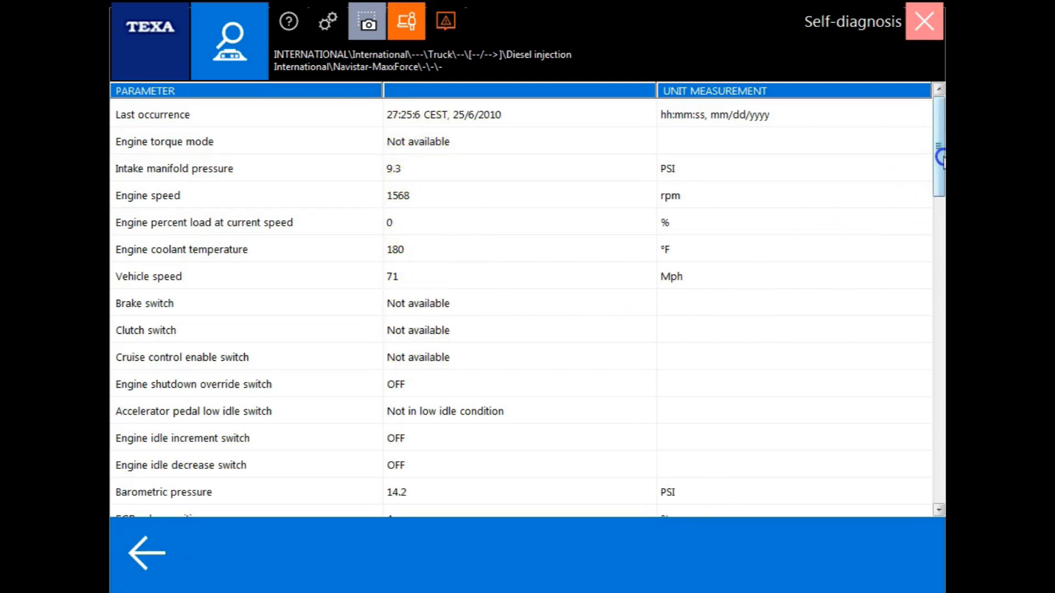
{"action": "scroll", "scroll_direction": "down", "scroll_amount": 3}
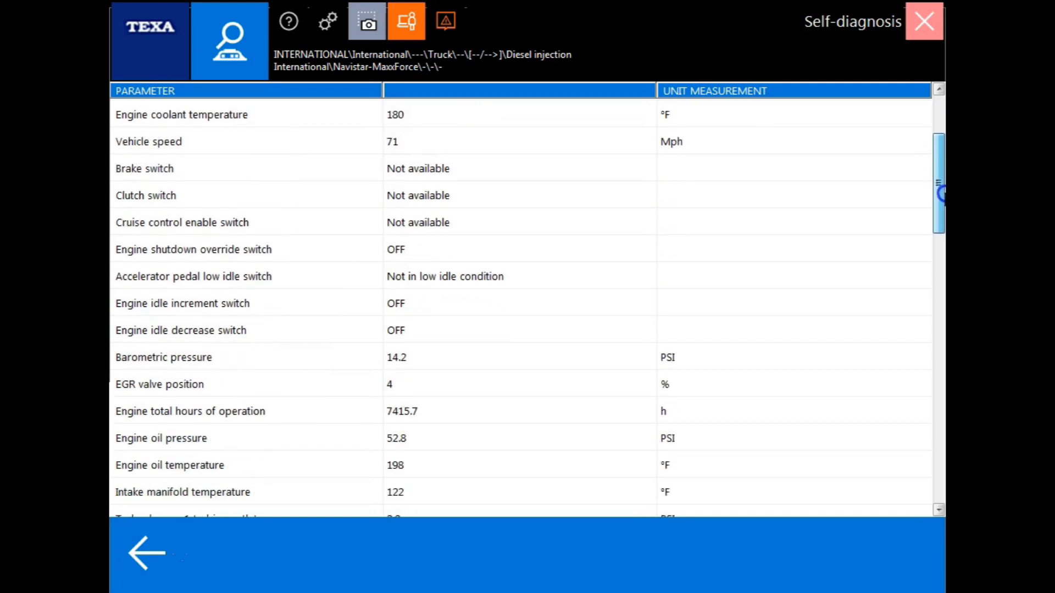
{"action": "scroll", "scroll_direction": "down", "scroll_amount": 3}
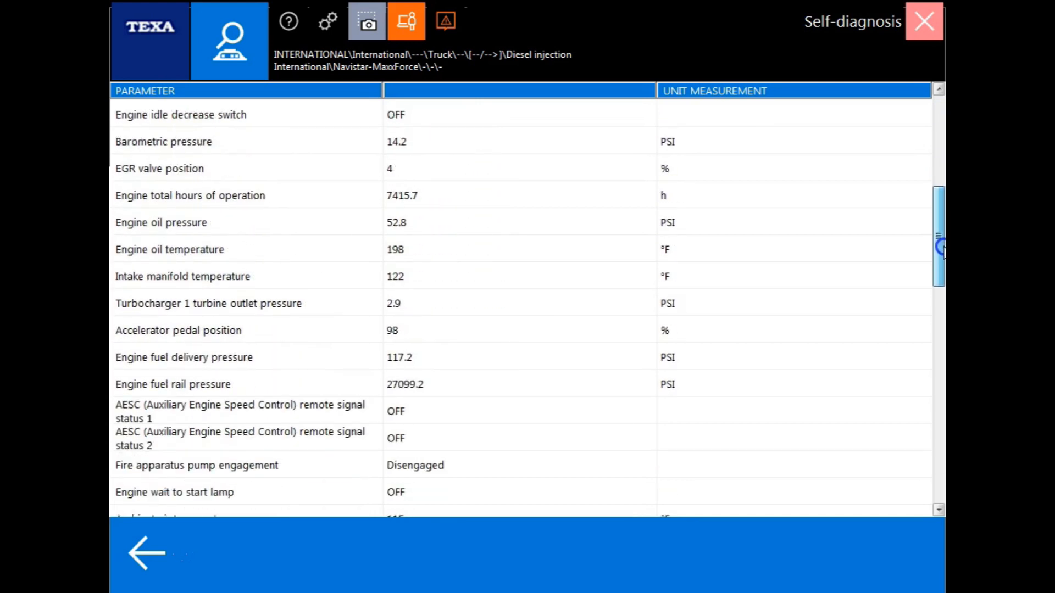
{"action": "scroll", "scroll_direction": "down", "scroll_amount": 3}
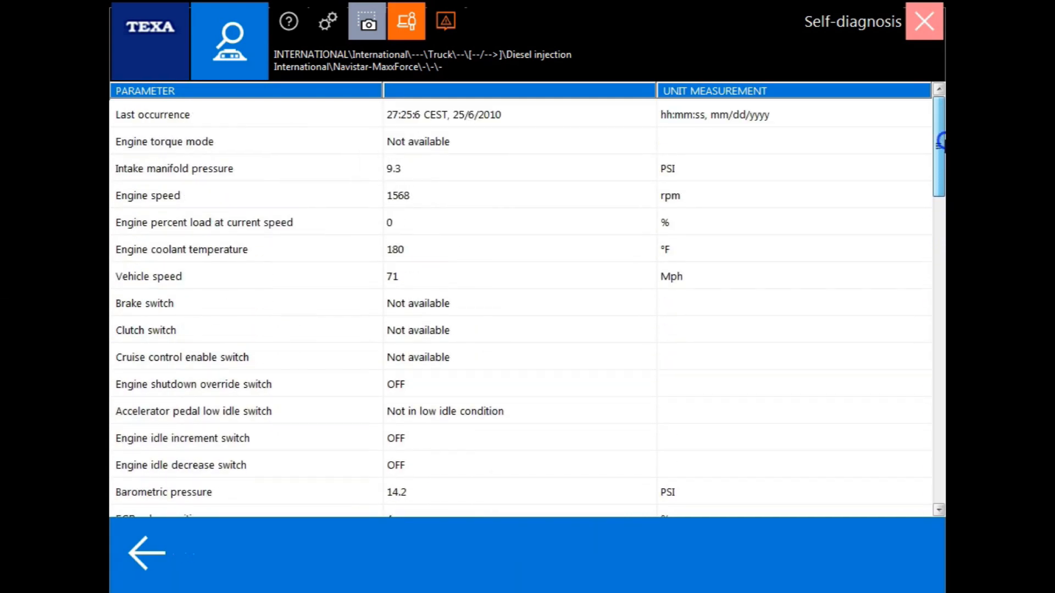
- Return to the Faults list and select the oxidation catalyst outlet gas temperature fault
{"action": "left_click", "coordinate": [358, 121]}
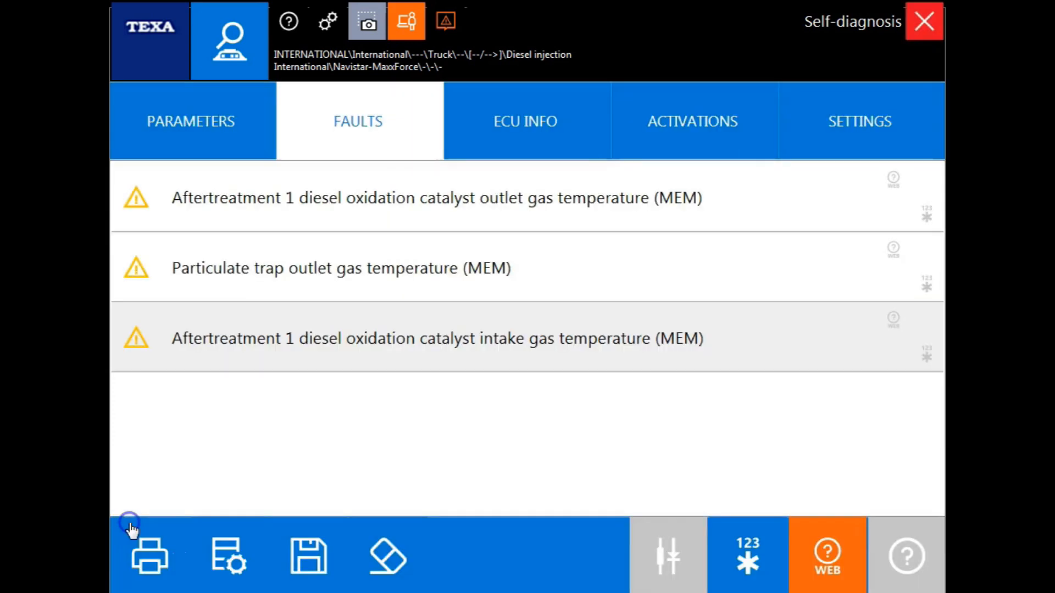
{"action": "mouse_move", "coordinate": [639, 219]}
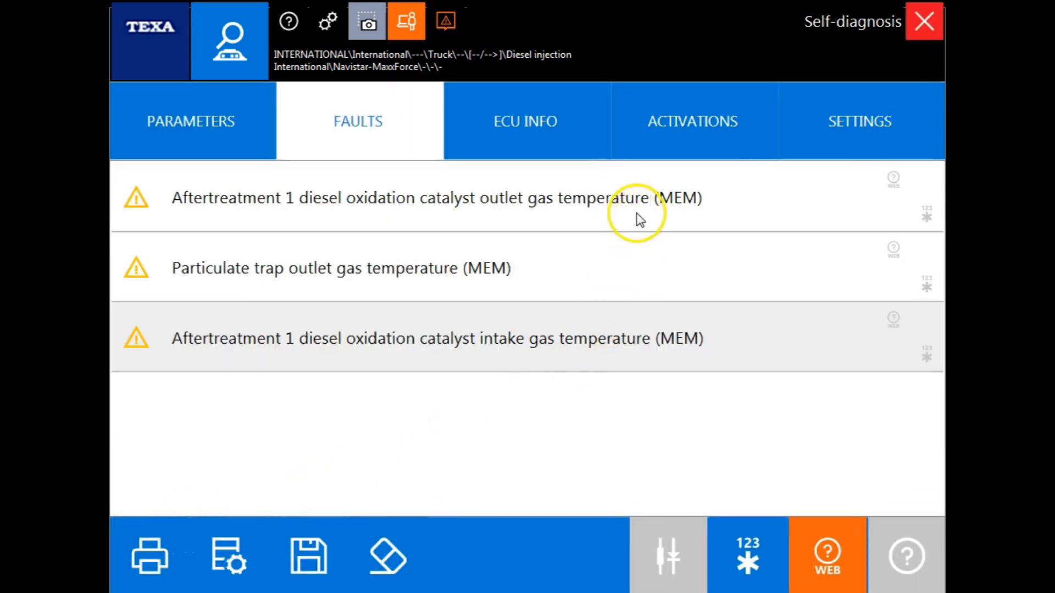
{"action": "left_click", "coordinate": [437, 198]}
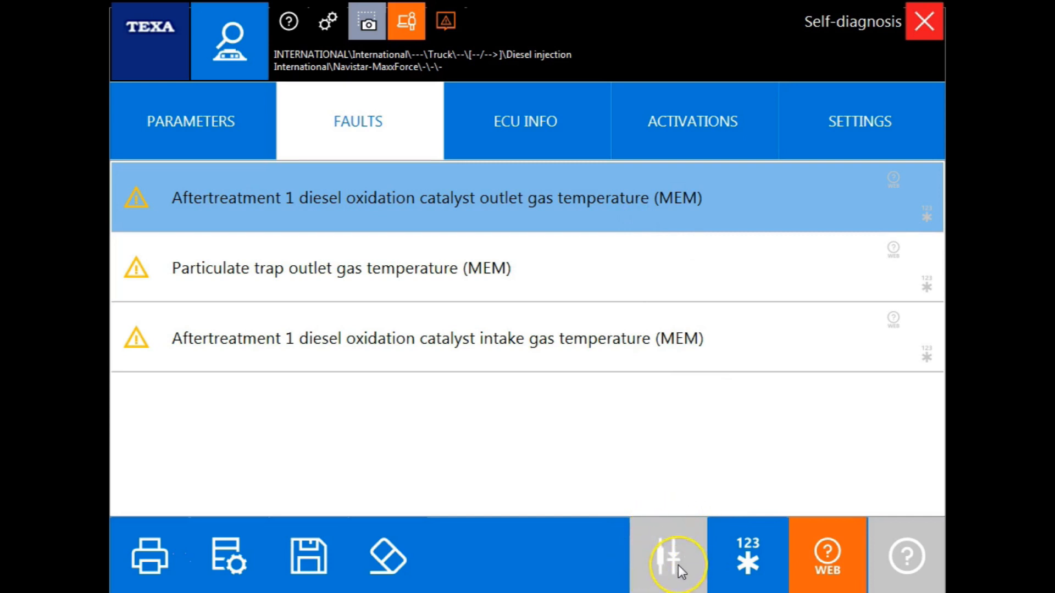
{"action": "mouse_move", "coordinate": [676, 562]}
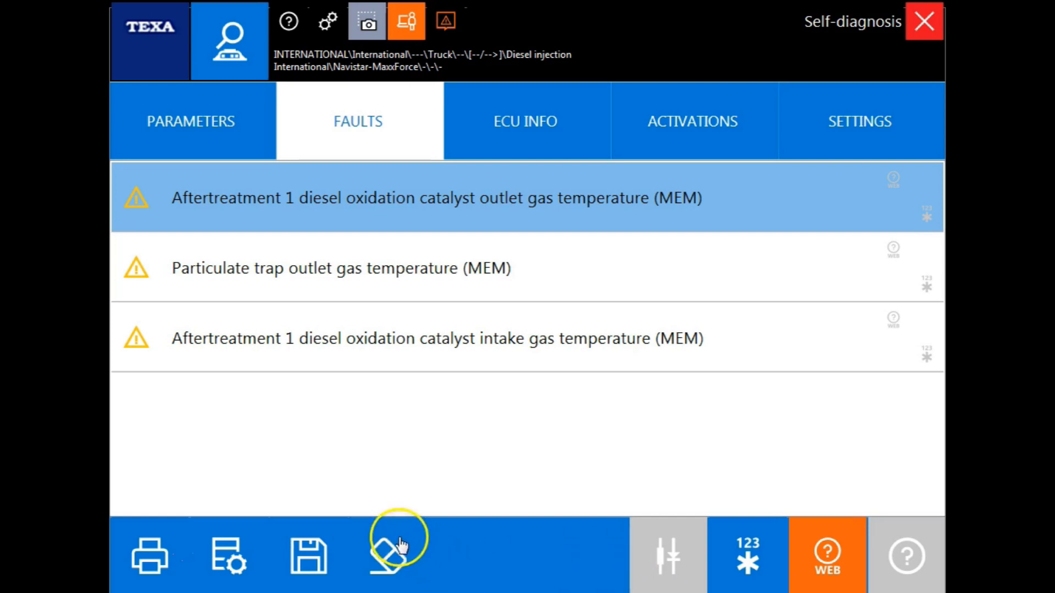
{"action": "mouse_move", "coordinate": [386, 555]}
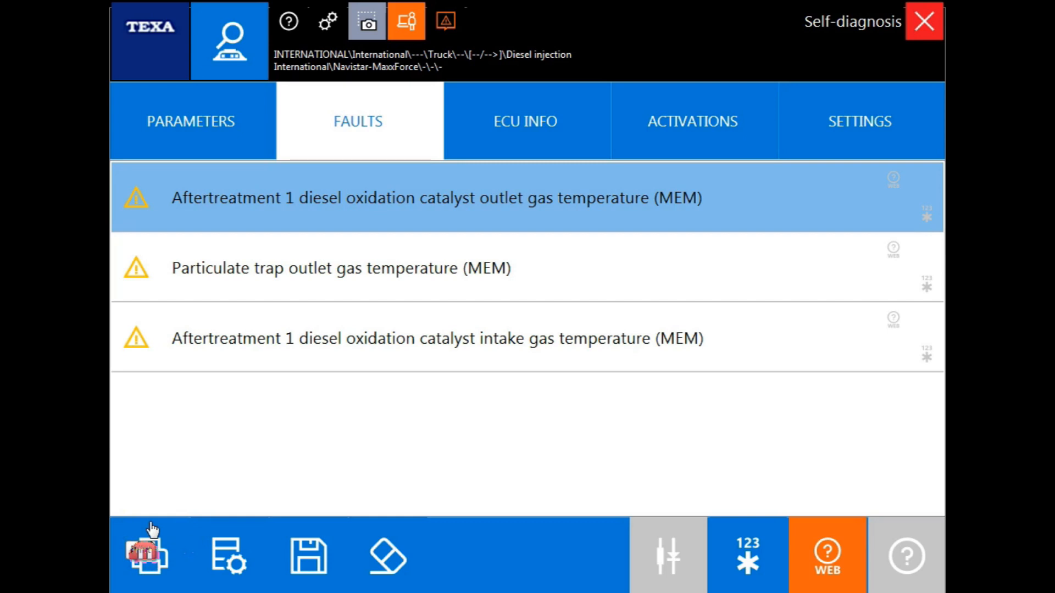
{"action": "mouse_move", "coordinate": [235, 228]}
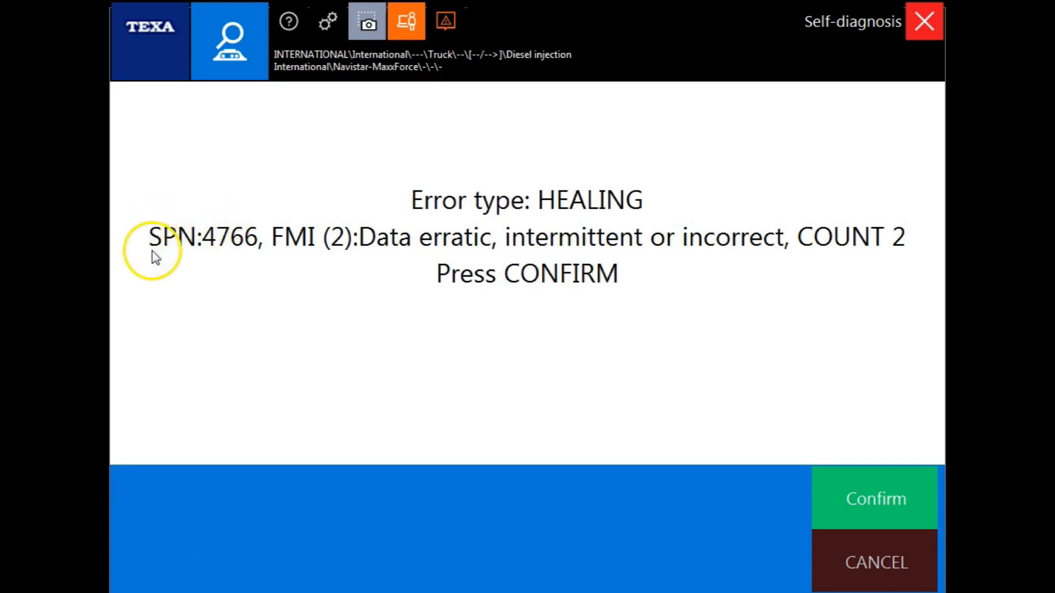
{"action": "mouse_move", "coordinate": [339, 222]}
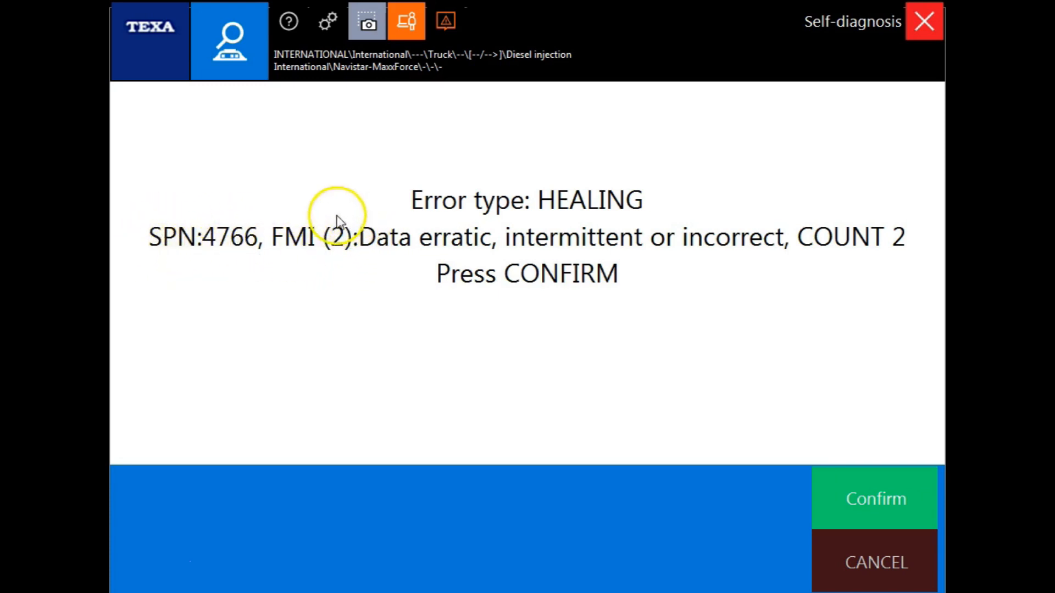
{"action": "mouse_move", "coordinate": [318, 254]}
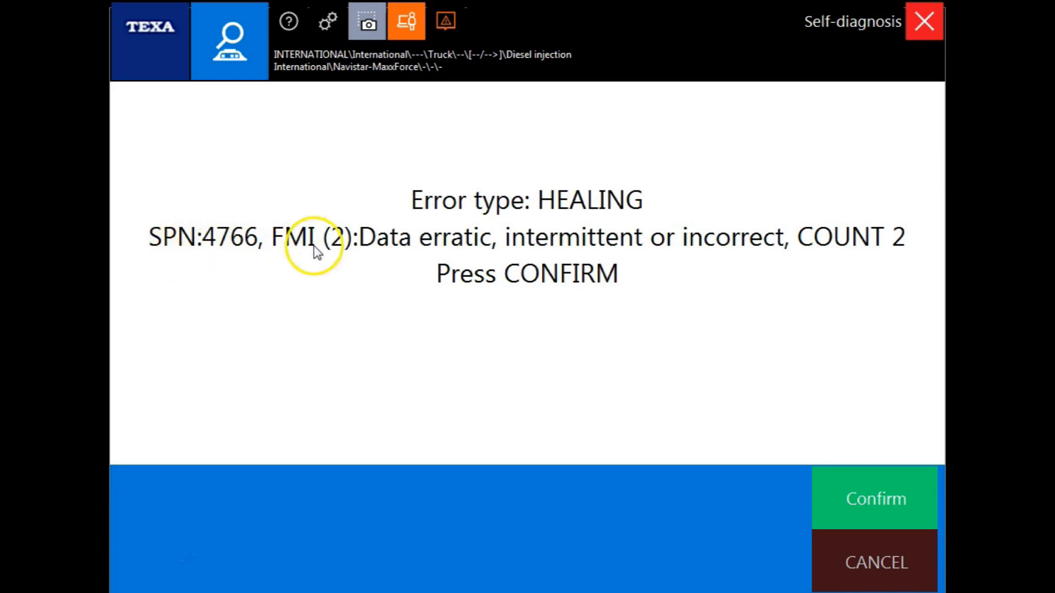
{"action": "mouse_move", "coordinate": [849, 253]}
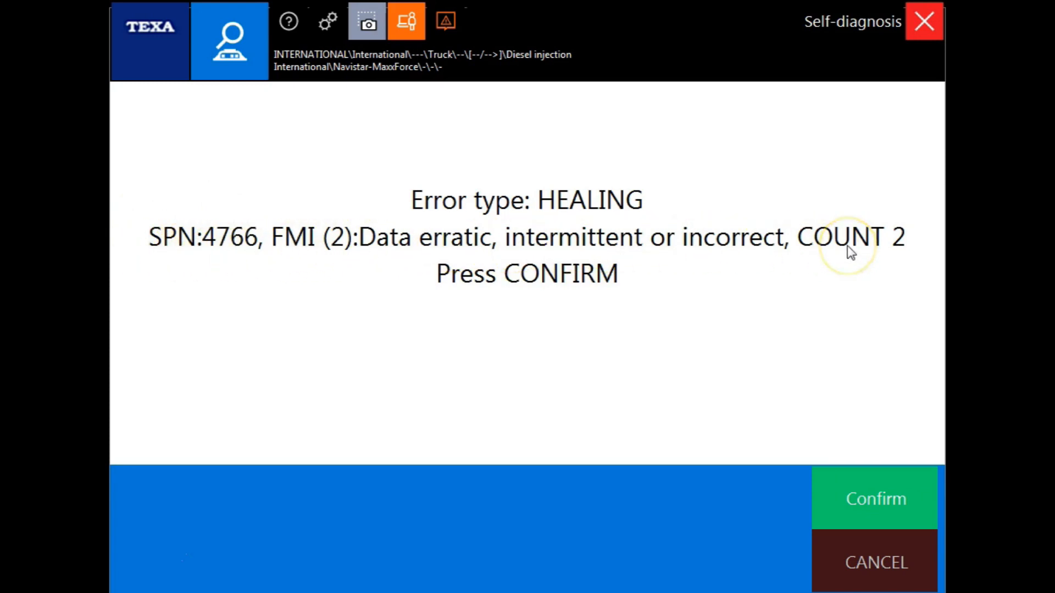
{"action": "left_click", "coordinate": [875, 498]}
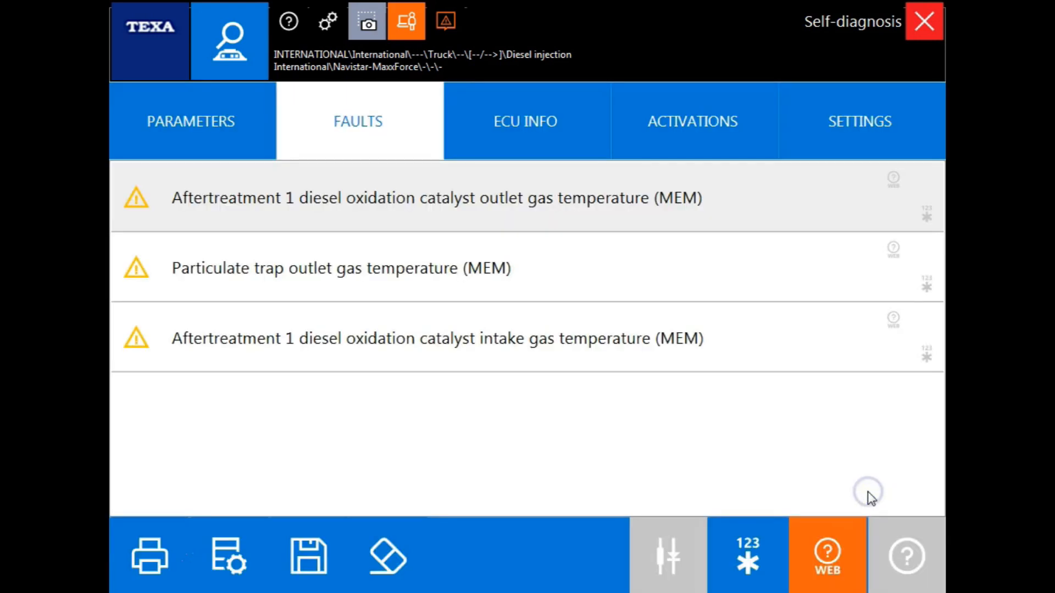
- Scroll ECU INFO past engine type to the injector 2–6 codes, then bring up activations
{"action": "left_click", "coordinate": [525, 121]}
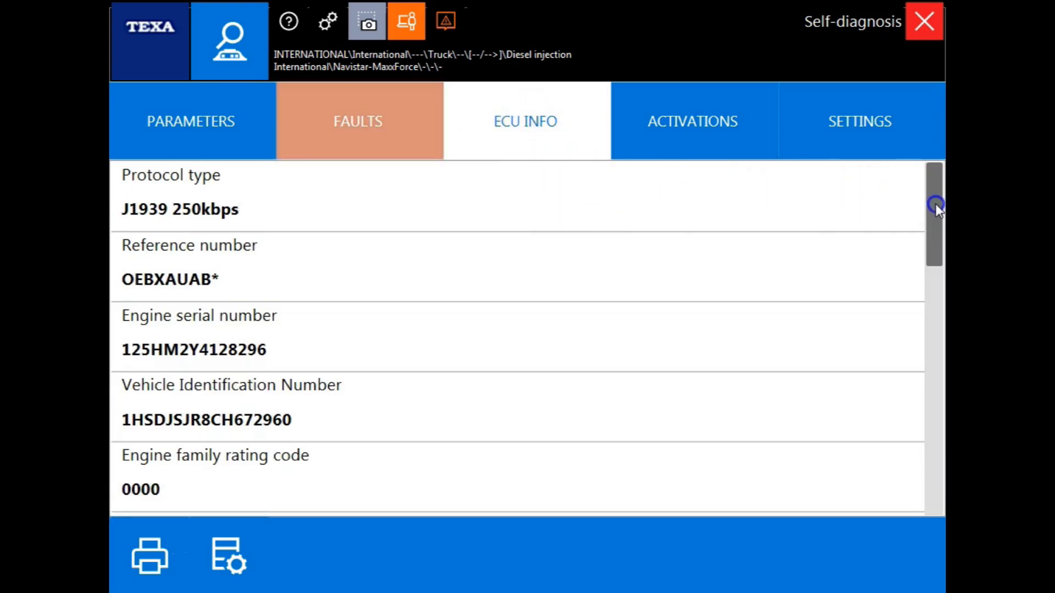
{"action": "scroll", "scroll_direction": "down", "scroll_amount": 3}
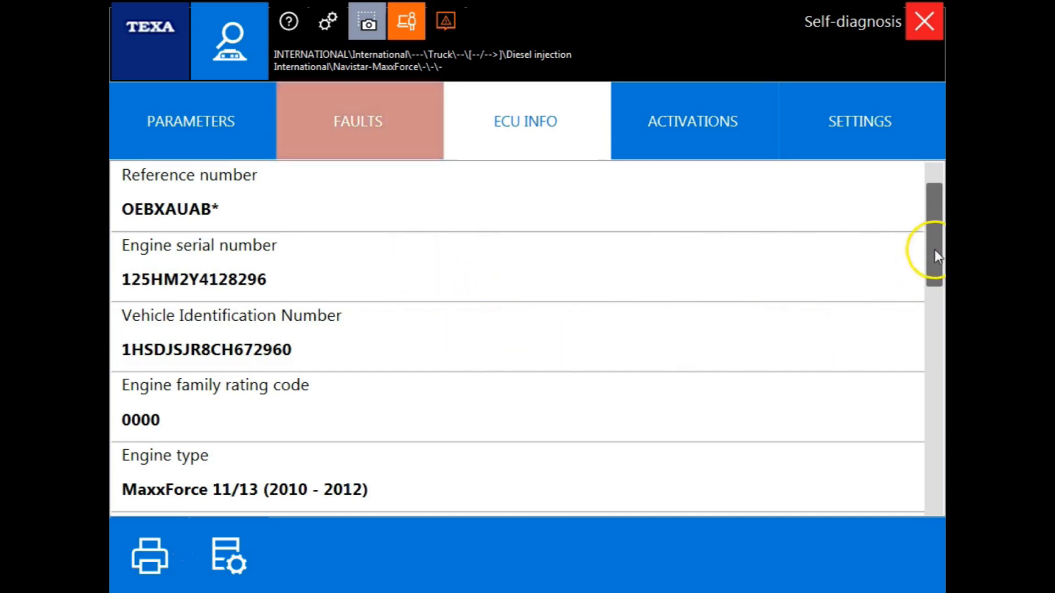
{"action": "scroll", "scroll_direction": "down", "scroll_amount": 3}
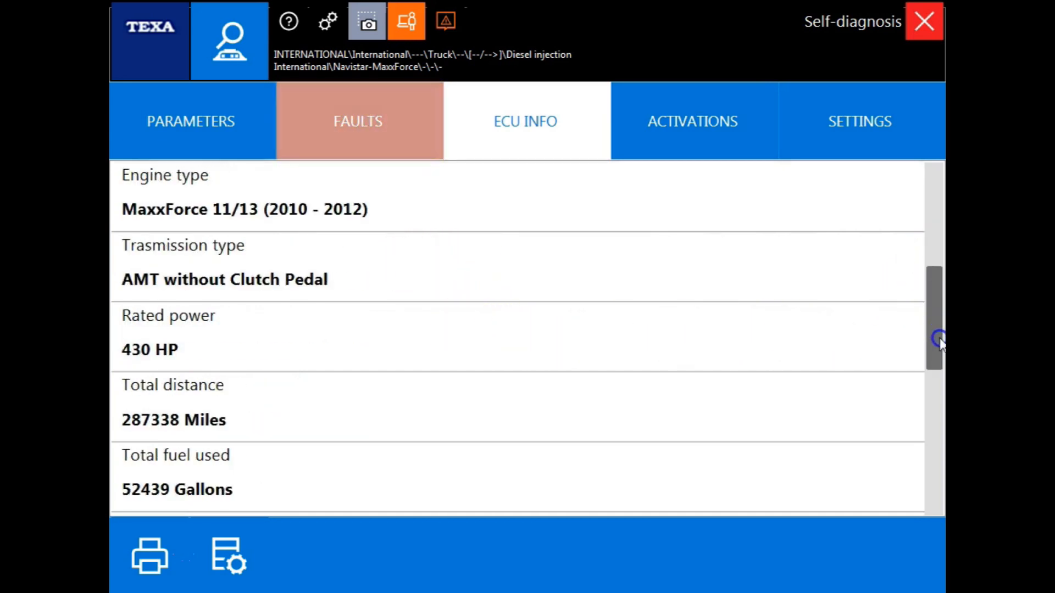
{"action": "scroll", "scroll_direction": "down", "scroll_amount": 3}
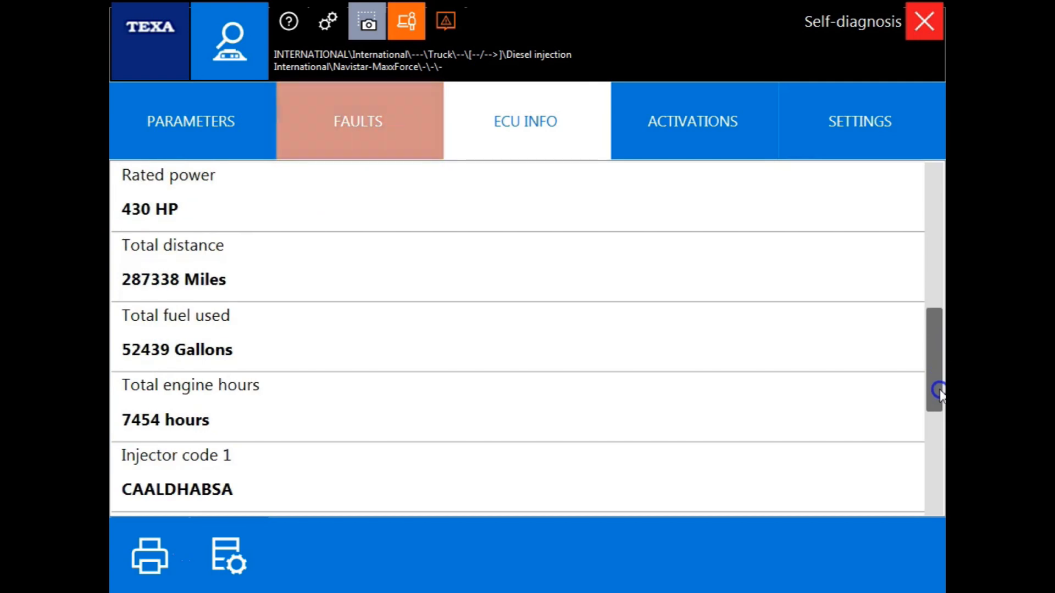
{"action": "scroll", "scroll_direction": "down", "scroll_amount": 3}
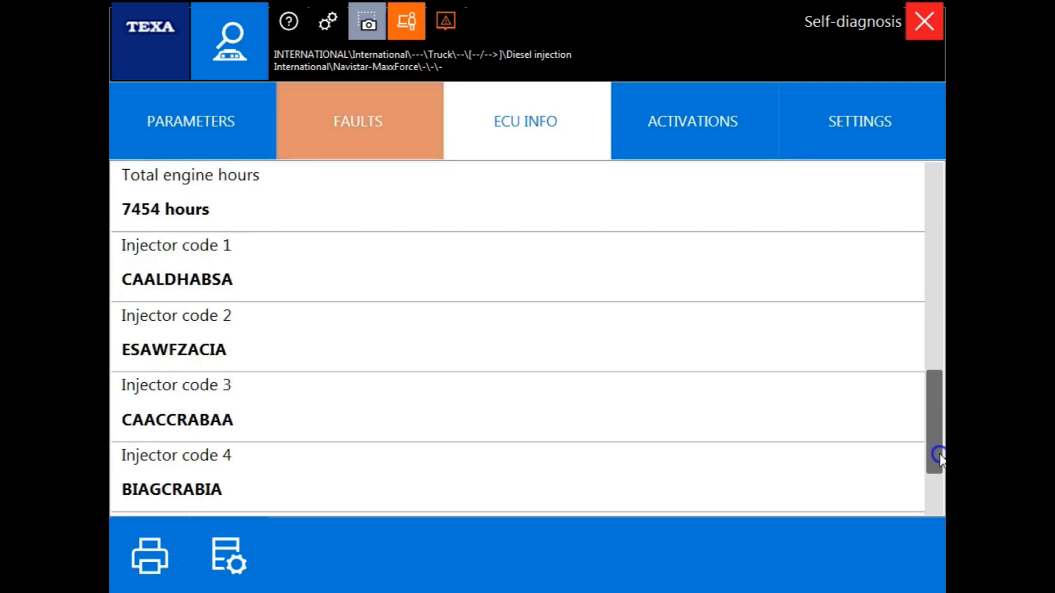
{"action": "scroll", "scroll_direction": "down", "scroll_amount": 3}
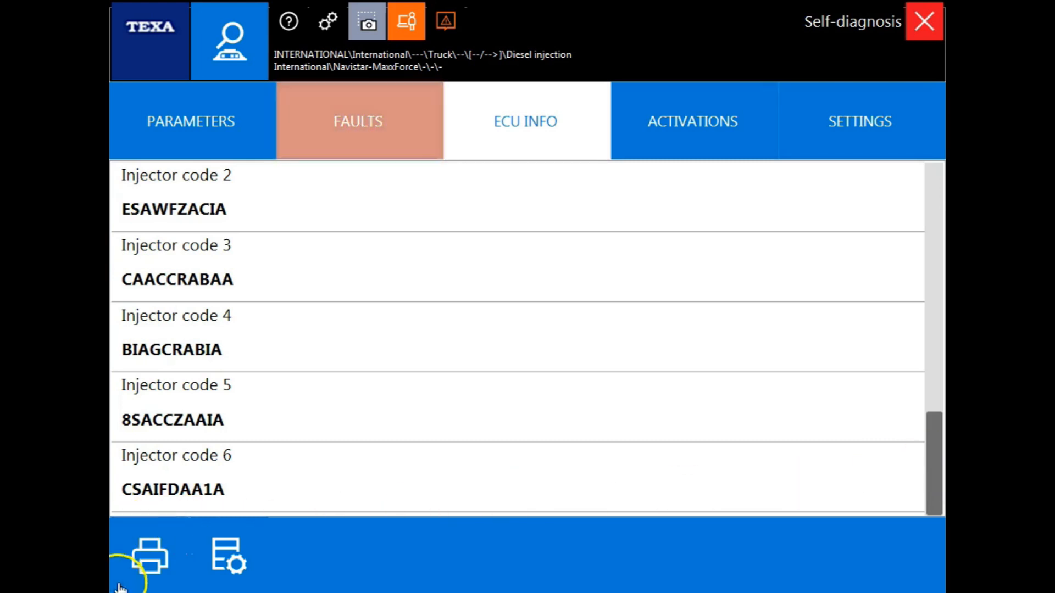
{"action": "mouse_move", "coordinate": [567, 375]}
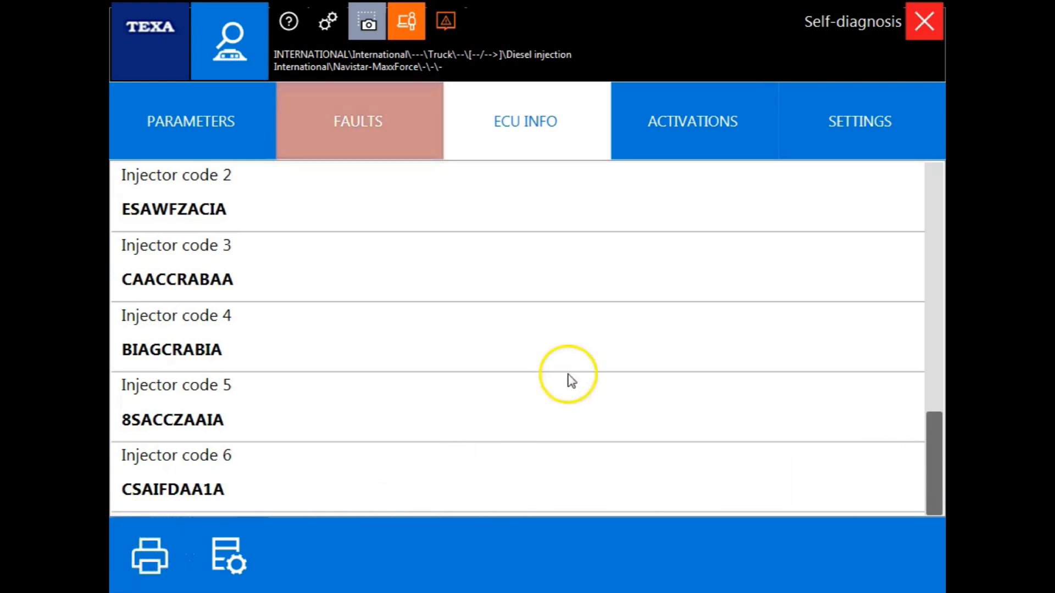
{"action": "left_click", "coordinate": [691, 121]}
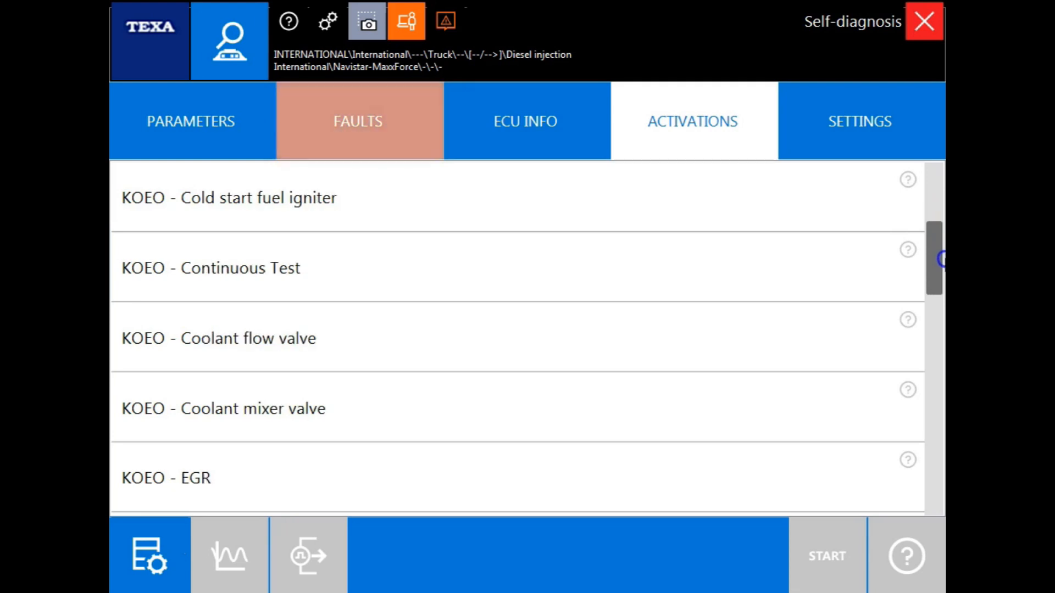
- Read and close the help text for the KOEO - EGR activation test
{"action": "scroll", "scroll_direction": "down", "scroll_amount": 3}
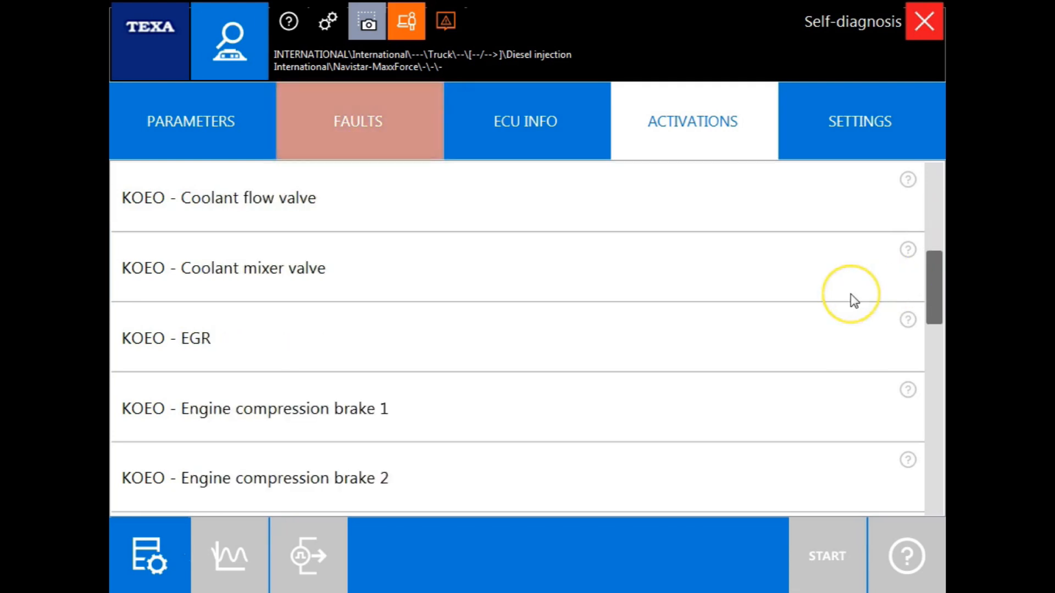
{"action": "mouse_move", "coordinate": [838, 296]}
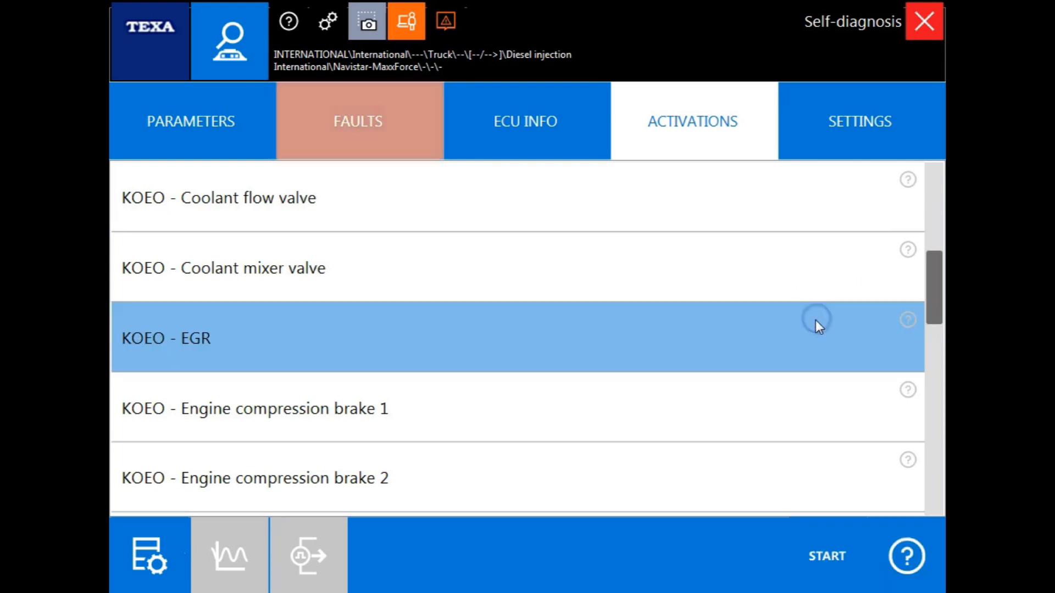
{"action": "mouse_move", "coordinate": [907, 556]}
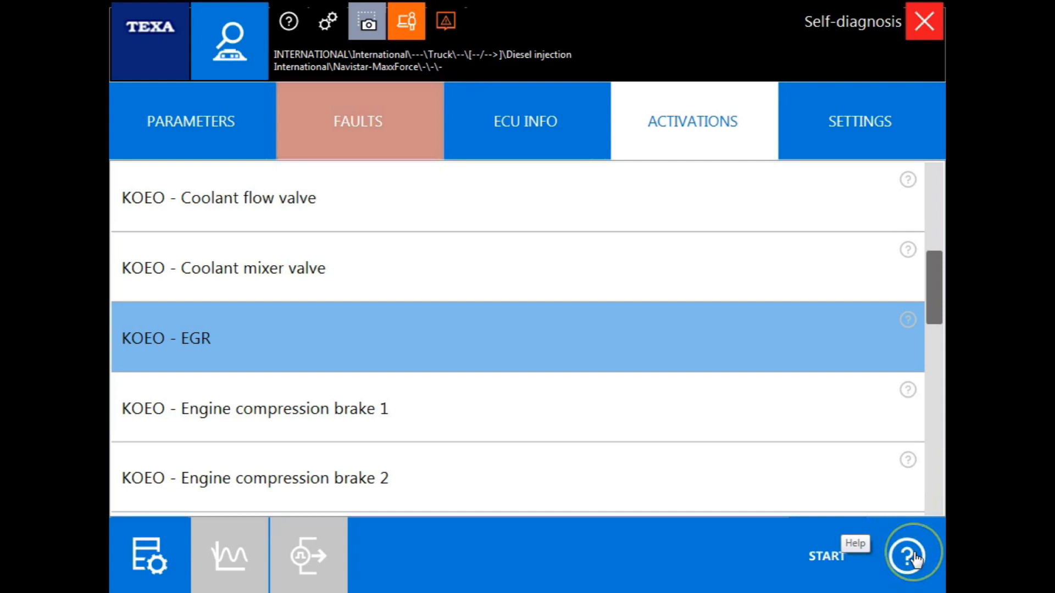
{"action": "left_click", "coordinate": [912, 553]}
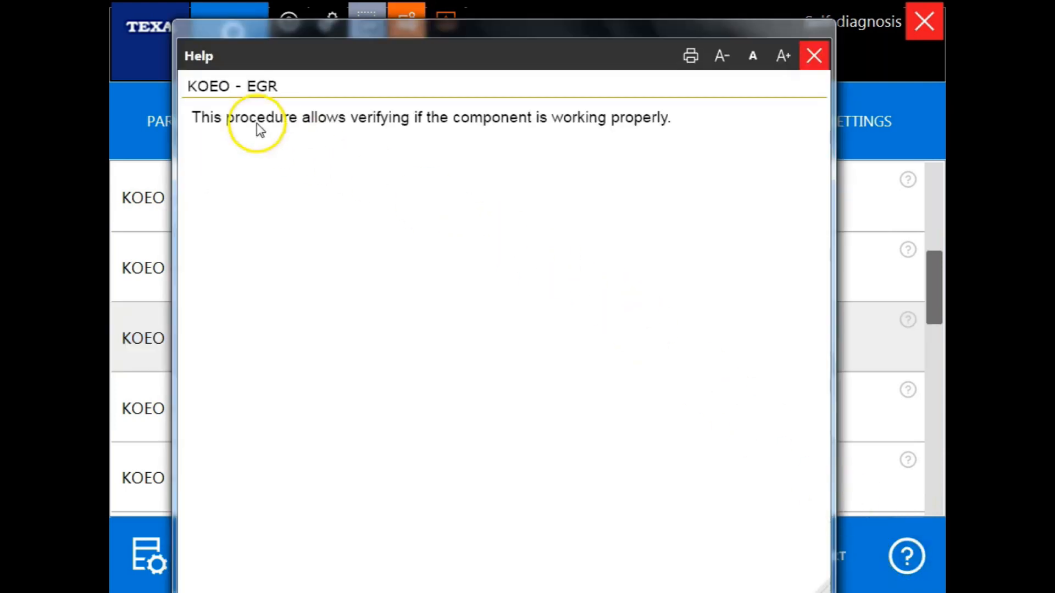
{"action": "mouse_move", "coordinate": [530, 122]}
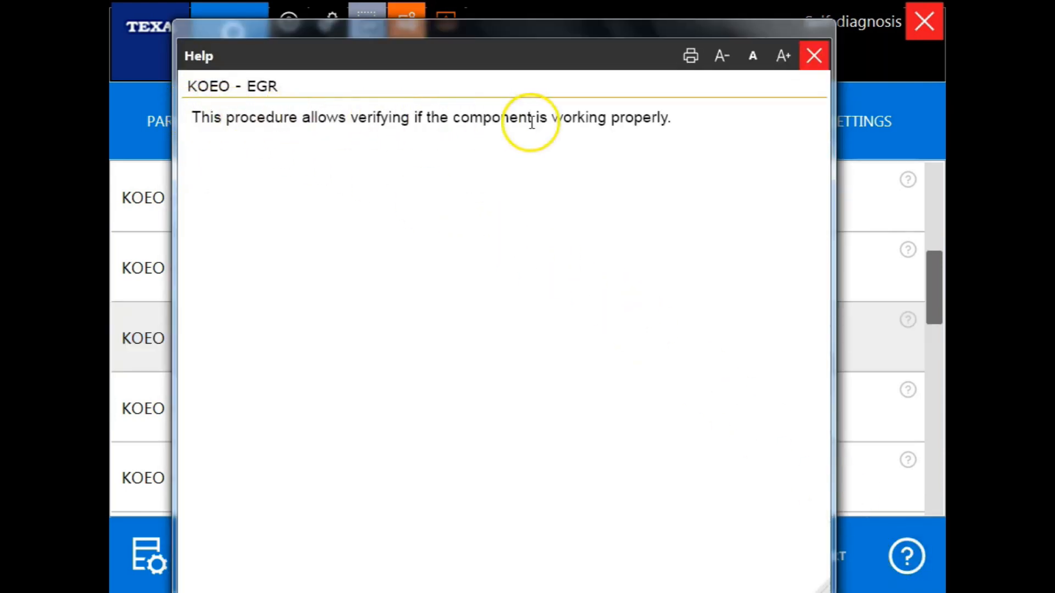
{"action": "left_click", "coordinate": [814, 55]}
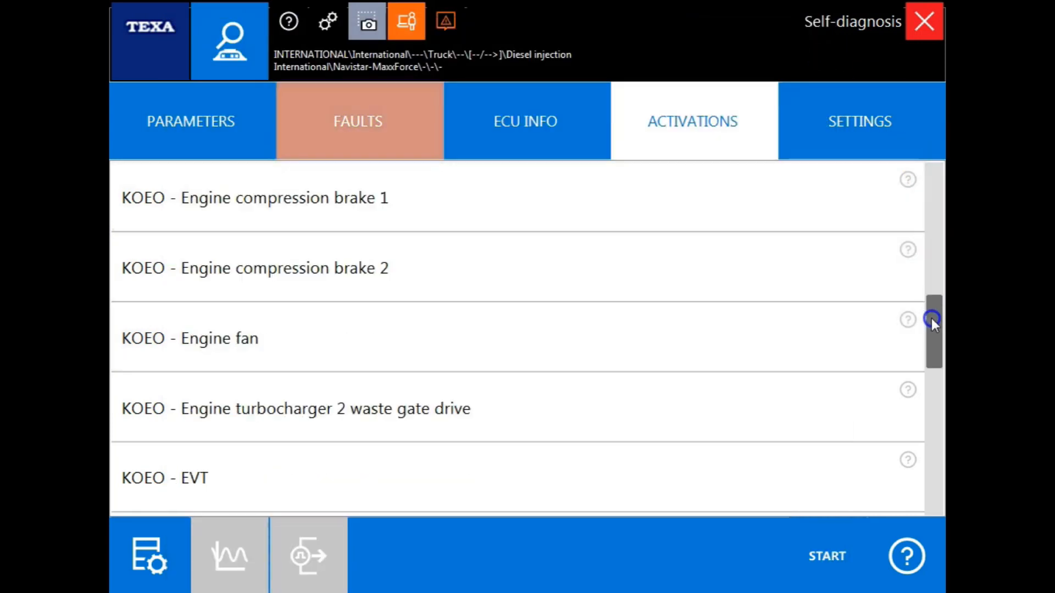
- Read and close the help for the KOER - DSI system de-aeration test
{"action": "left_click_drag", "start_coordinate": [934, 323], "coordinate": [934, 387]}
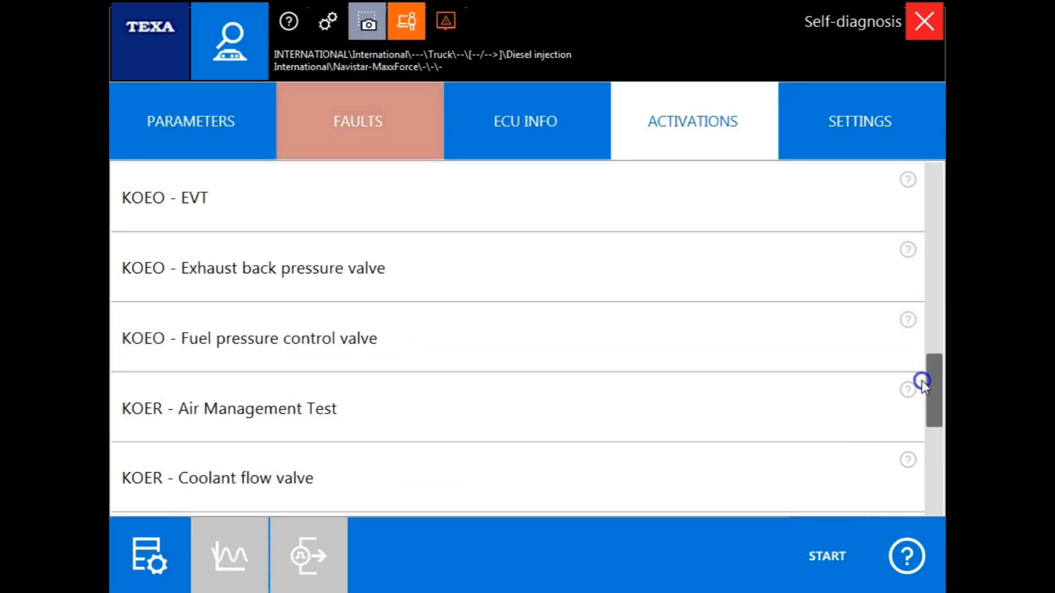
{"action": "scroll", "scroll_direction": "down", "scroll_amount": 3}
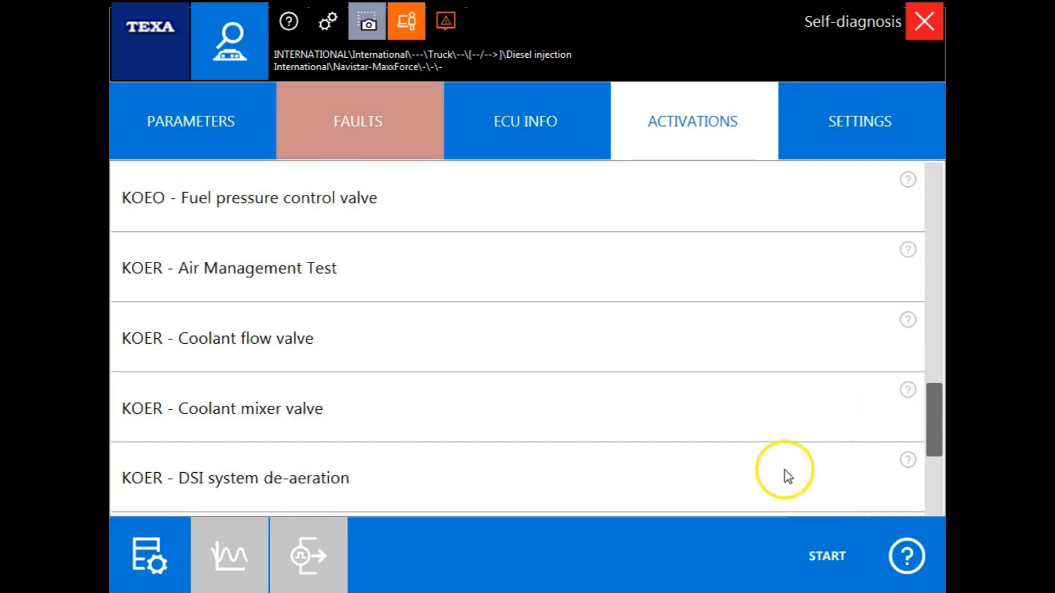
{"action": "left_click", "coordinate": [235, 478]}
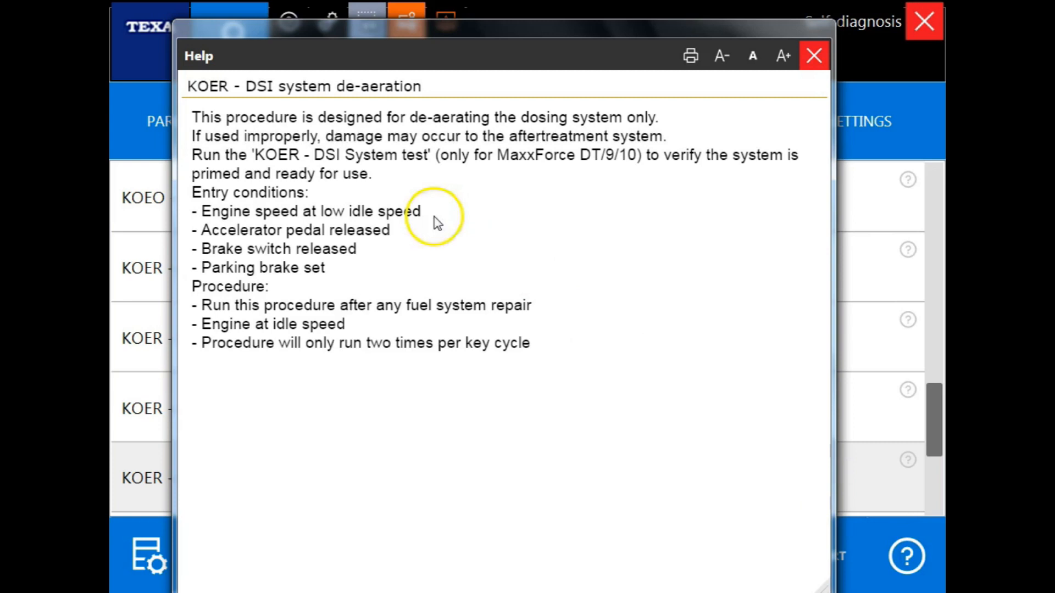
{"action": "mouse_move", "coordinate": [397, 138]}
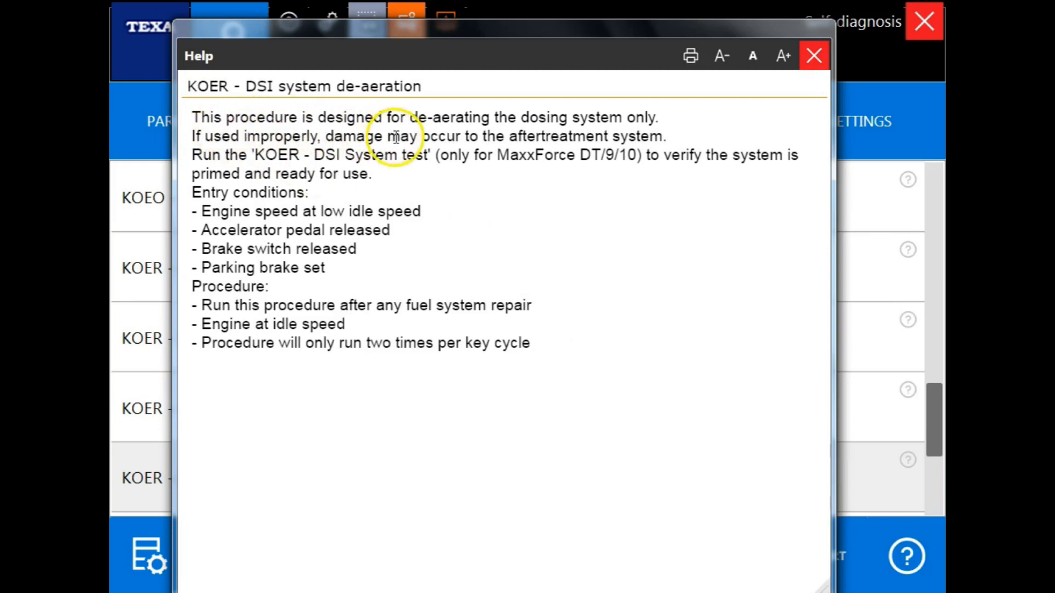
{"action": "mouse_move", "coordinate": [404, 269]}
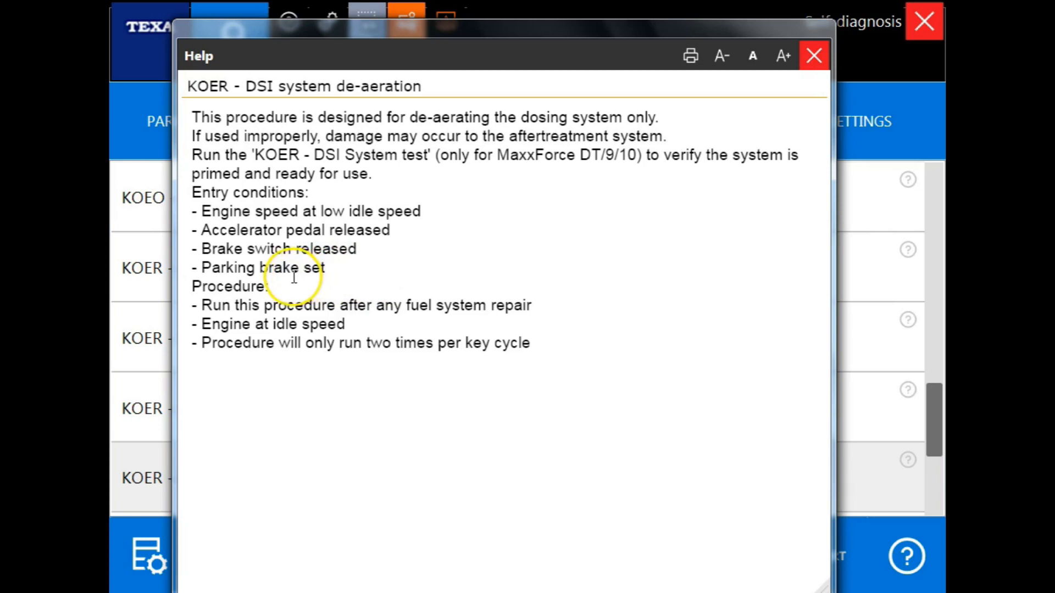
{"action": "mouse_move", "coordinate": [285, 288]}
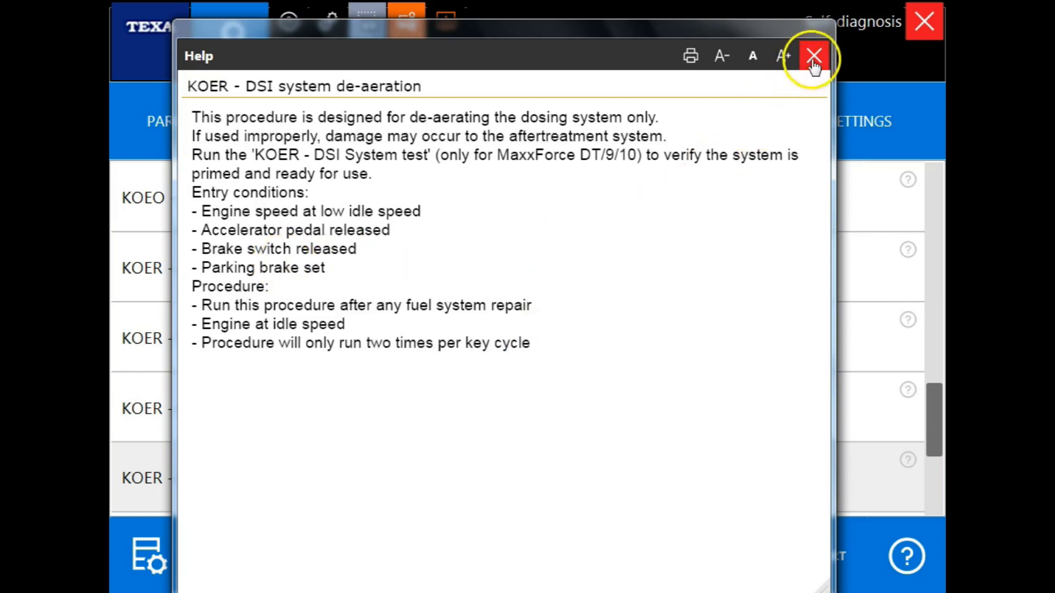
{"action": "left_click", "coordinate": [813, 55]}
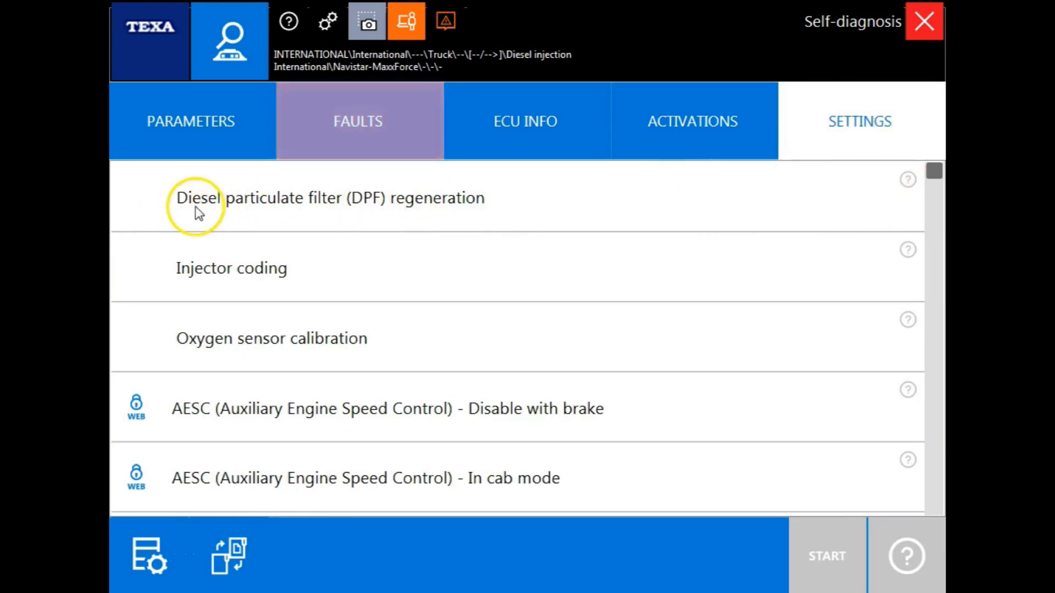
{"action": "mouse_move", "coordinate": [488, 209]}
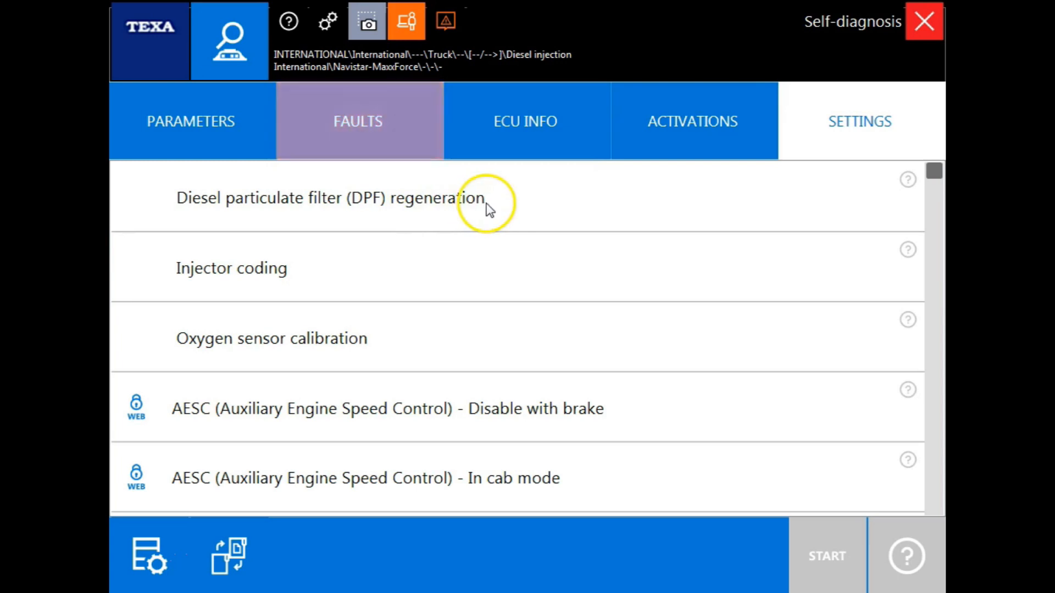
{"action": "mouse_move", "coordinate": [317, 263]}
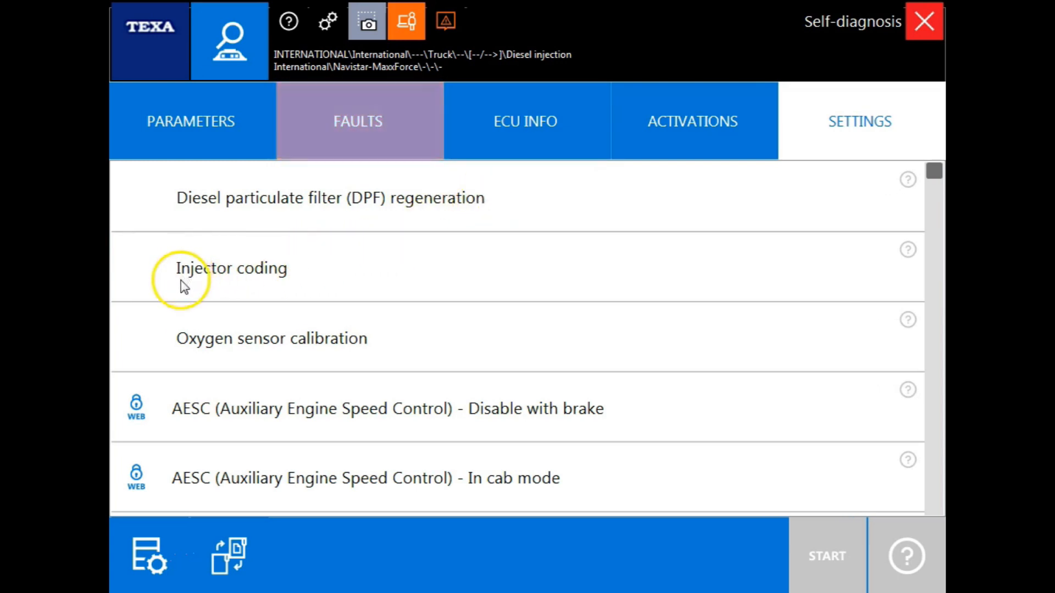
{"action": "mouse_move", "coordinate": [360, 359]}
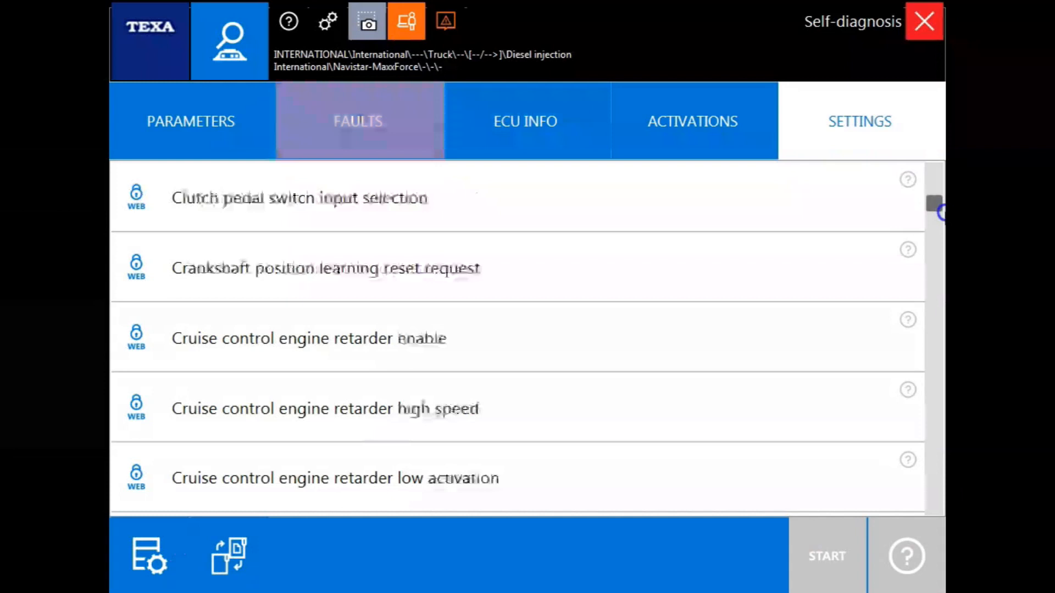
{"action": "scroll", "scroll_direction": "down", "scroll_amount": 3}
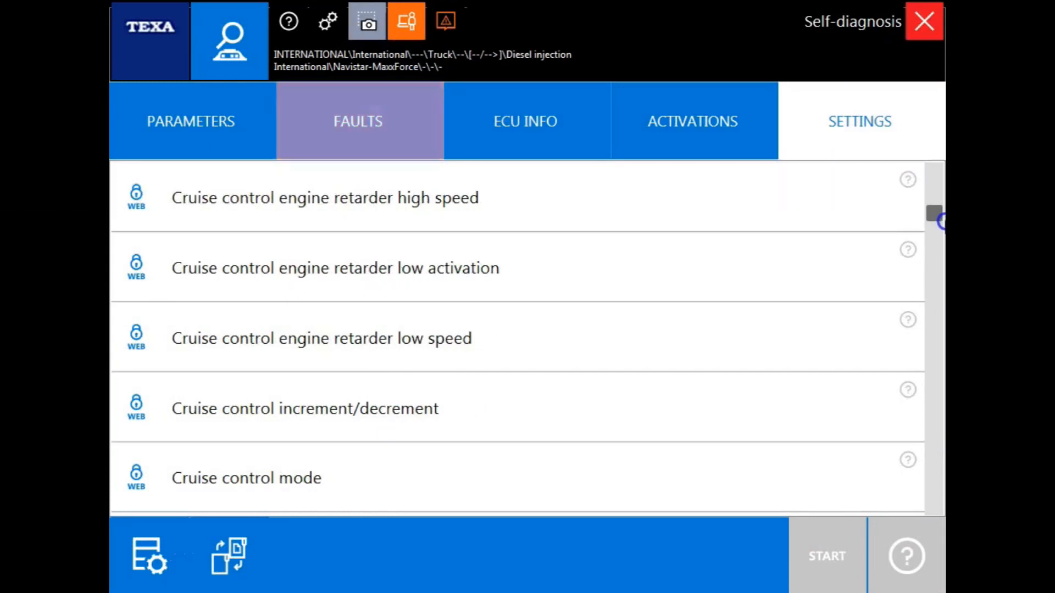
{"action": "scroll", "scroll_direction": "down", "scroll_amount": 3}
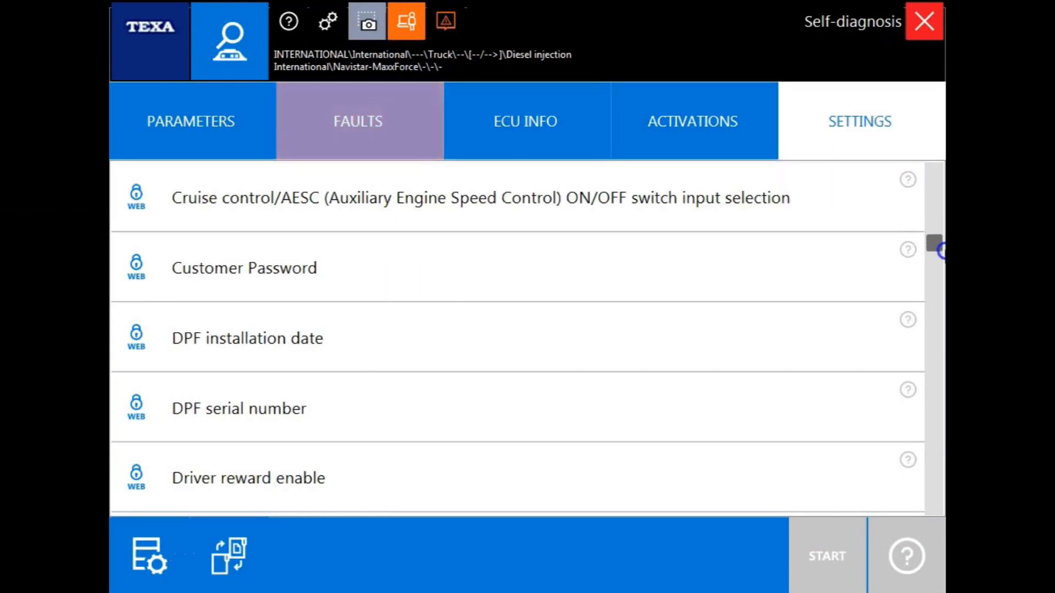
{"action": "scroll", "scroll_direction": "down", "scroll_amount": 3}
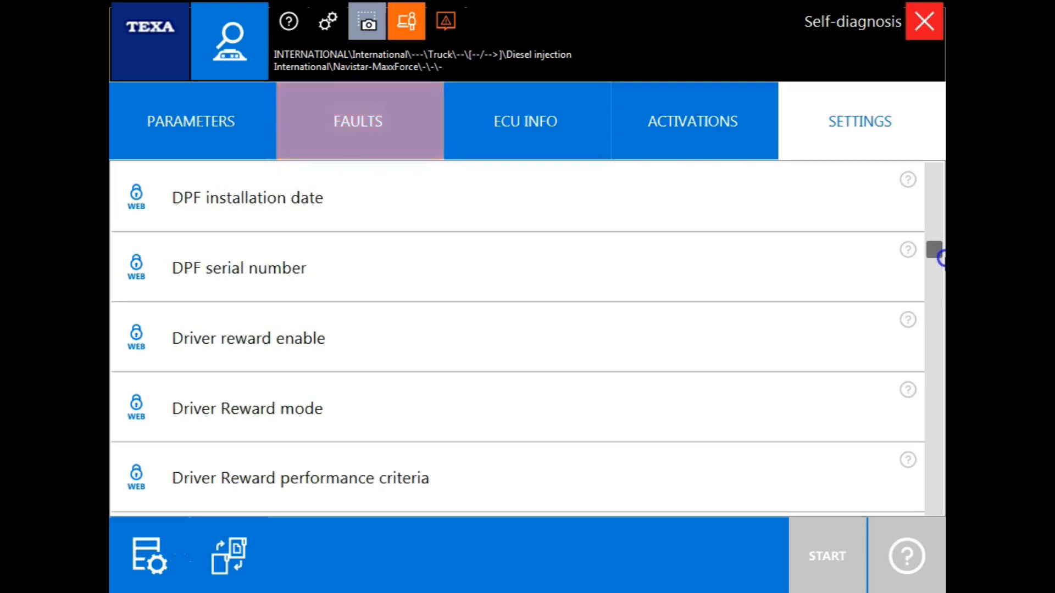
{"action": "scroll", "scroll_direction": "down", "scroll_amount": 3}
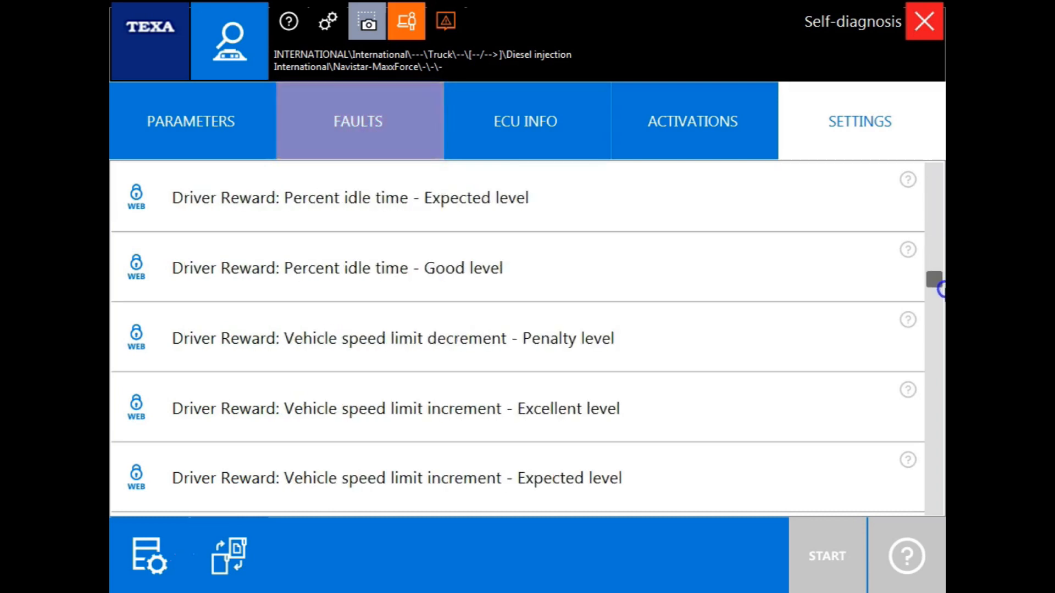
{"action": "scroll", "scroll_direction": "down", "scroll_amount": 3}
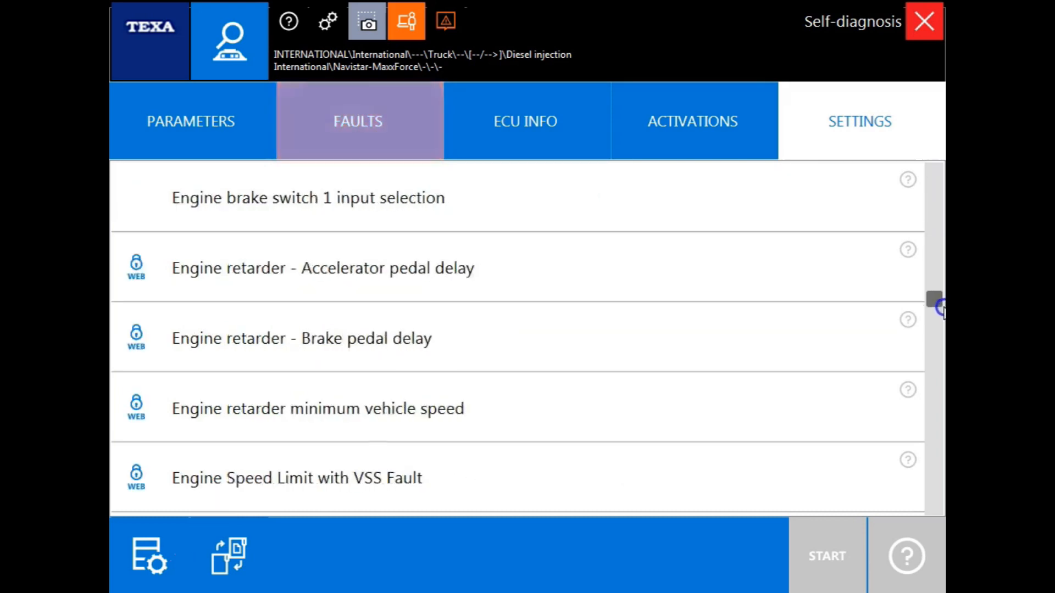
{"action": "scroll", "scroll_direction": "down", "scroll_amount": 3}
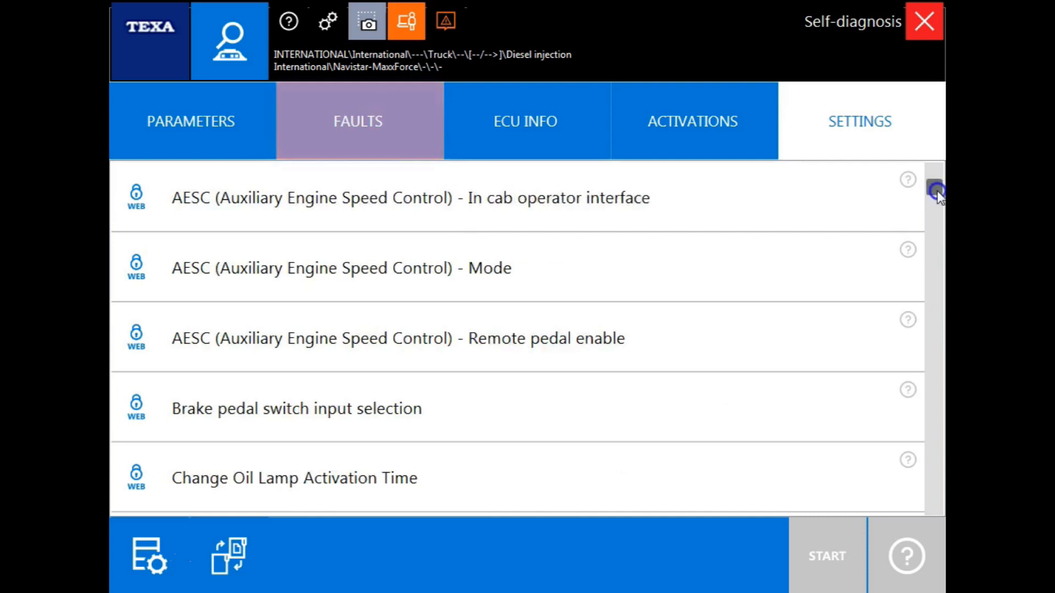
{"action": "scroll", "scroll_direction": "down", "scroll_amount": 3}
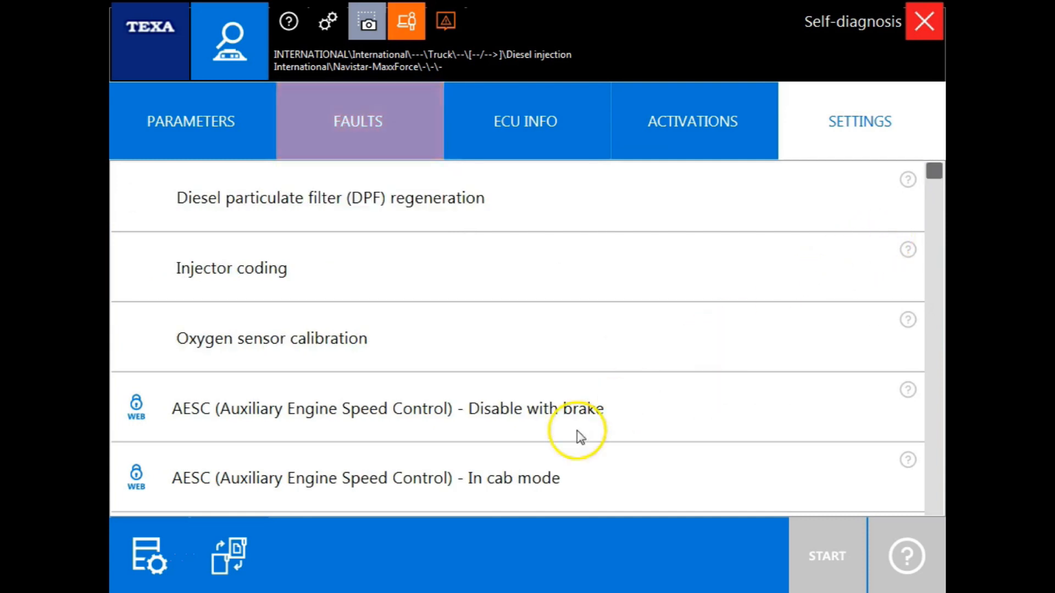
{"action": "mouse_move", "coordinate": [242, 562]}
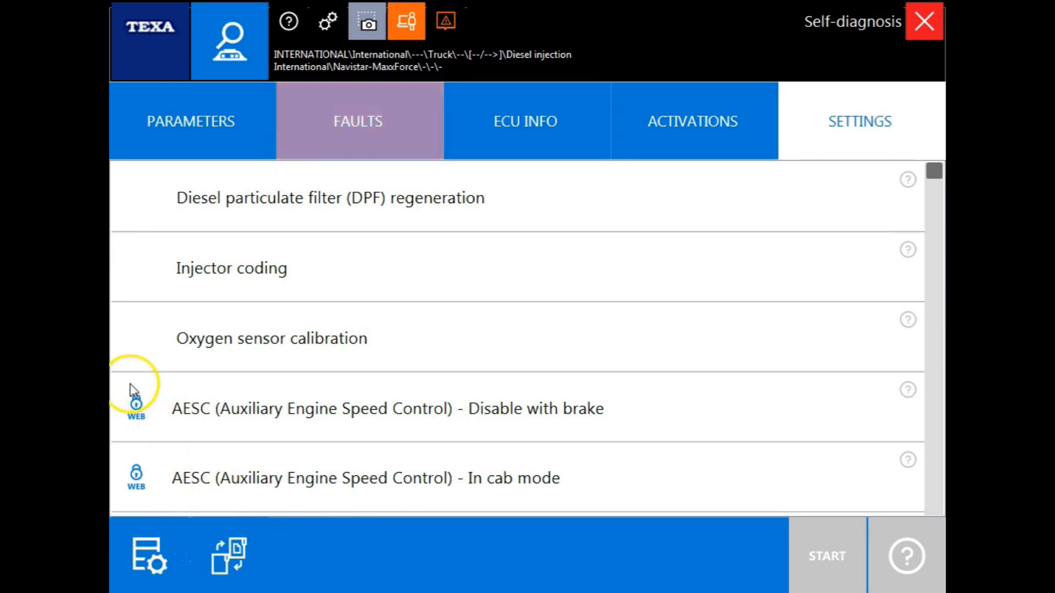
{"action": "mouse_move", "coordinate": [142, 428]}
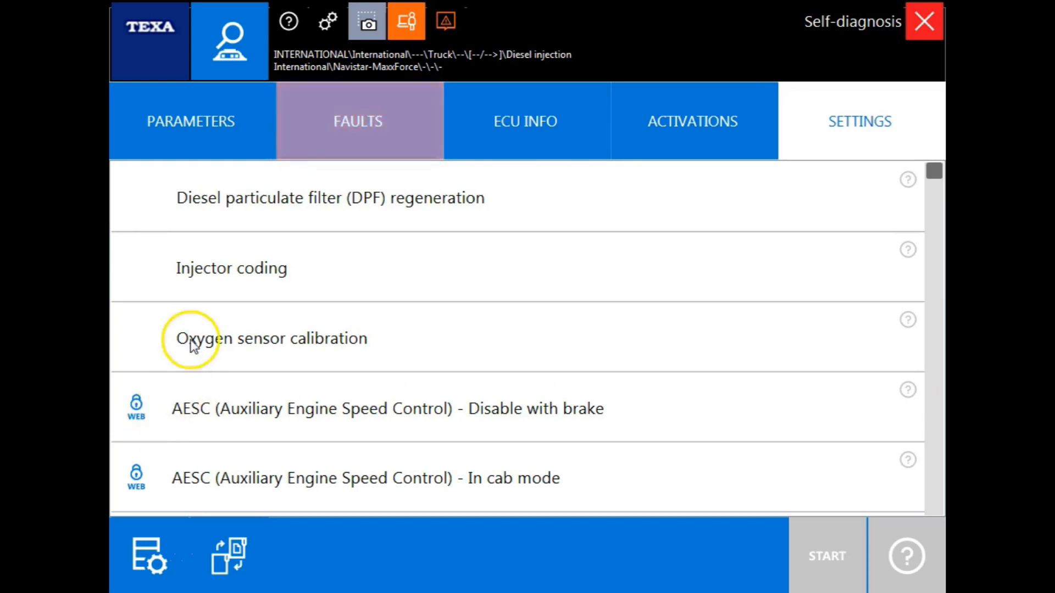
{"action": "mouse_move", "coordinate": [163, 128]}
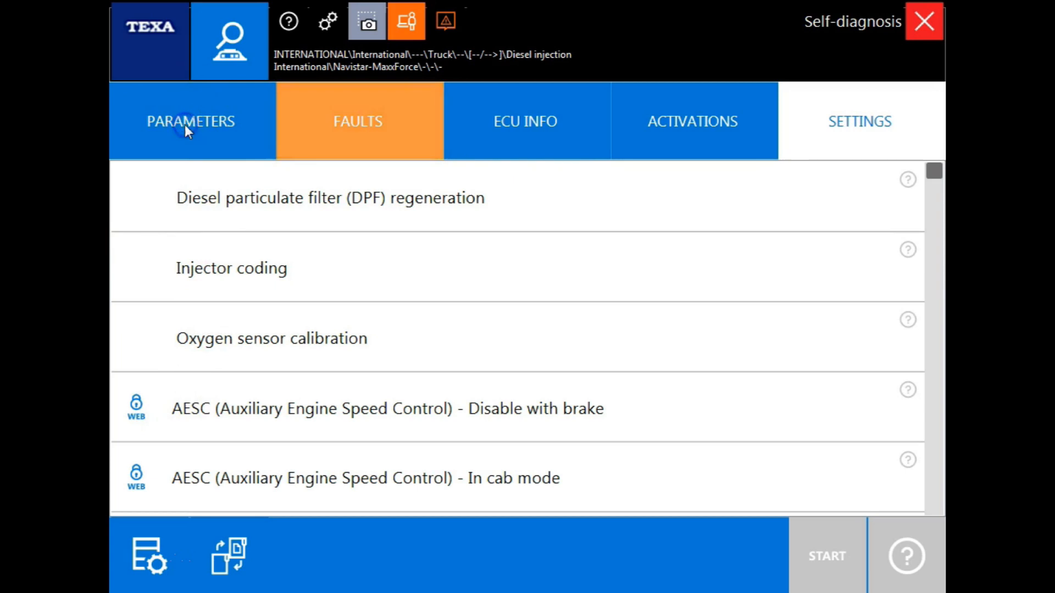
{"action": "left_click", "coordinate": [191, 121]}
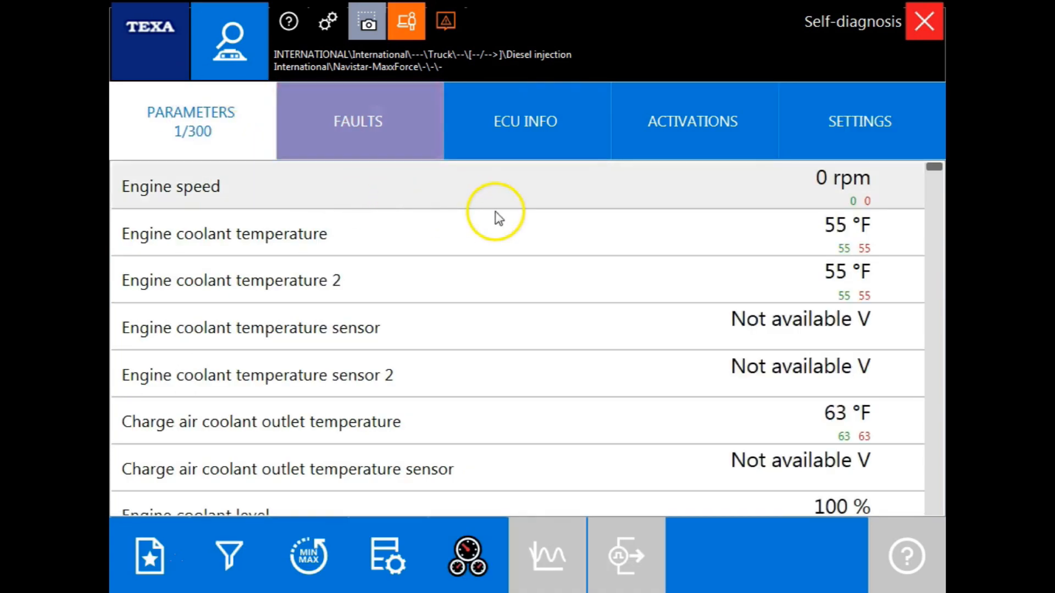
{"action": "mouse_move", "coordinate": [603, 191]}
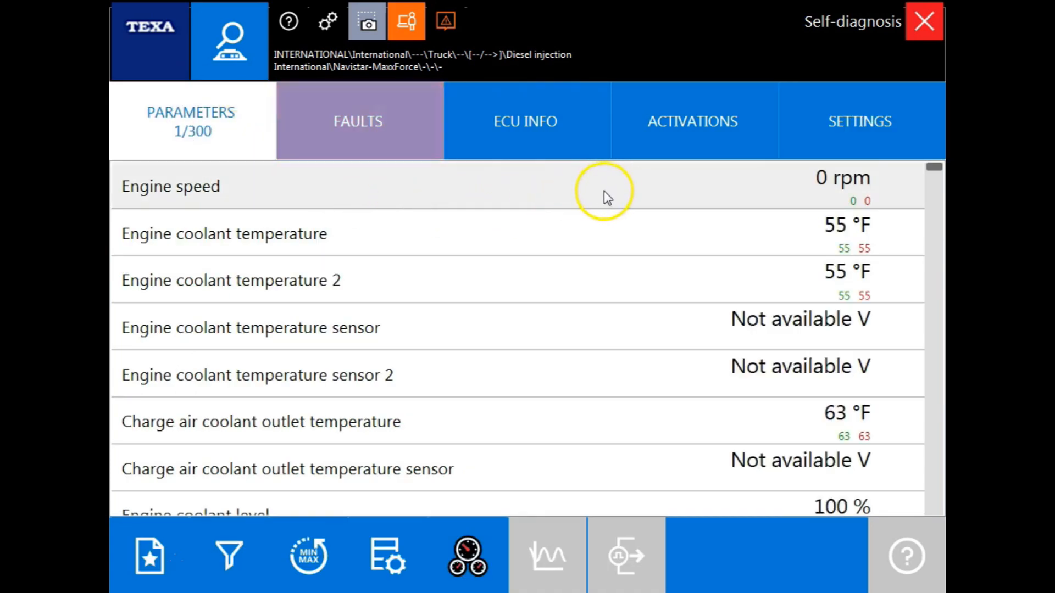
{"action": "mouse_move", "coordinate": [715, 196]}
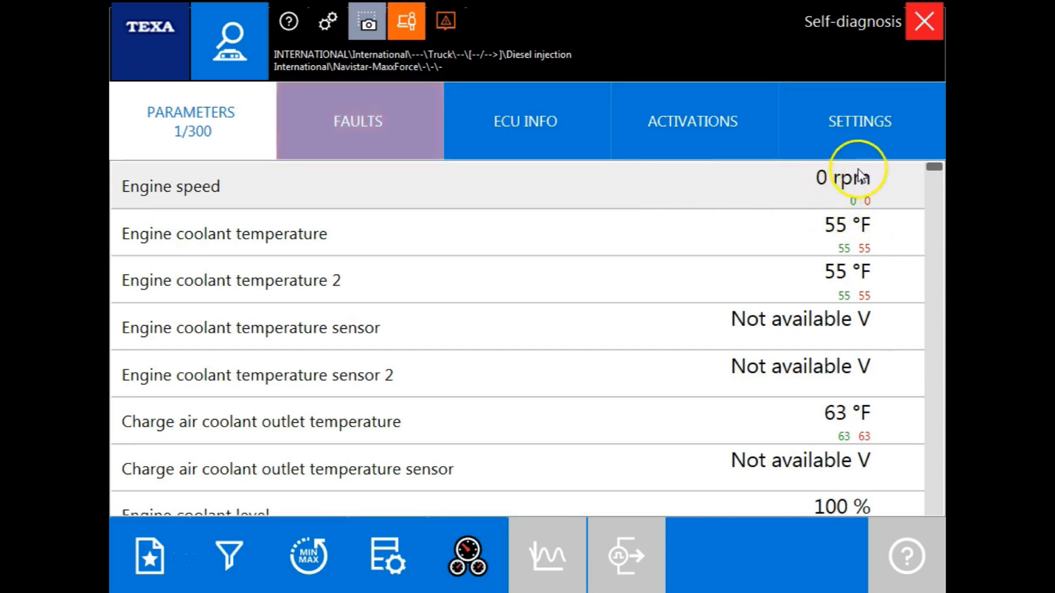
{"action": "mouse_move", "coordinate": [849, 214]}
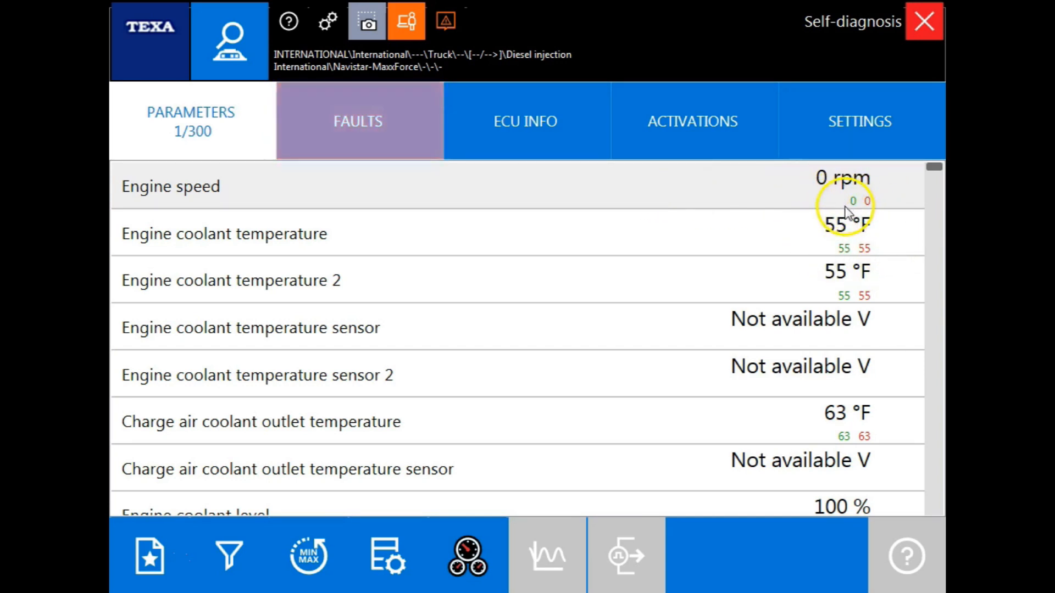
{"action": "mouse_move", "coordinate": [771, 232]}
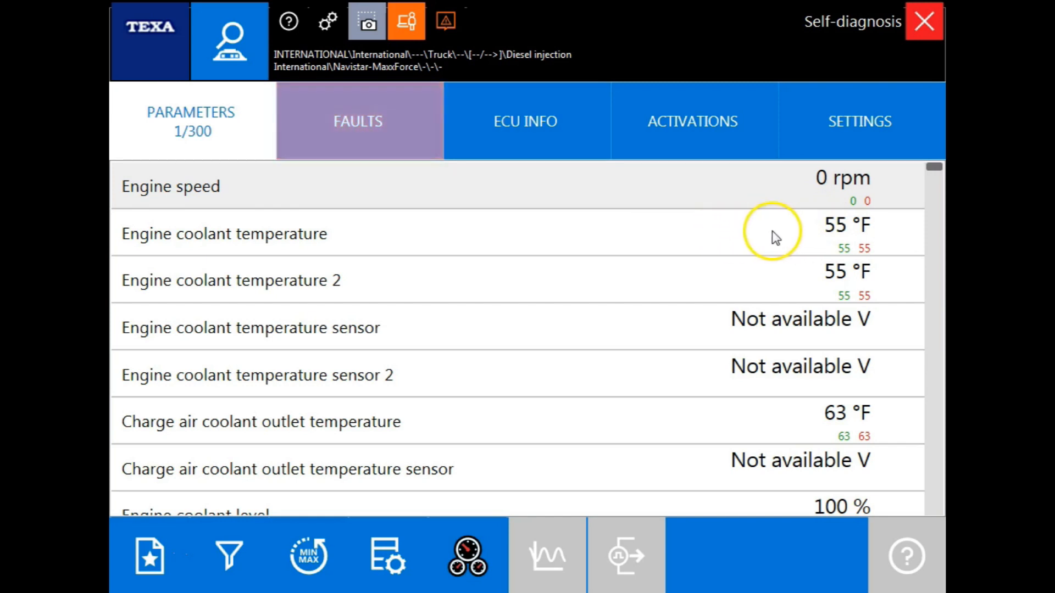
{"action": "mouse_move", "coordinate": [750, 234]}
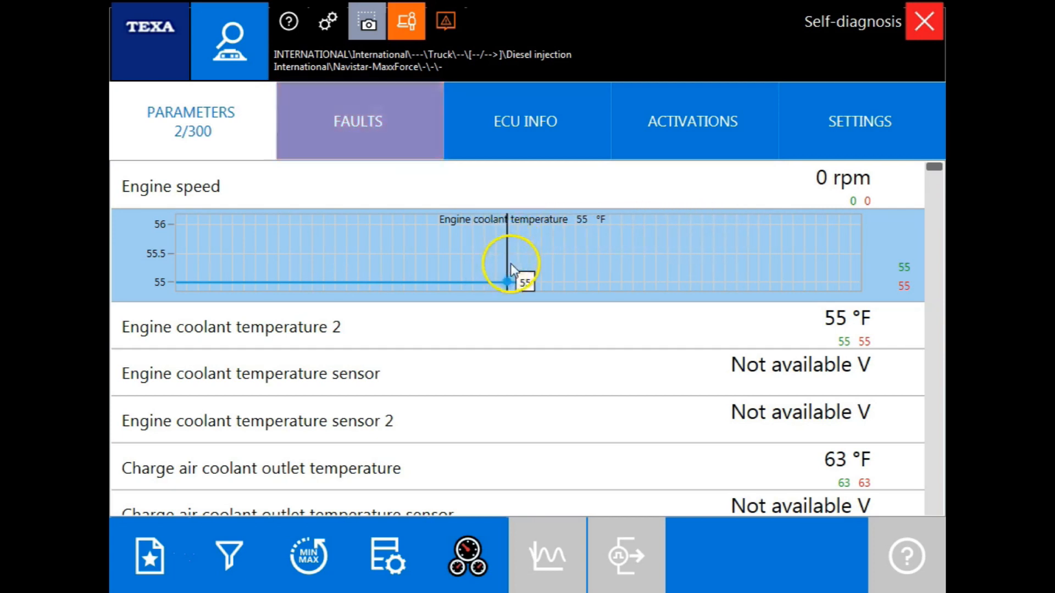
{"action": "mouse_move", "coordinate": [880, 240]}
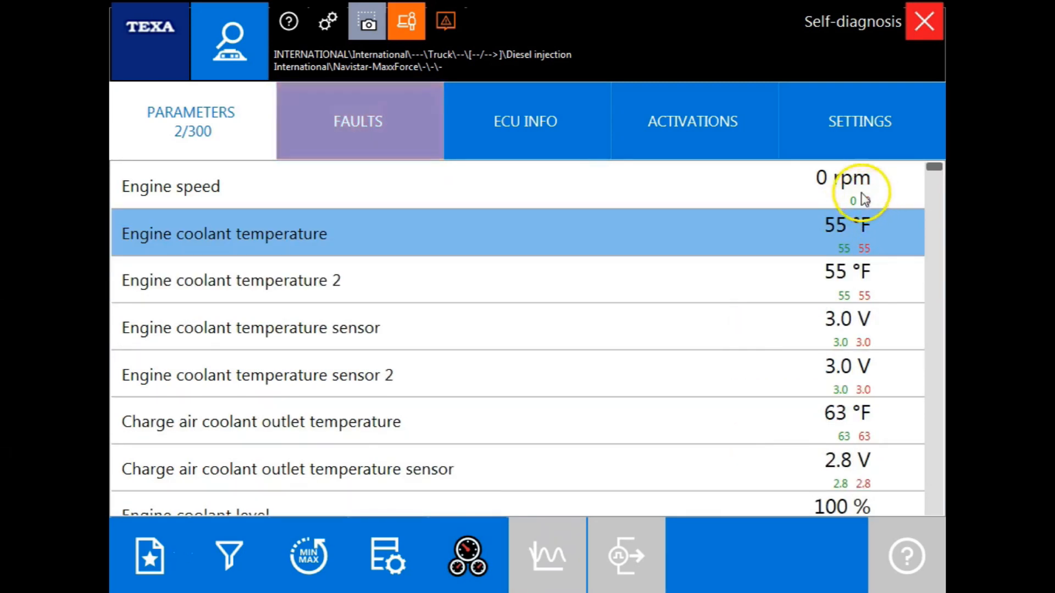
{"action": "mouse_move", "coordinate": [875, 243]}
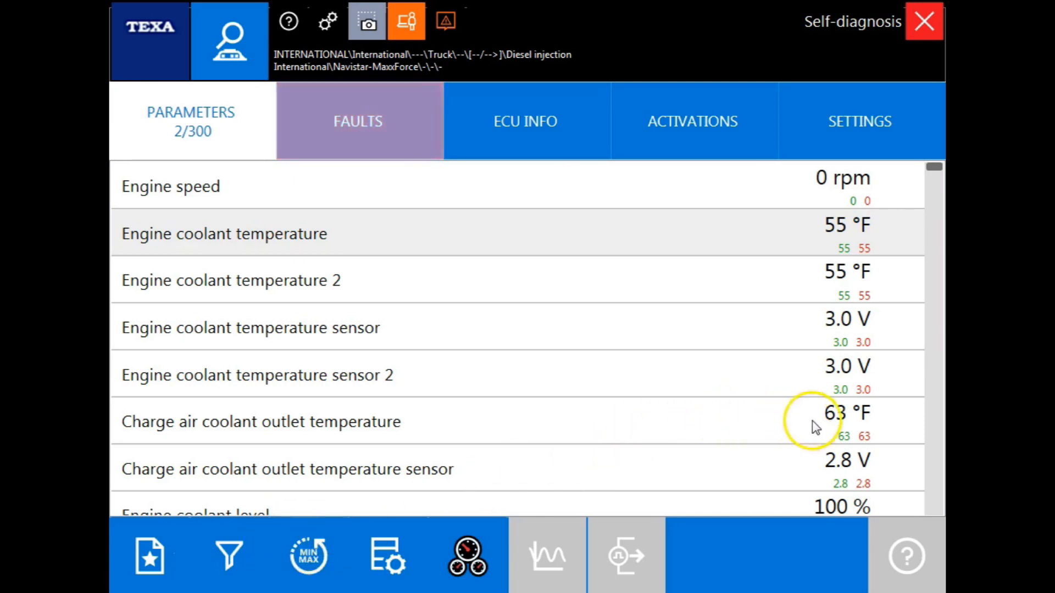
{"action": "mouse_move", "coordinate": [847, 441]}
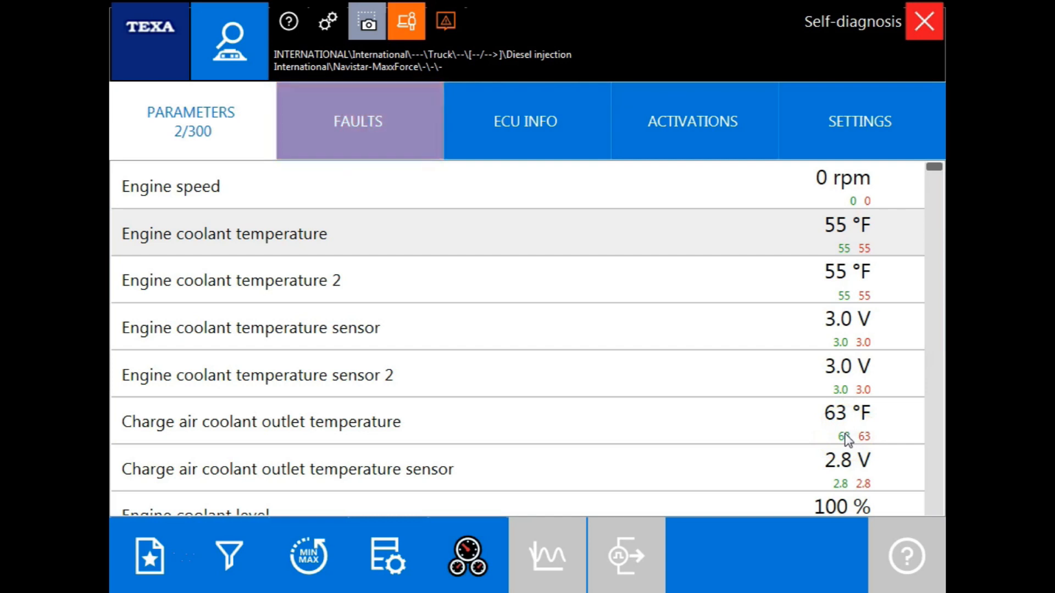
{"action": "mouse_move", "coordinate": [888, 434]}
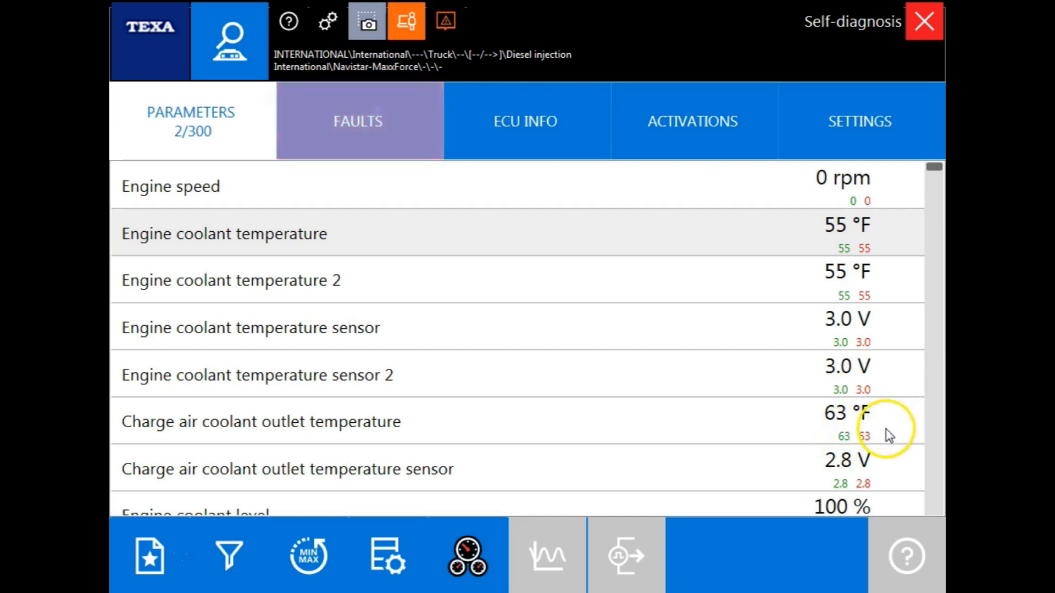
- Scroll the parameter list to engine oil temperature (56 °F) and oil pressure (0.0 PSI)
{"action": "scroll", "scroll_direction": "down", "scroll_amount": 3}
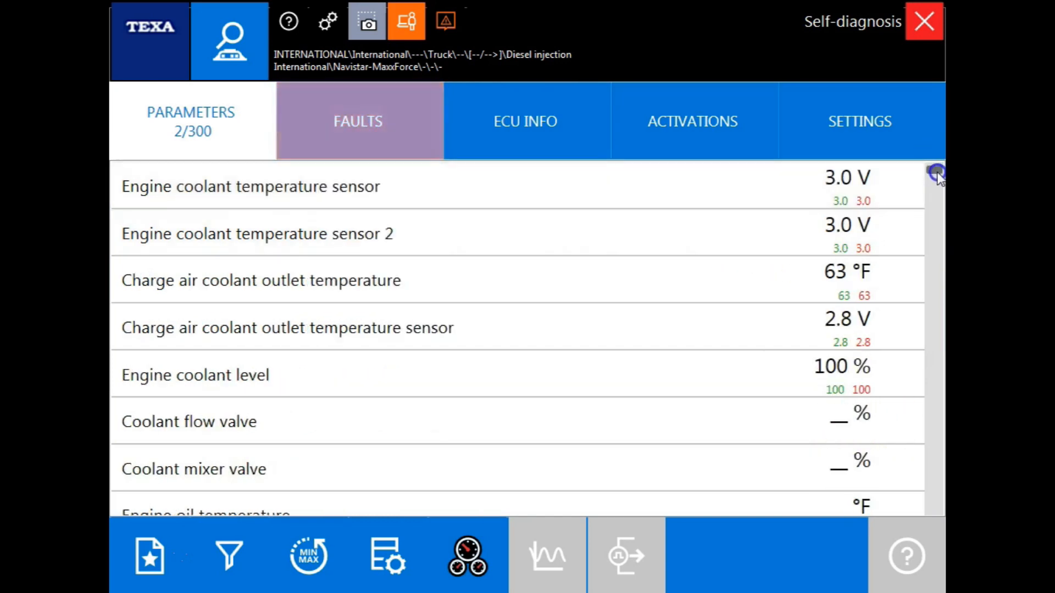
{"action": "scroll", "scroll_direction": "down", "scroll_amount": 3}
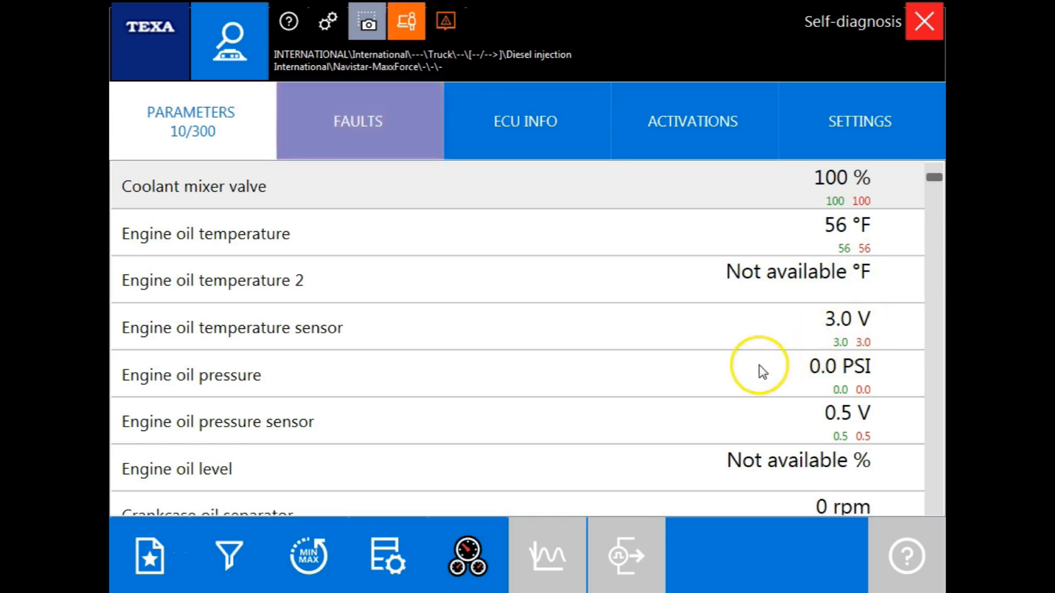
{"action": "mouse_move", "coordinate": [469, 555]}
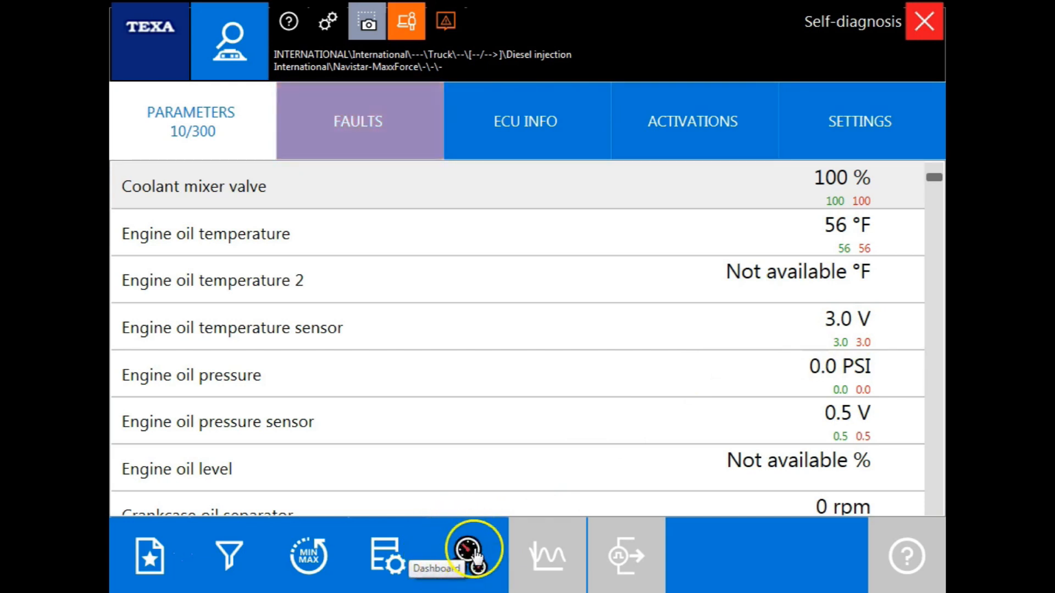
- Open the graphic dashboard and page through to view 4/4, aftertreatment fuel system
{"action": "left_click", "coordinate": [473, 555]}
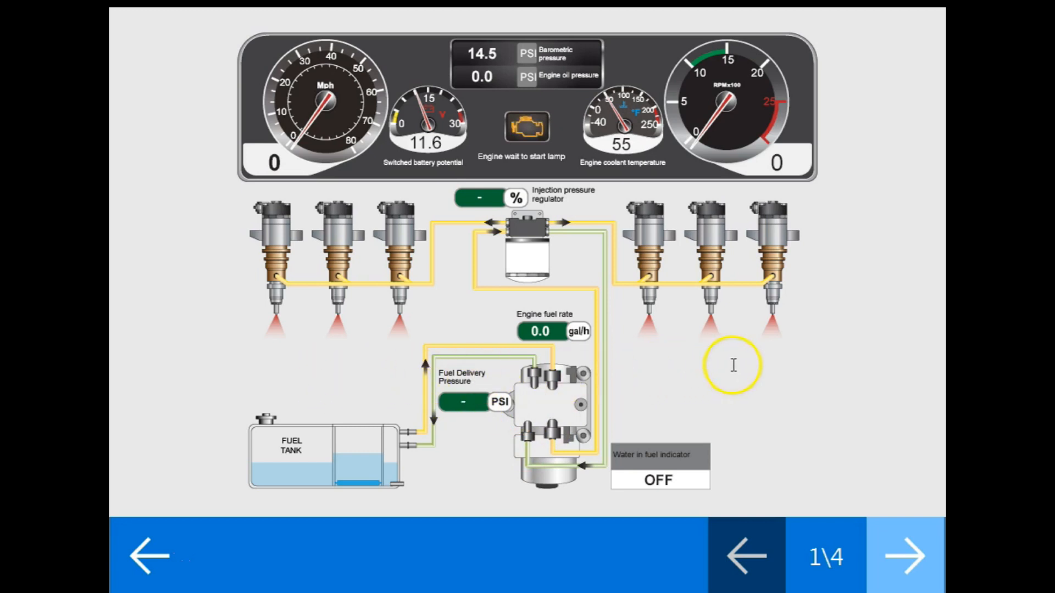
{"action": "mouse_move", "coordinate": [725, 370]}
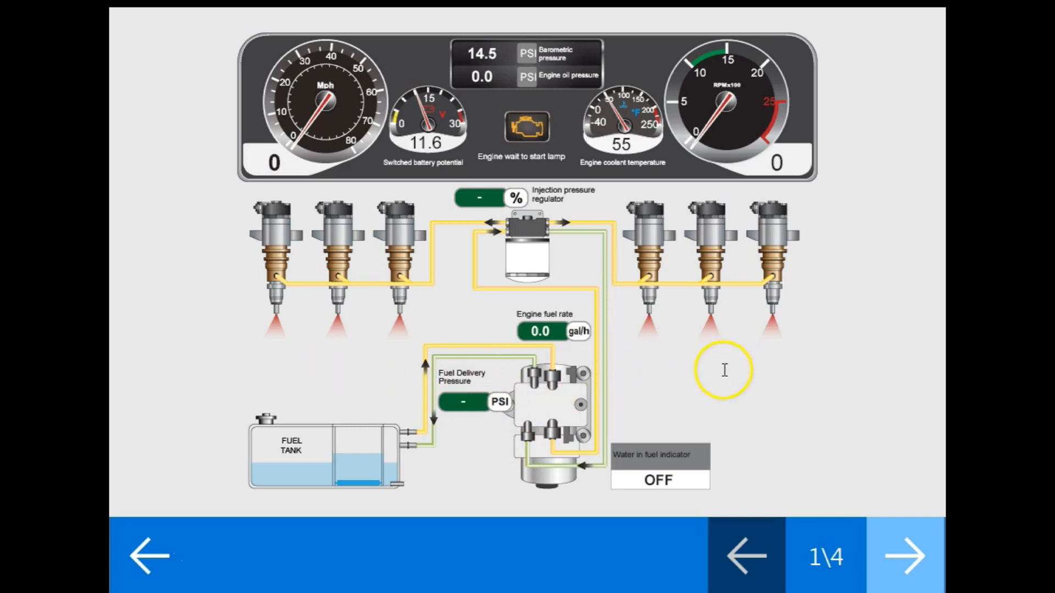
{"action": "mouse_move", "coordinate": [730, 379]}
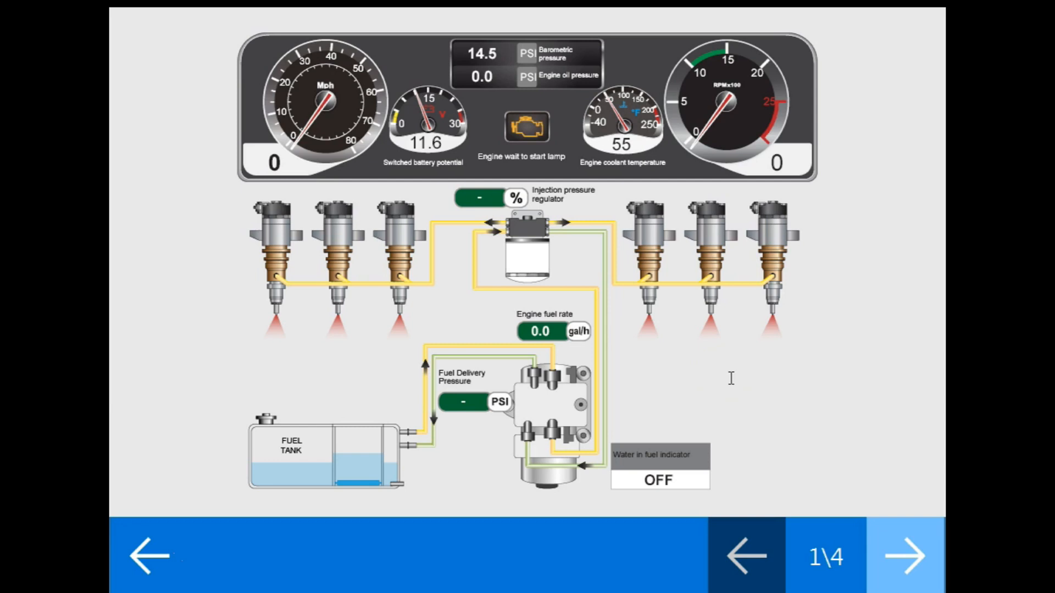
{"action": "left_click", "coordinate": [905, 555]}
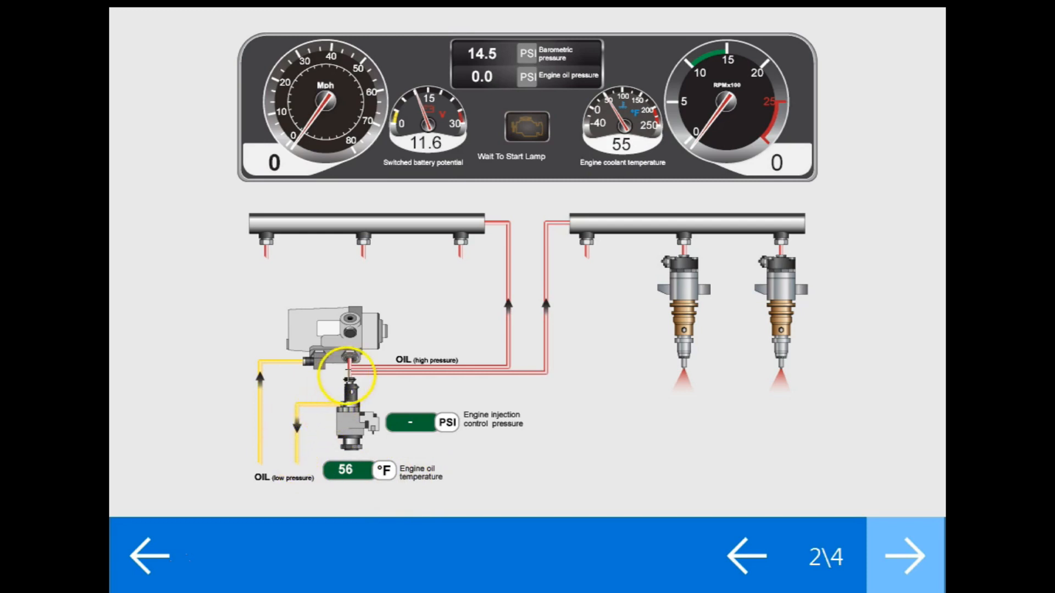
{"action": "left_click", "coordinate": [905, 555]}
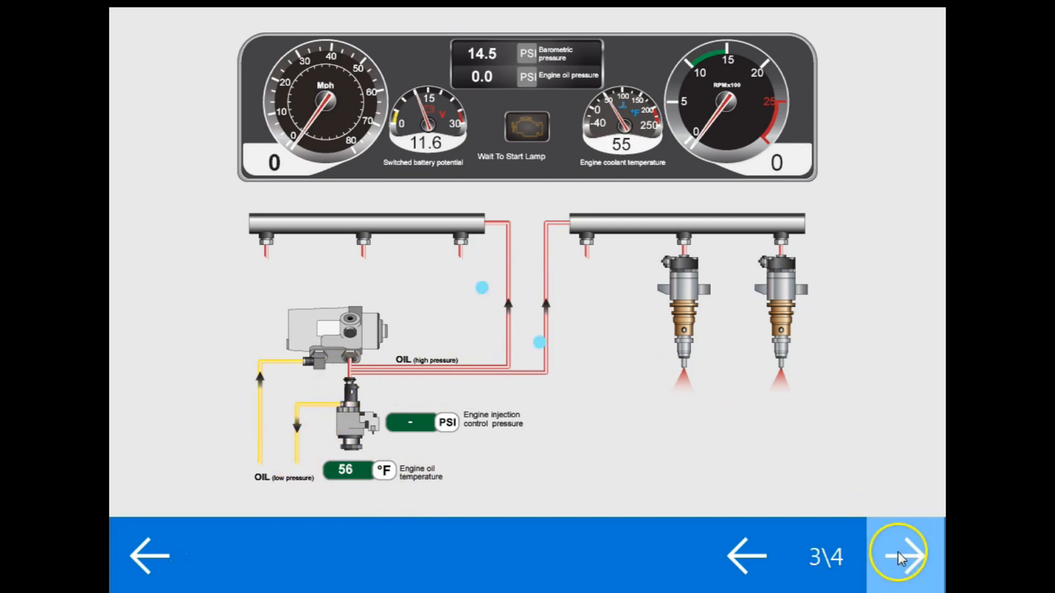
{"action": "left_click", "coordinate": [904, 555]}
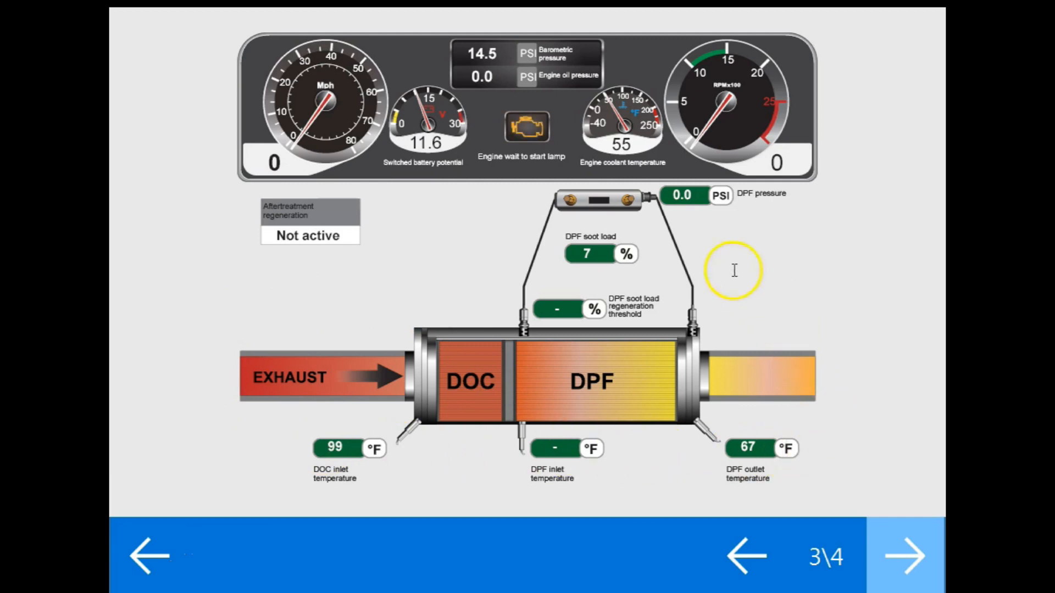
{"action": "mouse_move", "coordinate": [670, 277]}
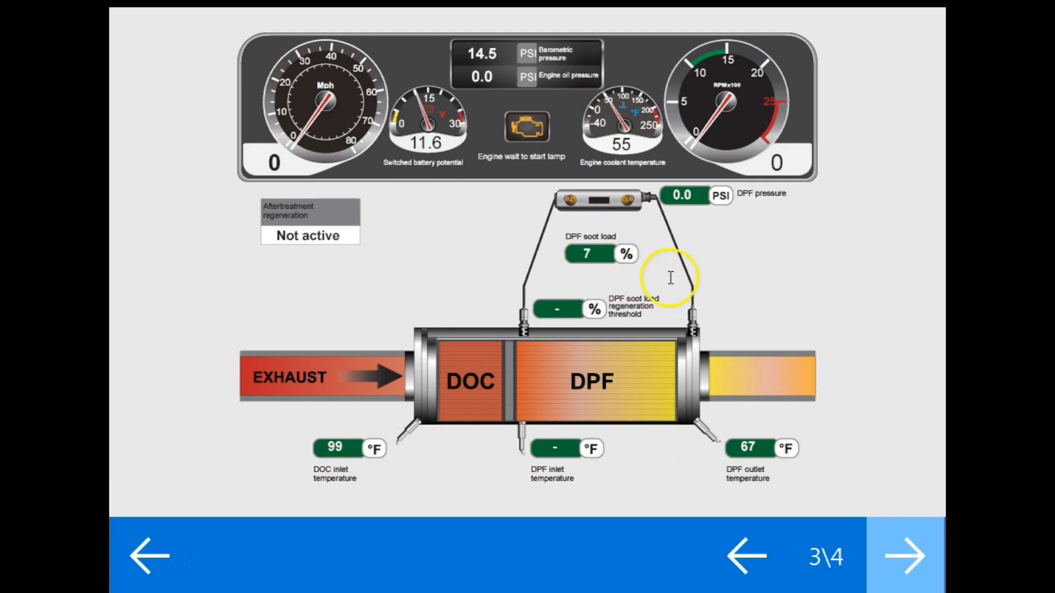
{"action": "left_click", "coordinate": [905, 556]}
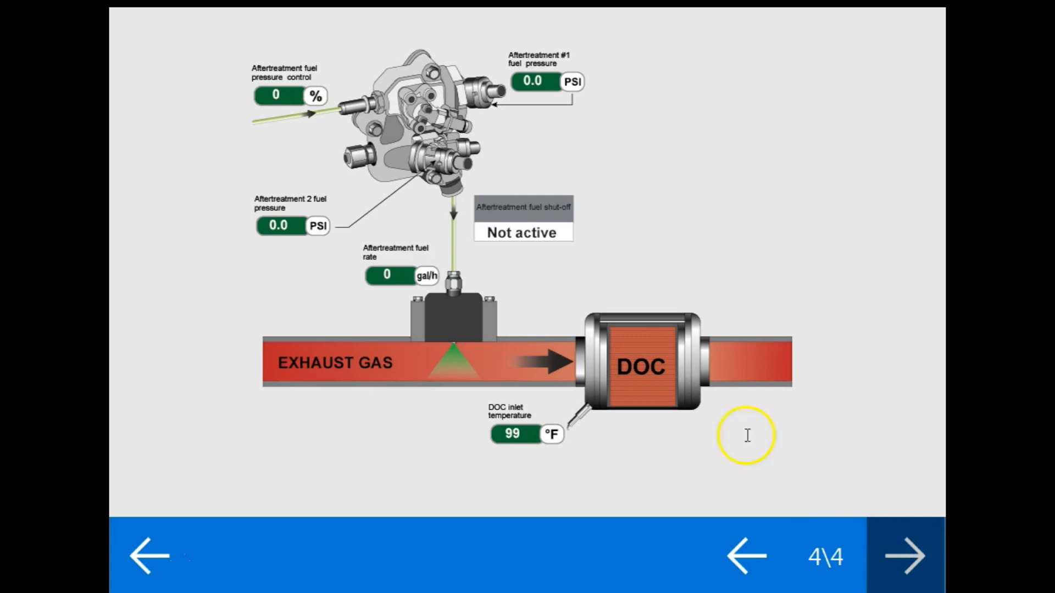
{"action": "mouse_move", "coordinate": [299, 285]}
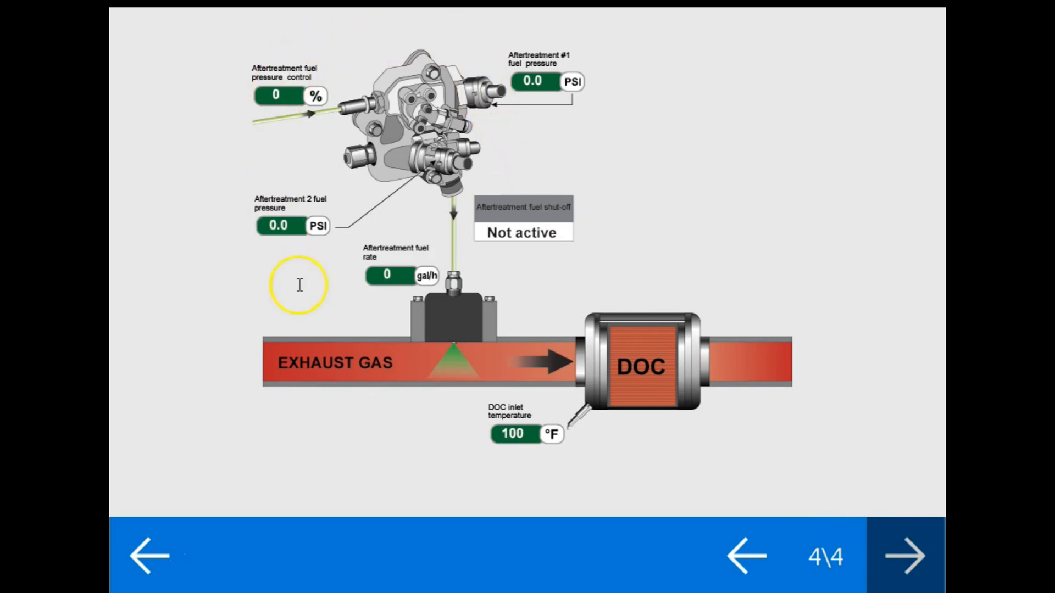
{"action": "mouse_move", "coordinate": [269, 10]}
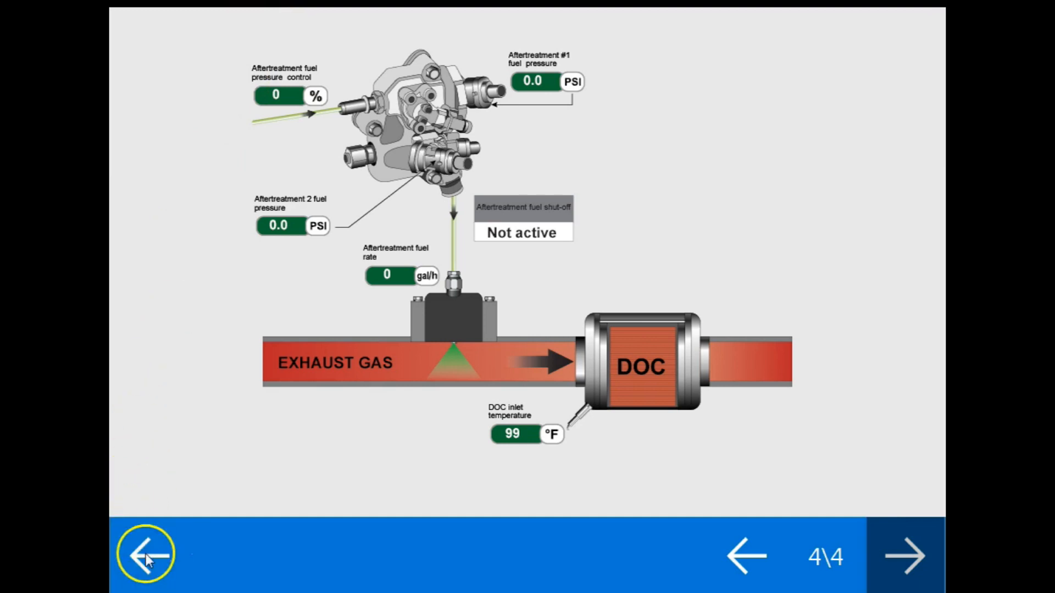
- Filter the parameters to the four accelerator pedal readings and search 'eg' for EGR
{"action": "left_click", "coordinate": [146, 554]}
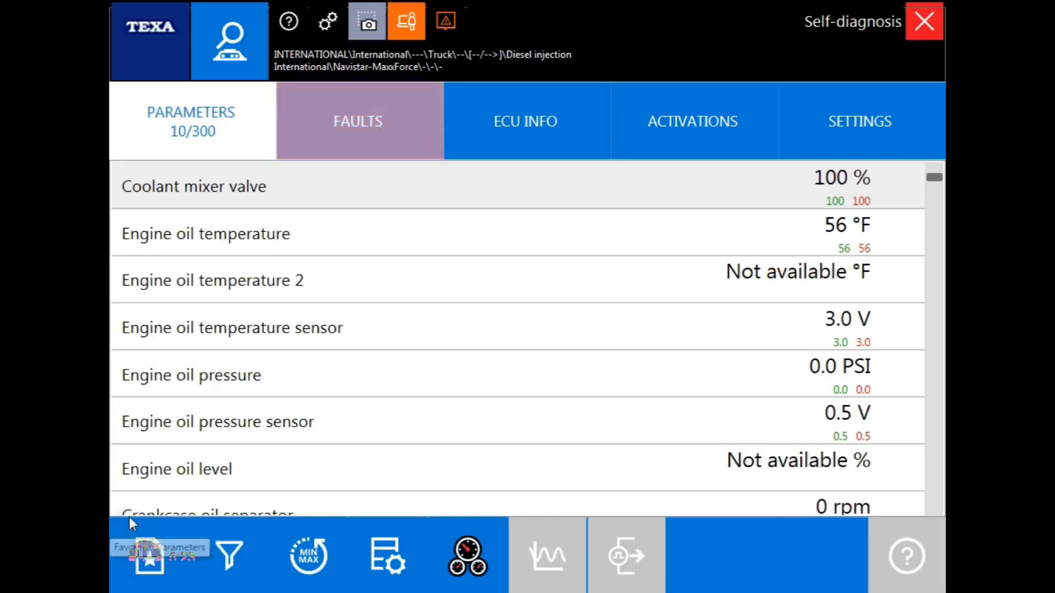
{"action": "mouse_move", "coordinate": [229, 556]}
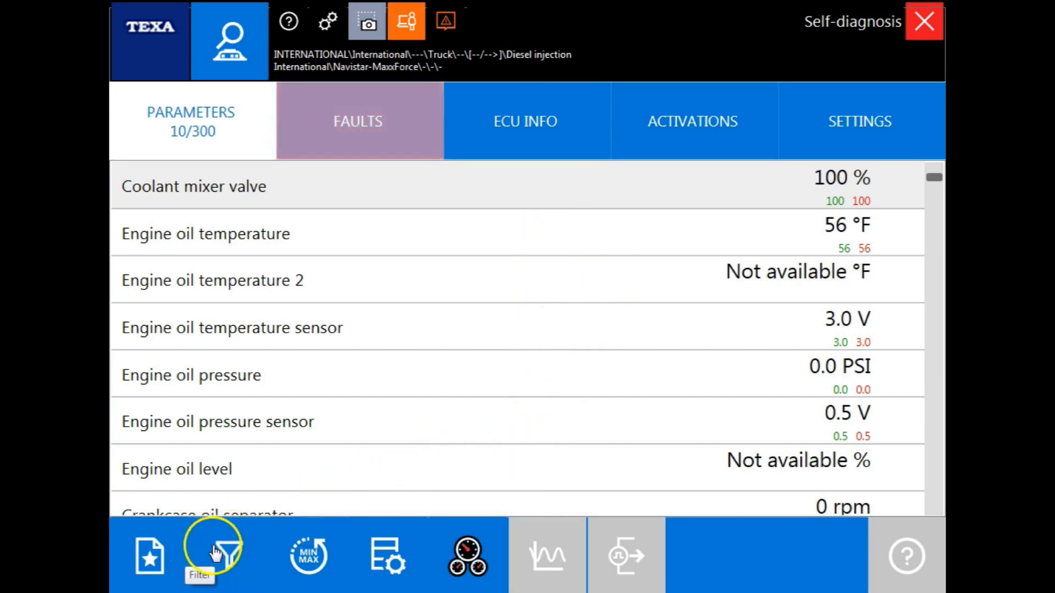
{"action": "left_click", "coordinate": [216, 555]}
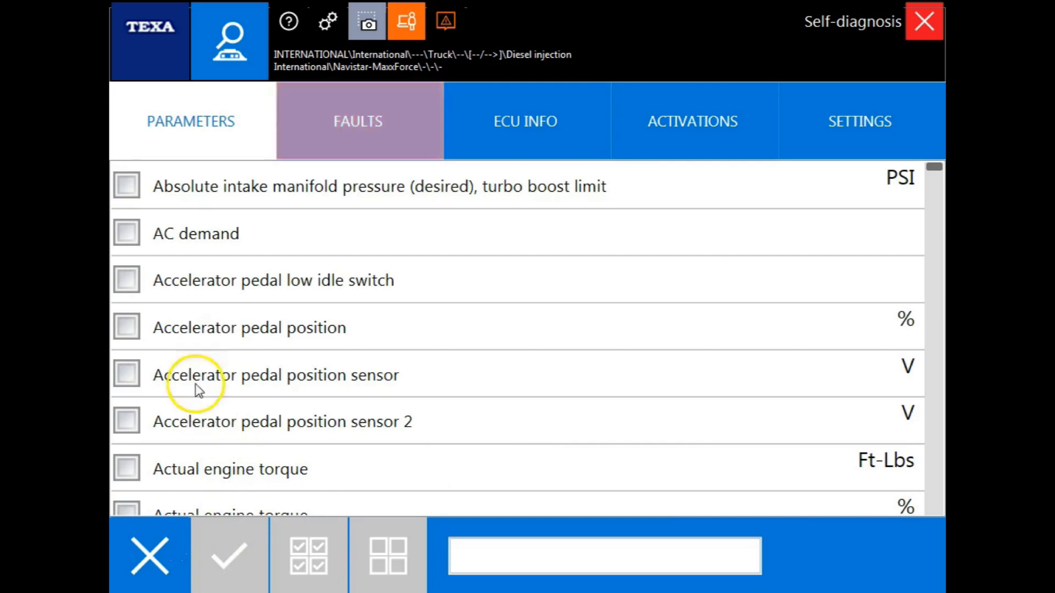
{"action": "left_click", "coordinate": [126, 280]}
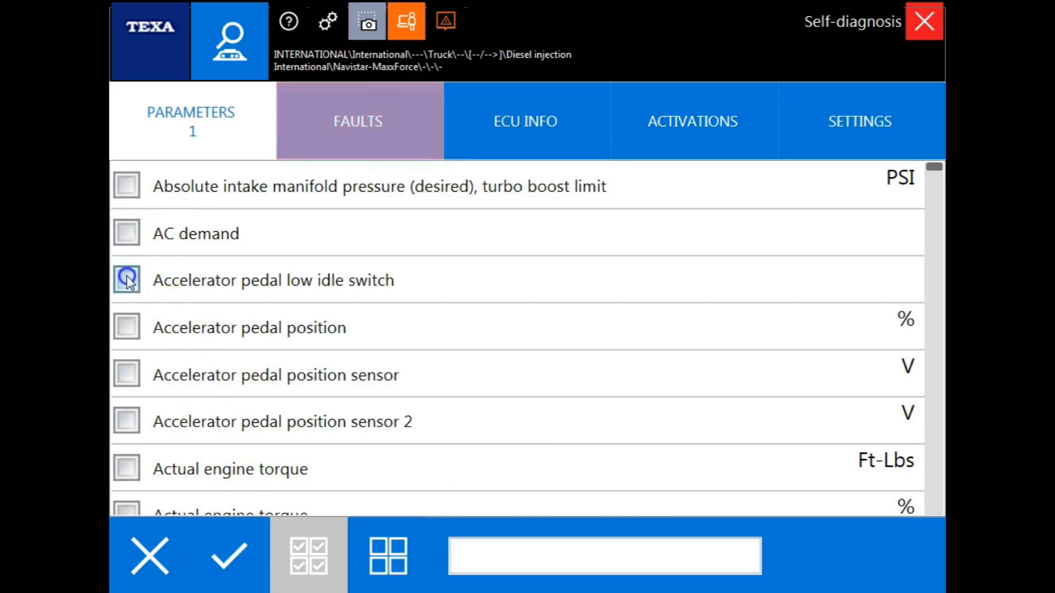
{"action": "left_click", "coordinate": [126, 421]}
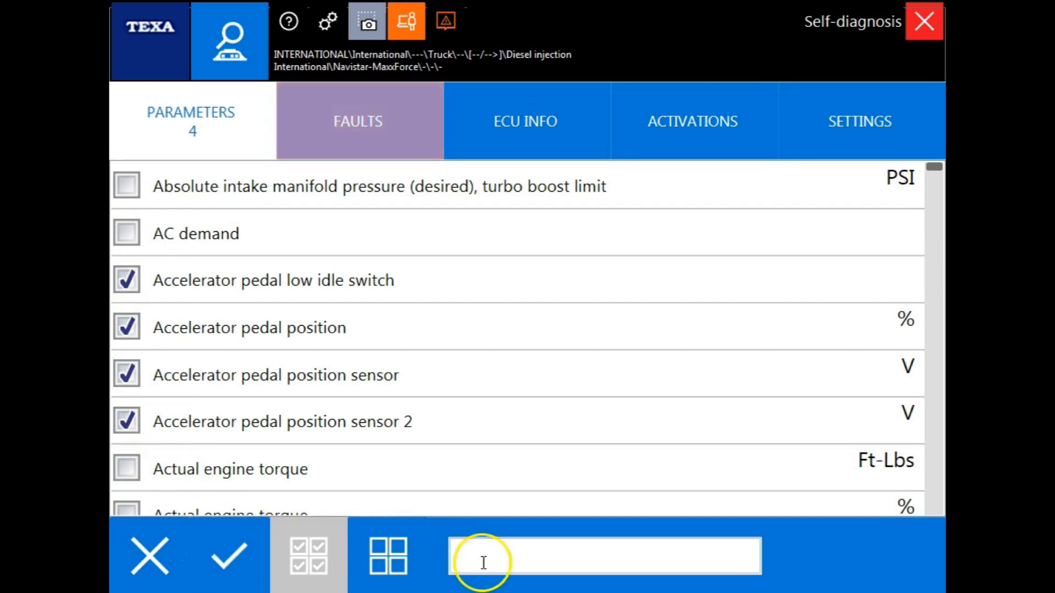
{"action": "type", "text": "eg"}
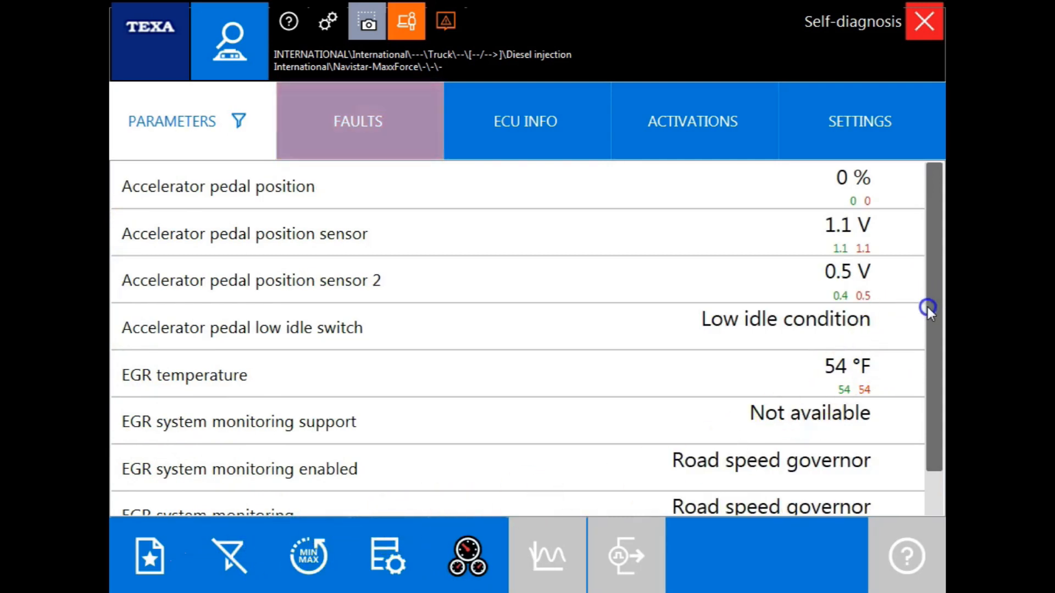
- Delete the parameter filter, restoring the full list led by engine speed at 0 rpm
{"action": "scroll", "scroll_direction": "down", "scroll_amount": 3}
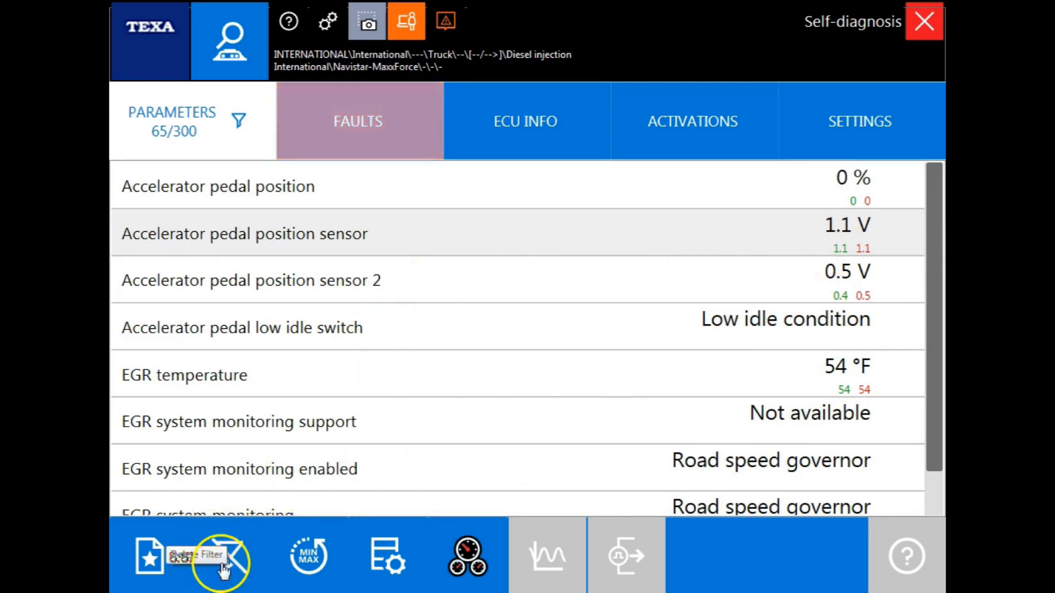
{"action": "left_click", "coordinate": [221, 555]}
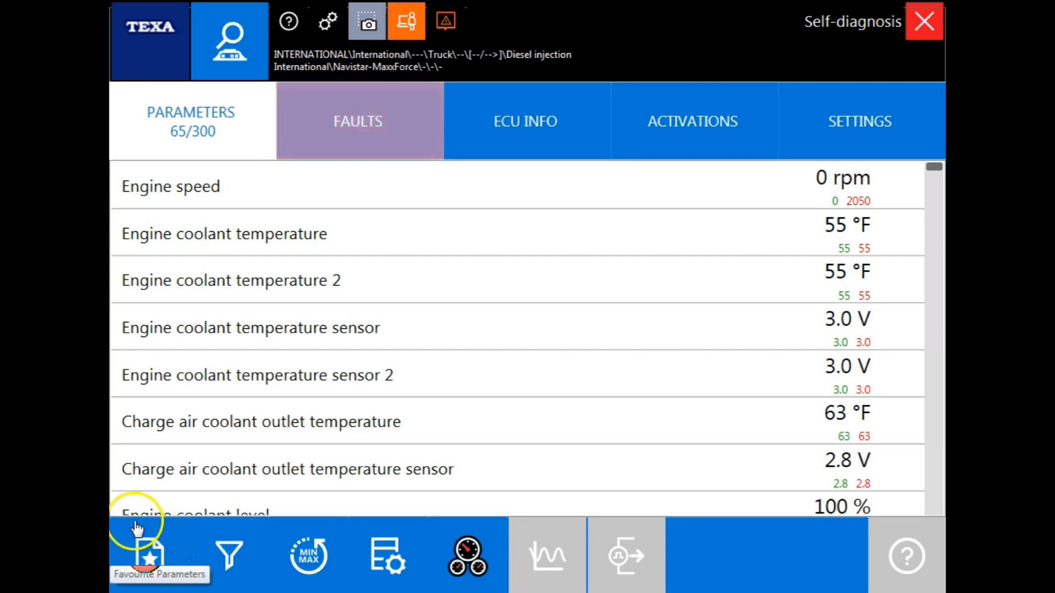
- Open the favourites, move from PERFORMANCE (1) to the VEHICLE STATUS group
{"action": "left_click", "coordinate": [358, 121]}
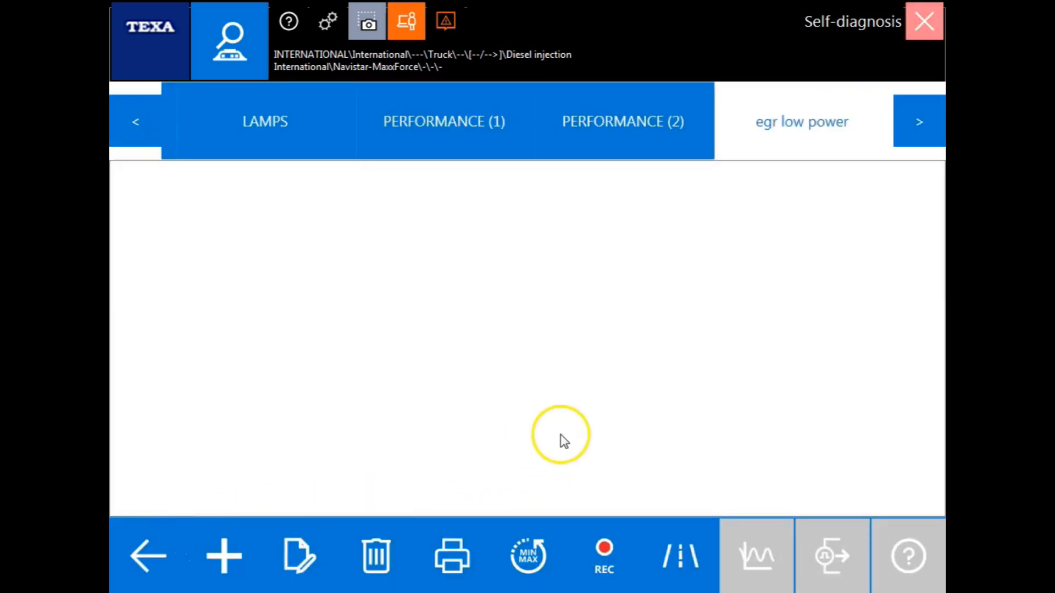
{"action": "left_click", "coordinate": [444, 121]}
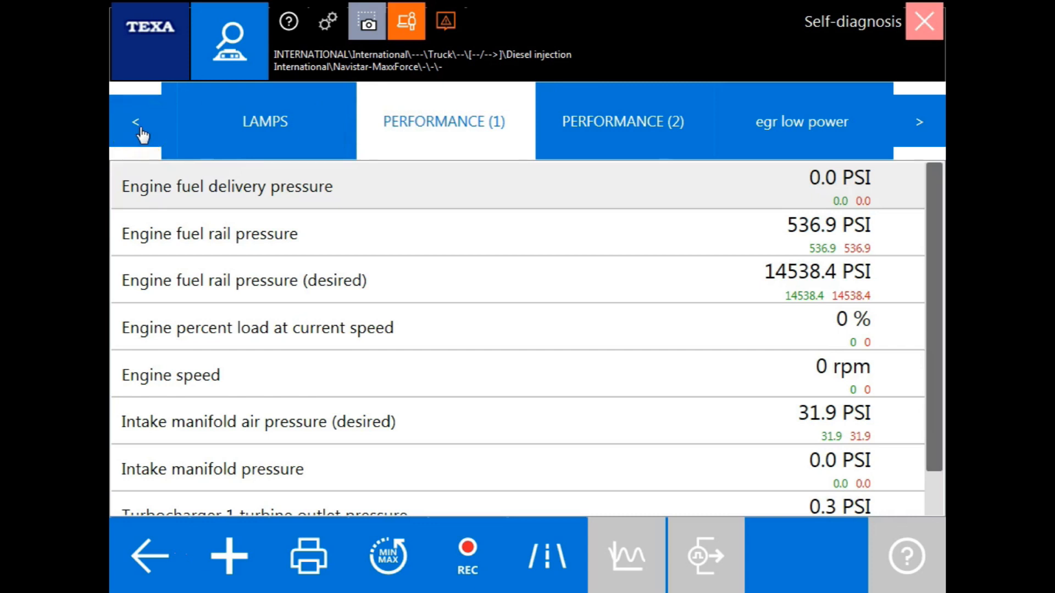
{"action": "left_click", "coordinate": [136, 122]}
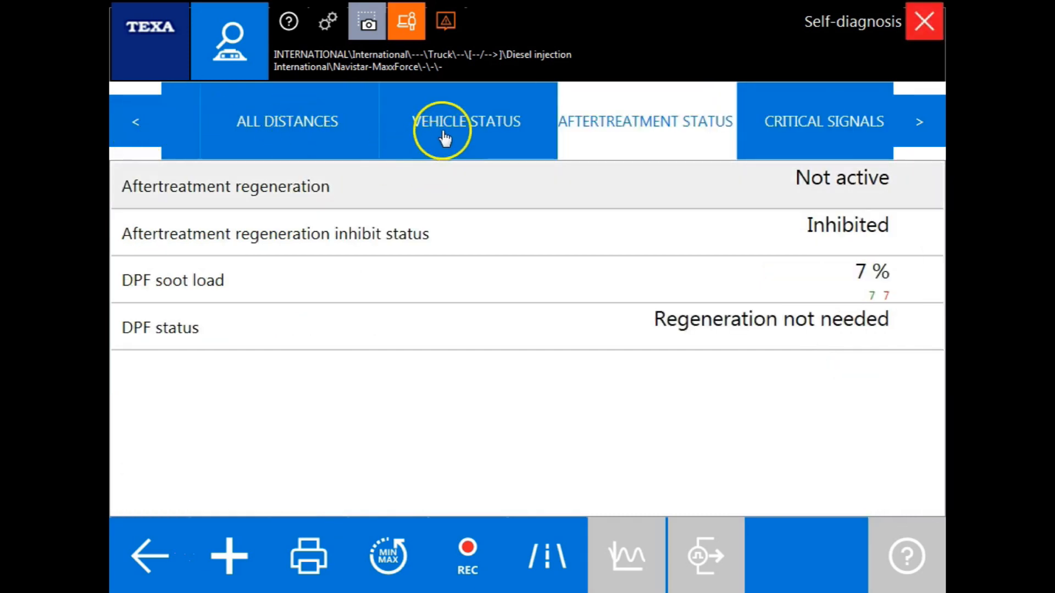
{"action": "left_click", "coordinate": [465, 121]}
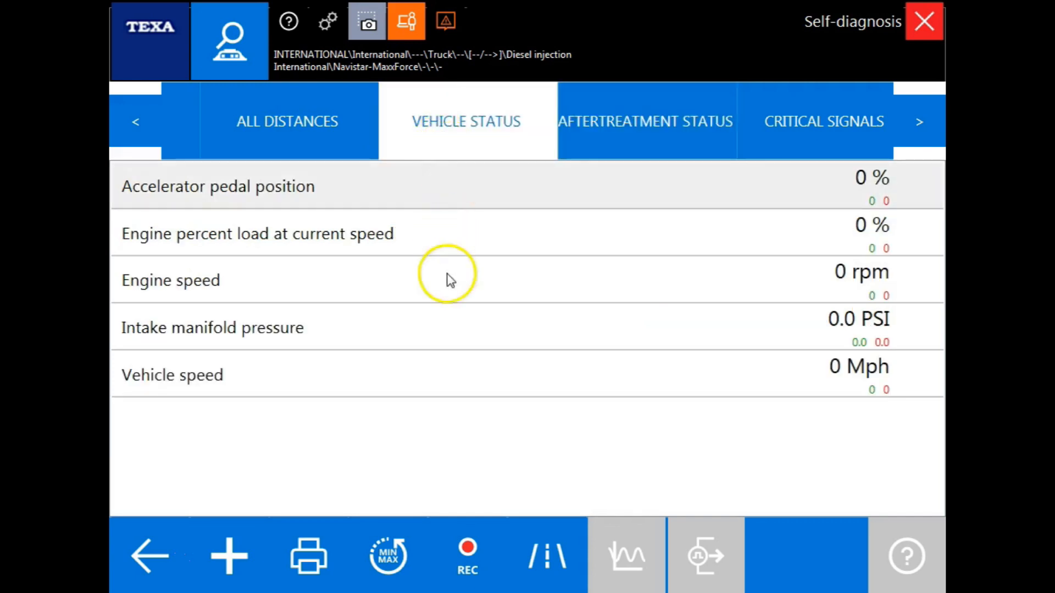
{"action": "mouse_move", "coordinate": [527, 372]}
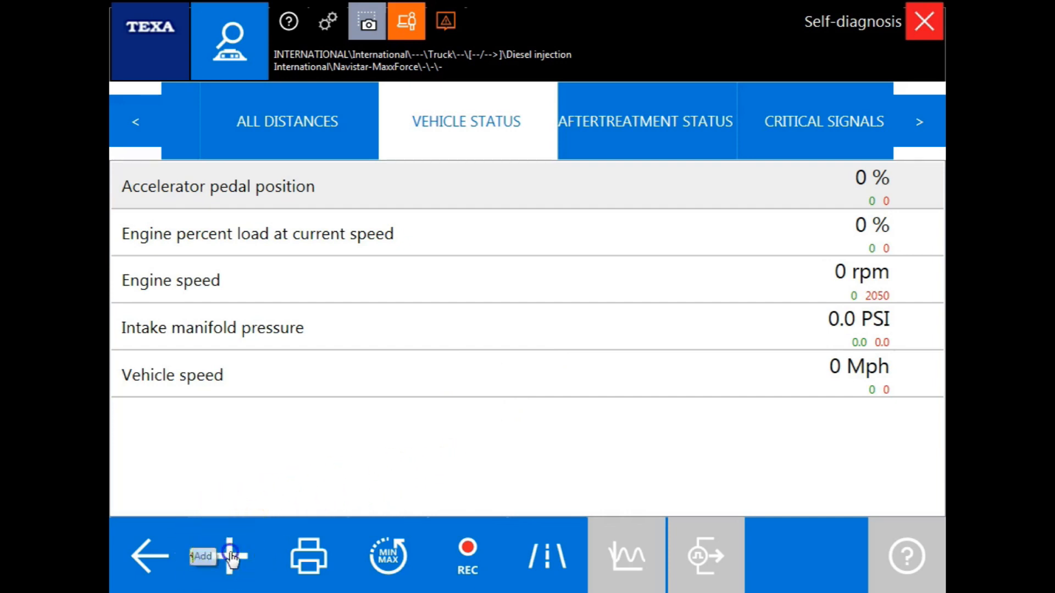
- Build favourite list 'custom 1' from accelerator pedal and 'intake'-filtered parameters
{"action": "left_click", "coordinate": [232, 555]}
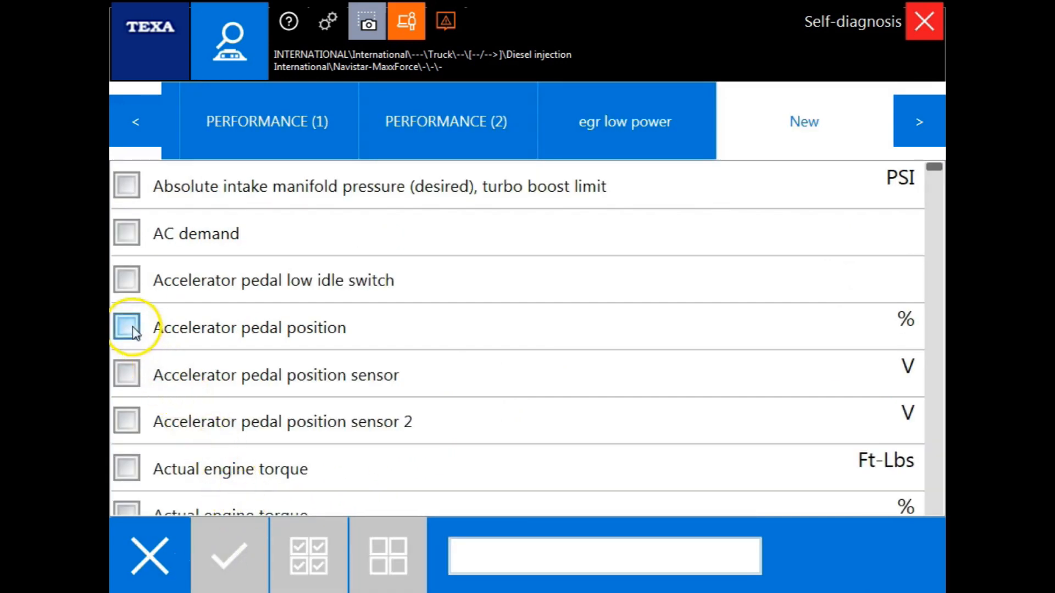
{"action": "left_click", "coordinate": [127, 327]}
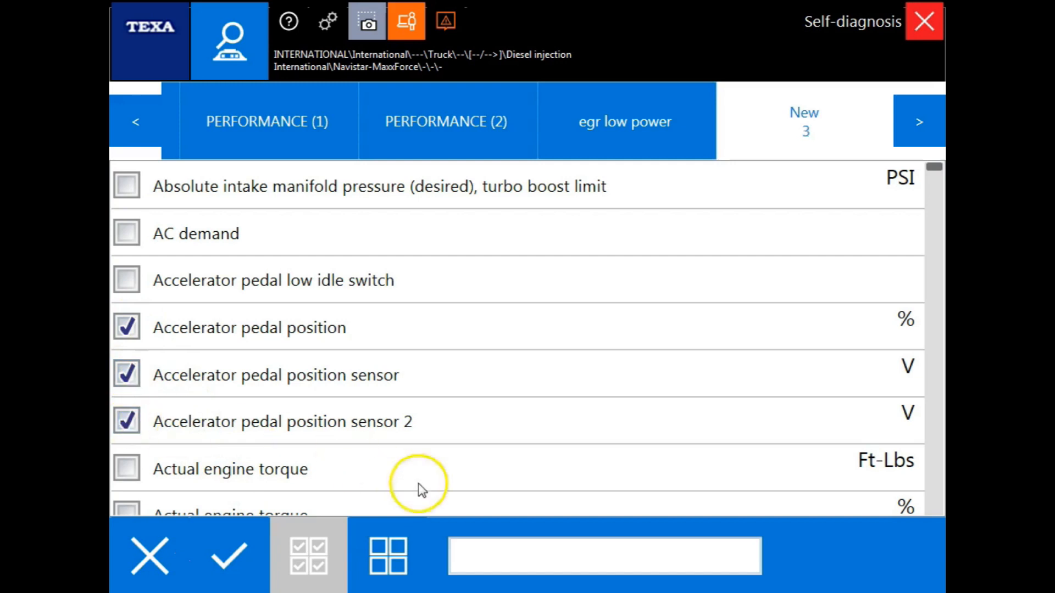
{"action": "type", "text": "intake"}
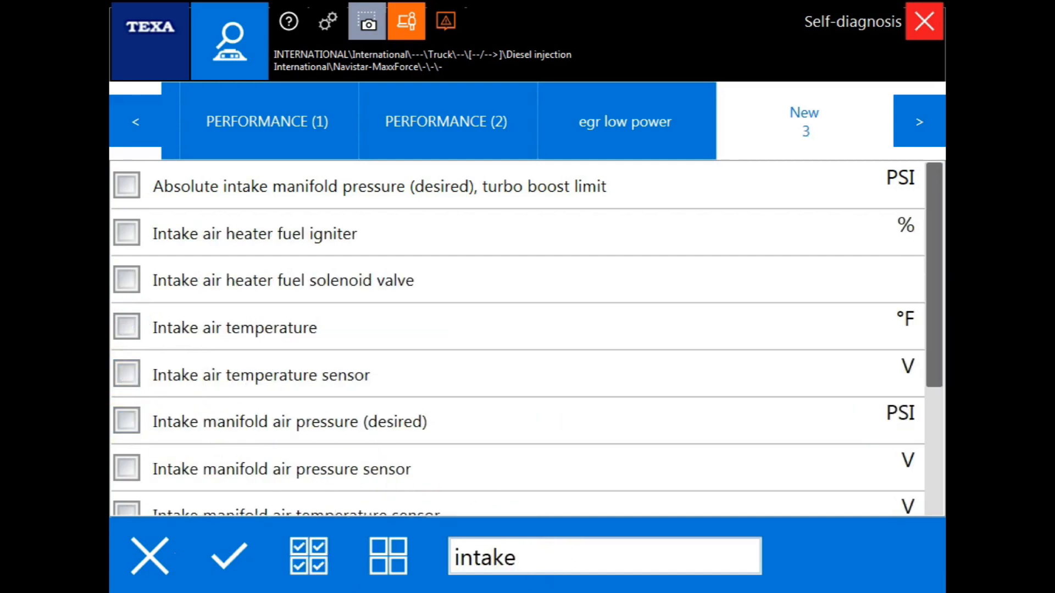
{"action": "left_click", "coordinate": [126, 233]}
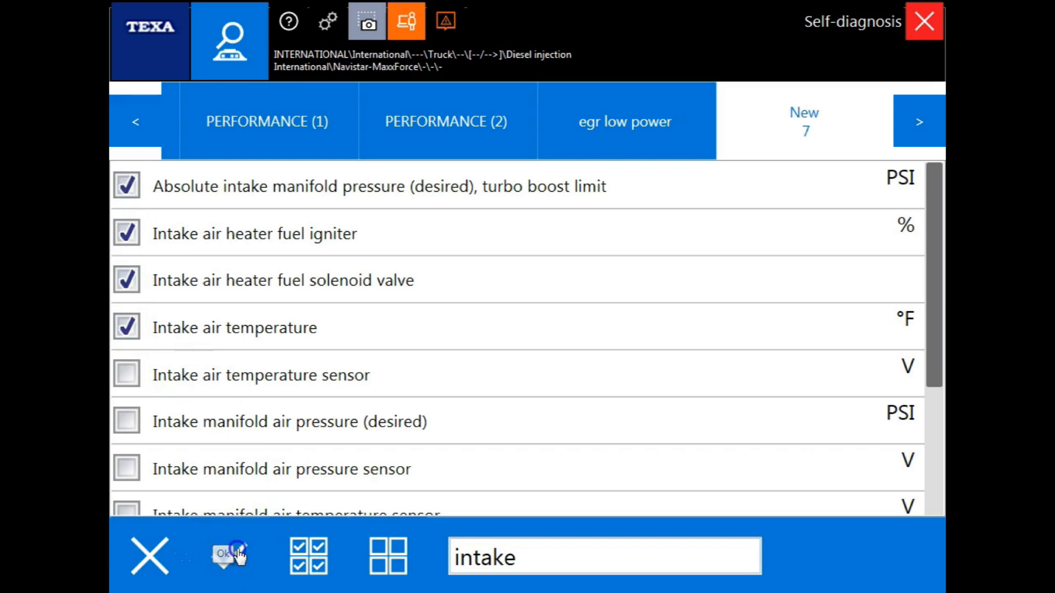
{"action": "left_click", "coordinate": [228, 555]}
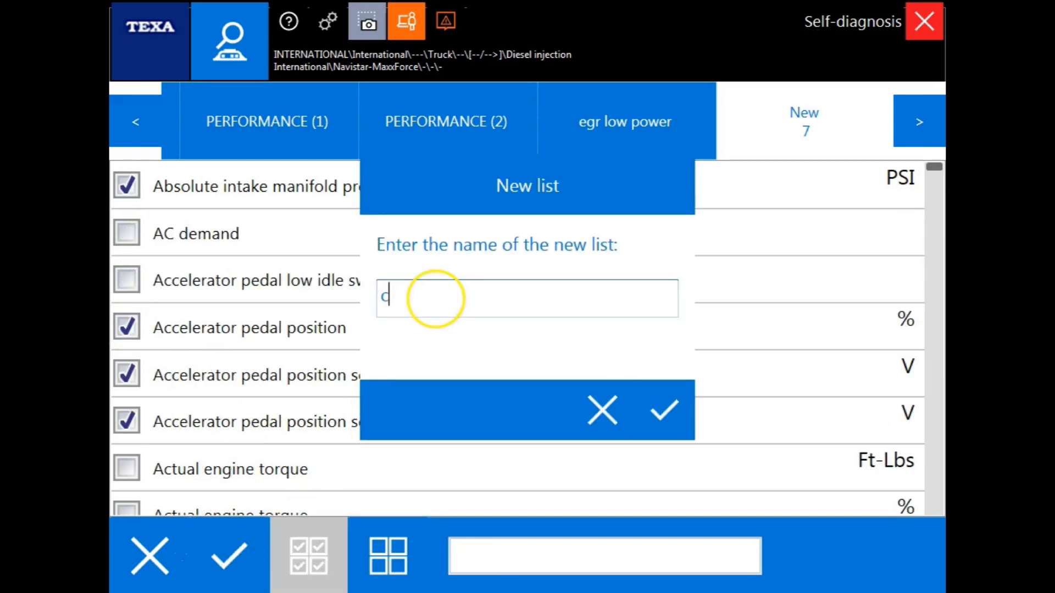
{"action": "type", "text": "ustom 1"}
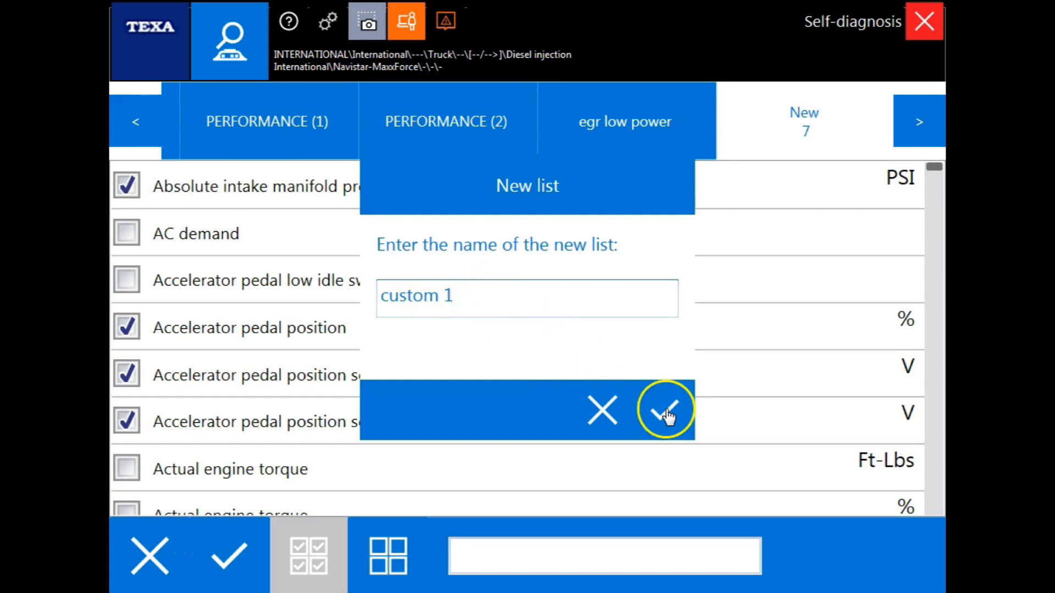
{"action": "left_click", "coordinate": [665, 411]}
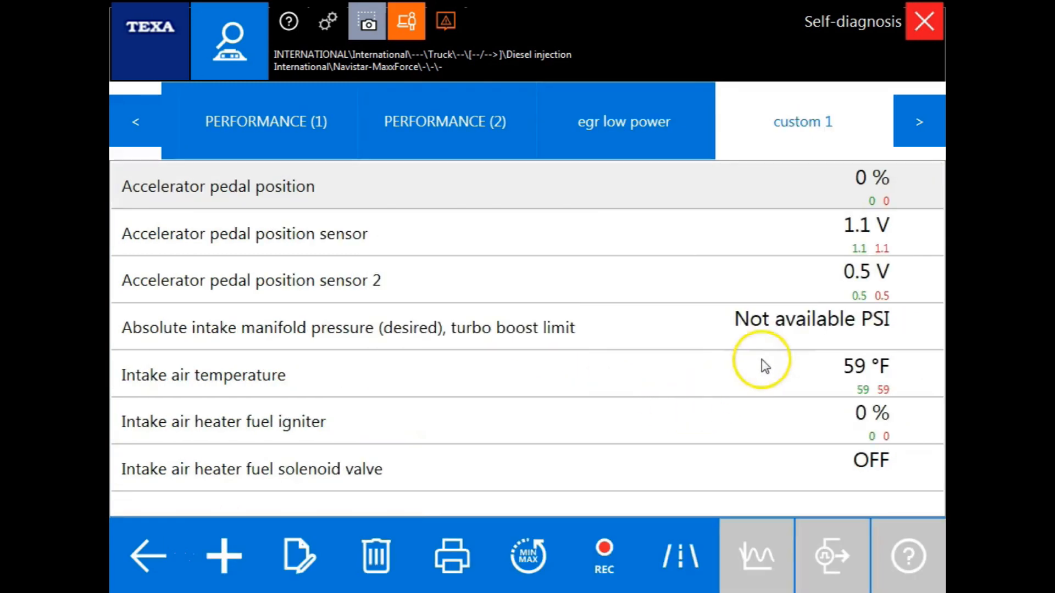
{"action": "mouse_move", "coordinate": [180, 326]}
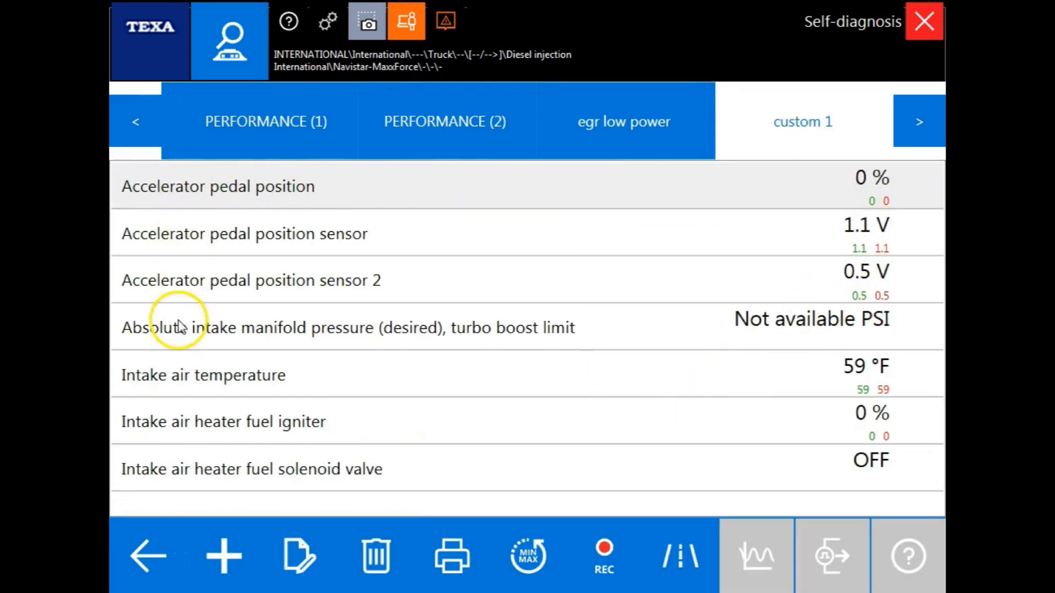
{"action": "mouse_move", "coordinate": [881, 464]}
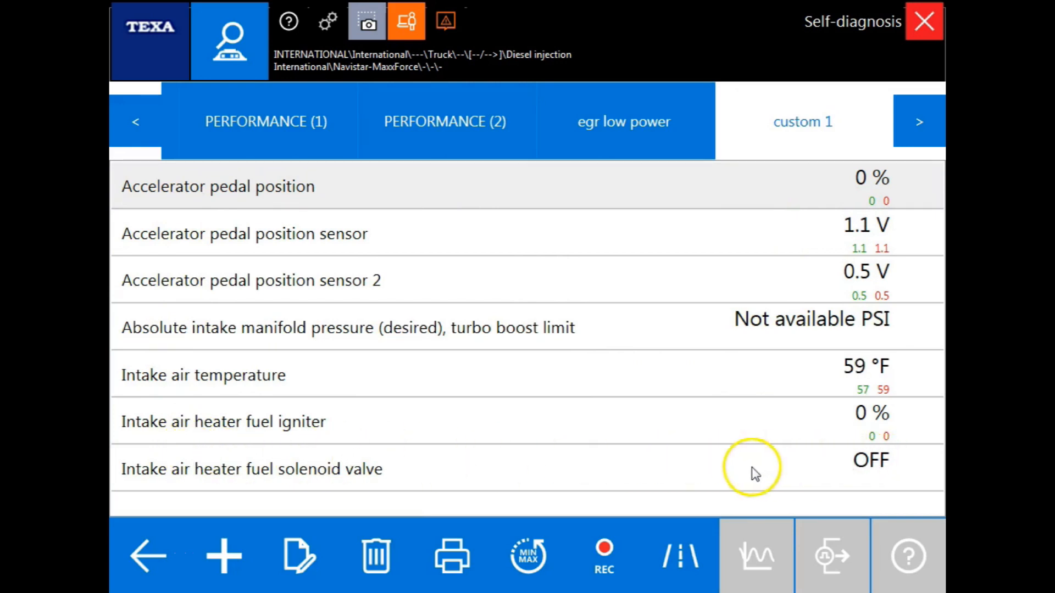
{"action": "mouse_move", "coordinate": [266, 555]}
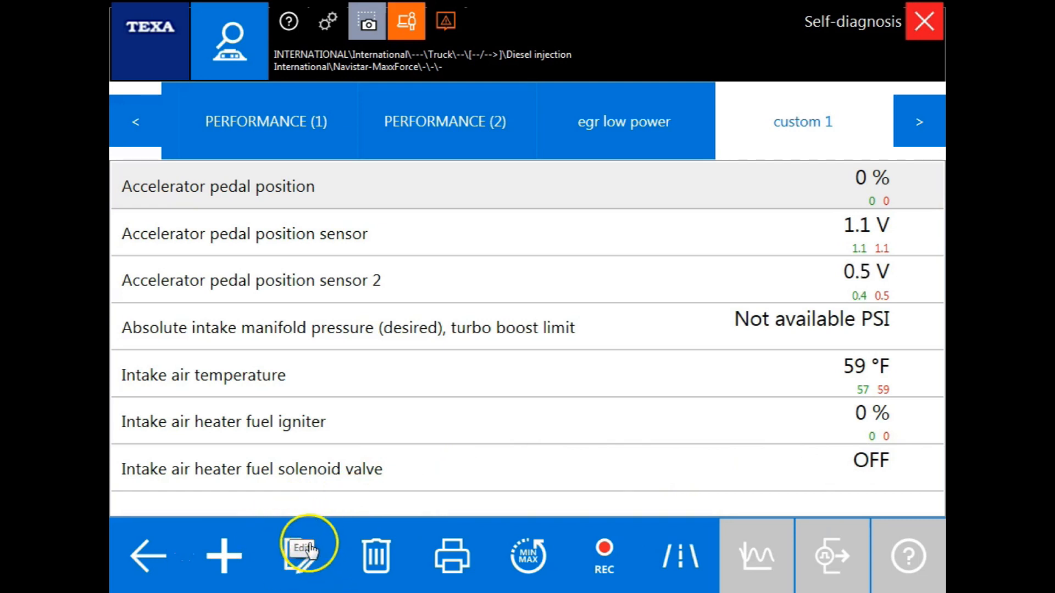
- Edit custom 1: drop pedal sensors and manifold pressure, add AC demand and low idle switch
{"action": "left_click", "coordinate": [306, 555]}
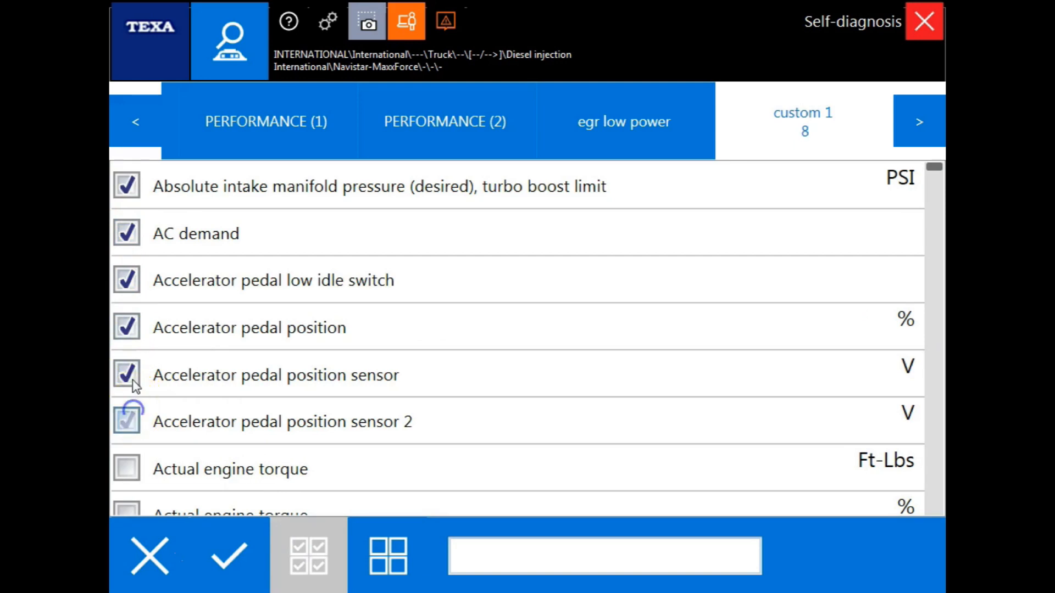
{"action": "left_click", "coordinate": [233, 555]}
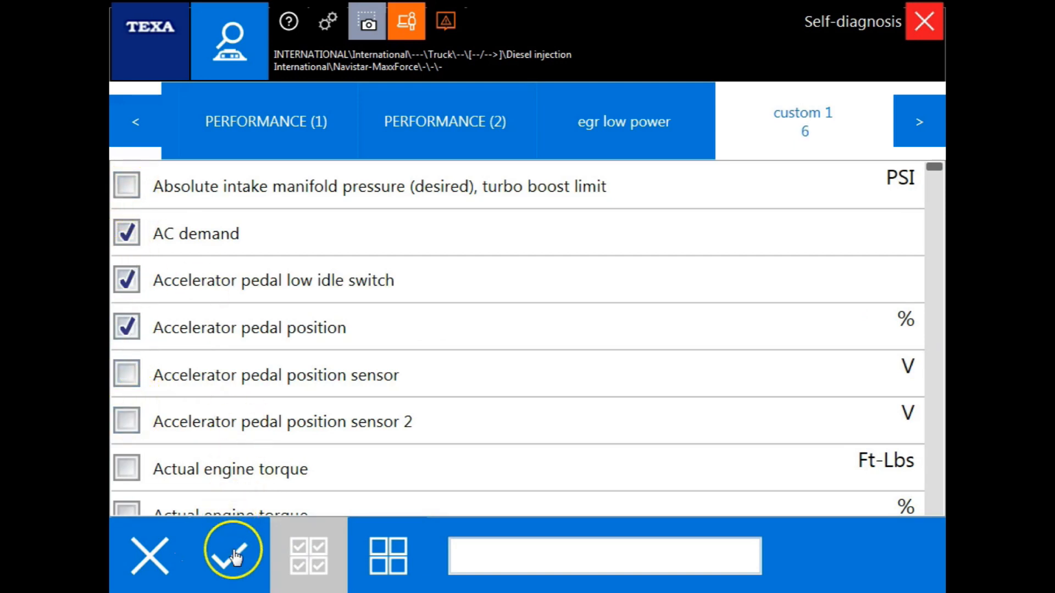
{"action": "left_click", "coordinate": [234, 555]}
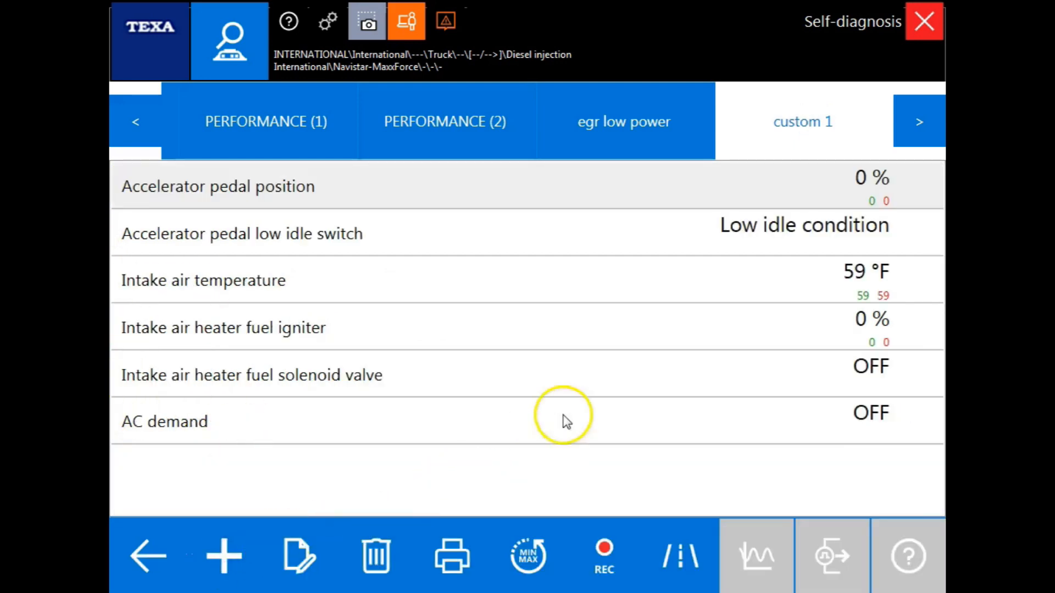
{"action": "mouse_move", "coordinate": [555, 390]}
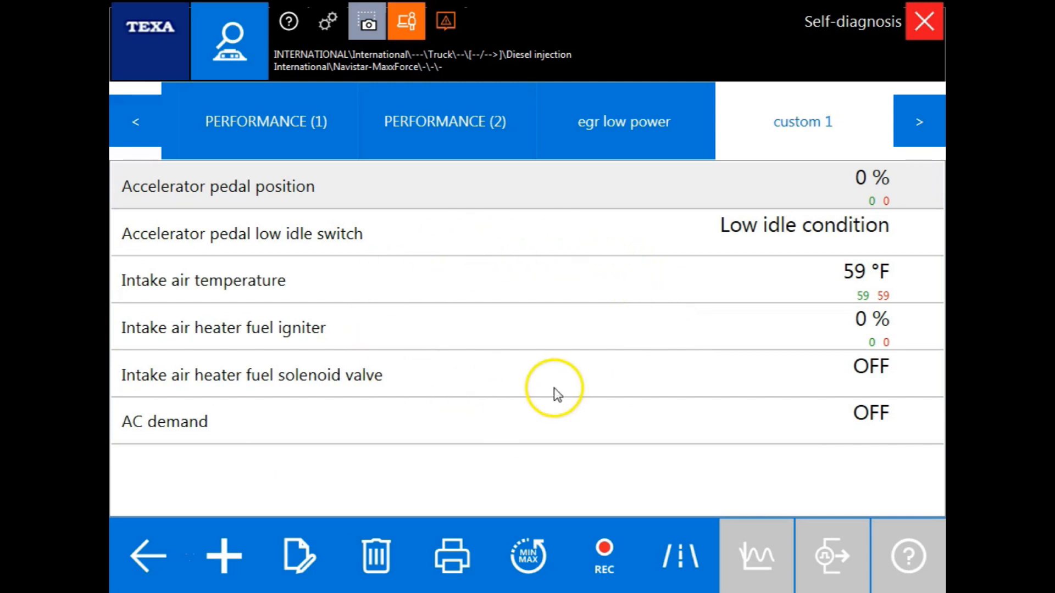
{"action": "mouse_move", "coordinate": [622, 407]}
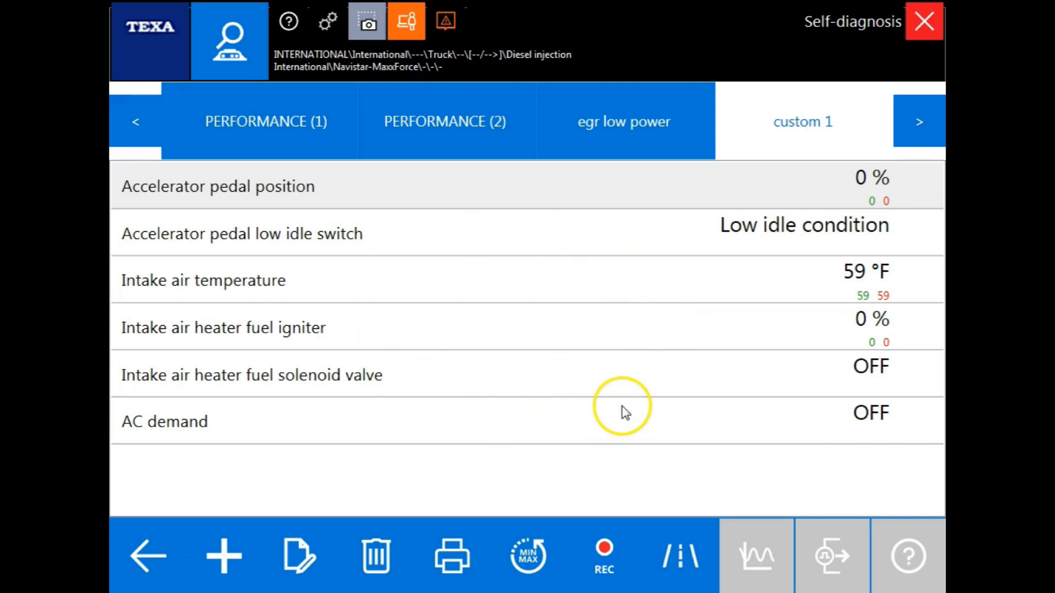
{"action": "mouse_move", "coordinate": [626, 411]}
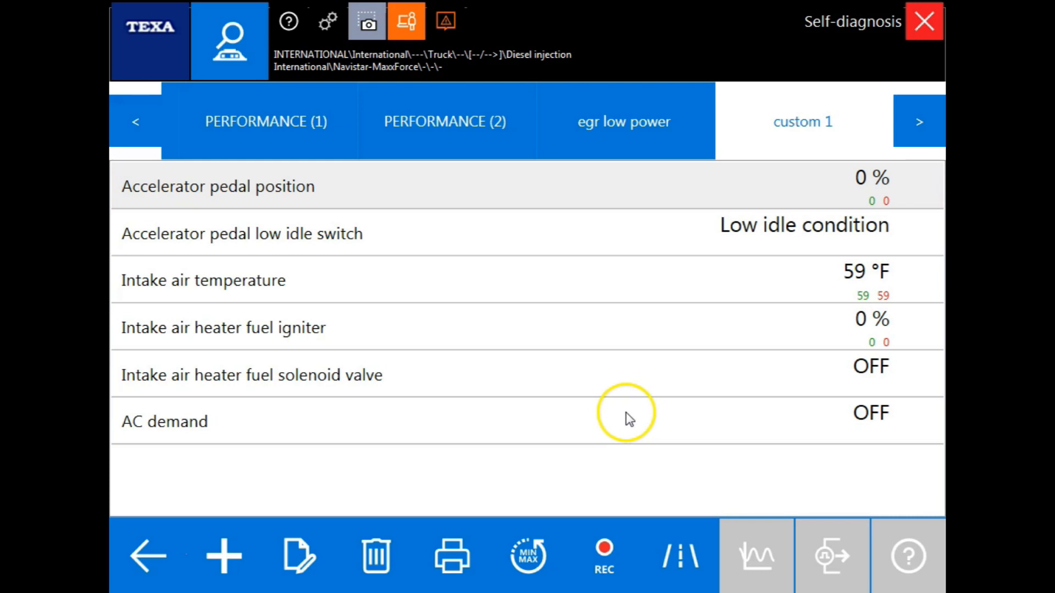
{"action": "mouse_move", "coordinate": [612, 416]}
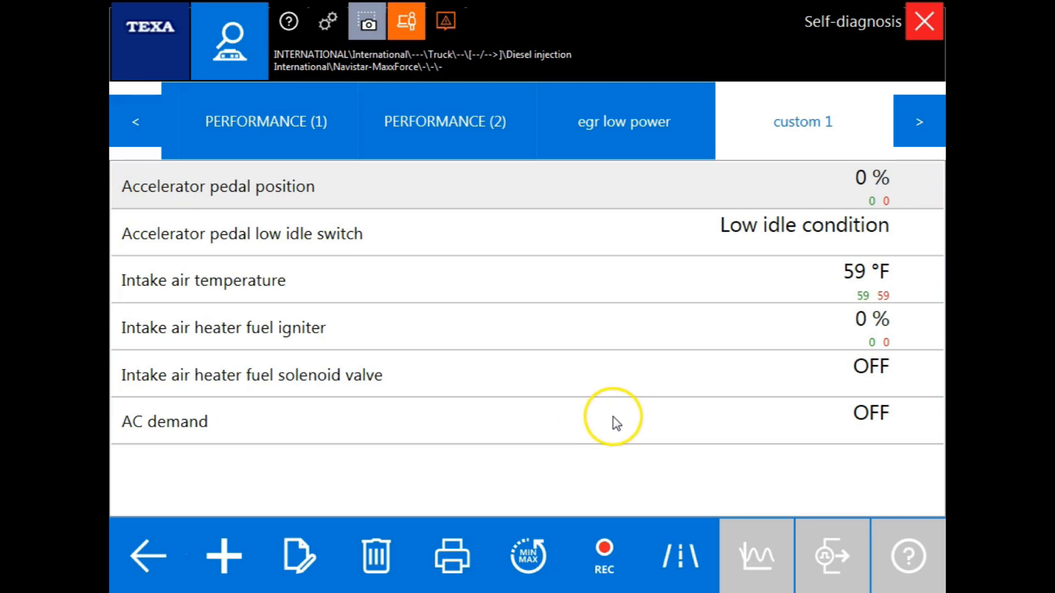
{"action": "mouse_move", "coordinate": [681, 555]}
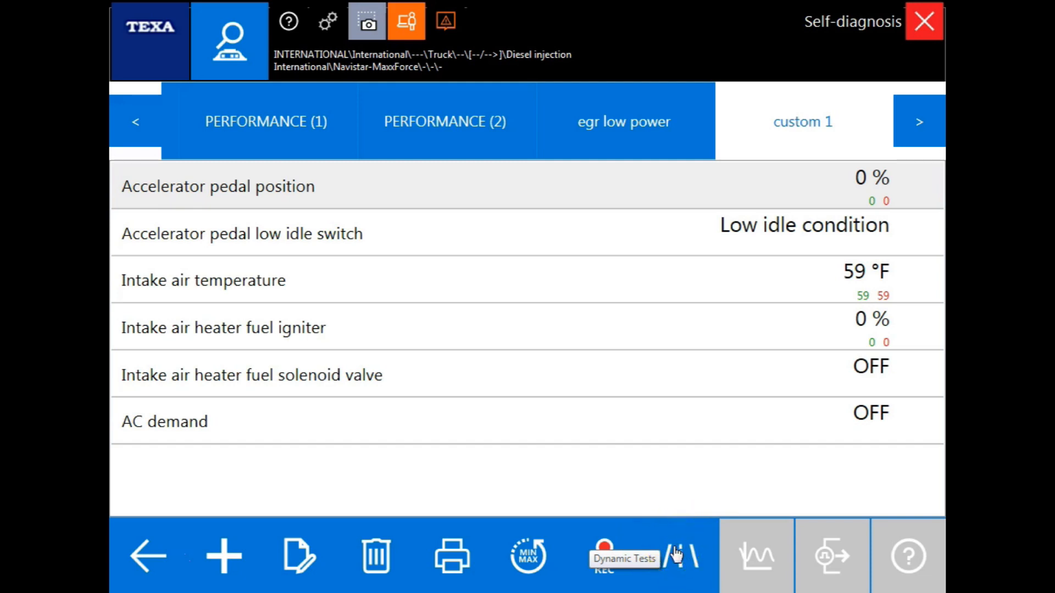
{"action": "left_click", "coordinate": [680, 555]}
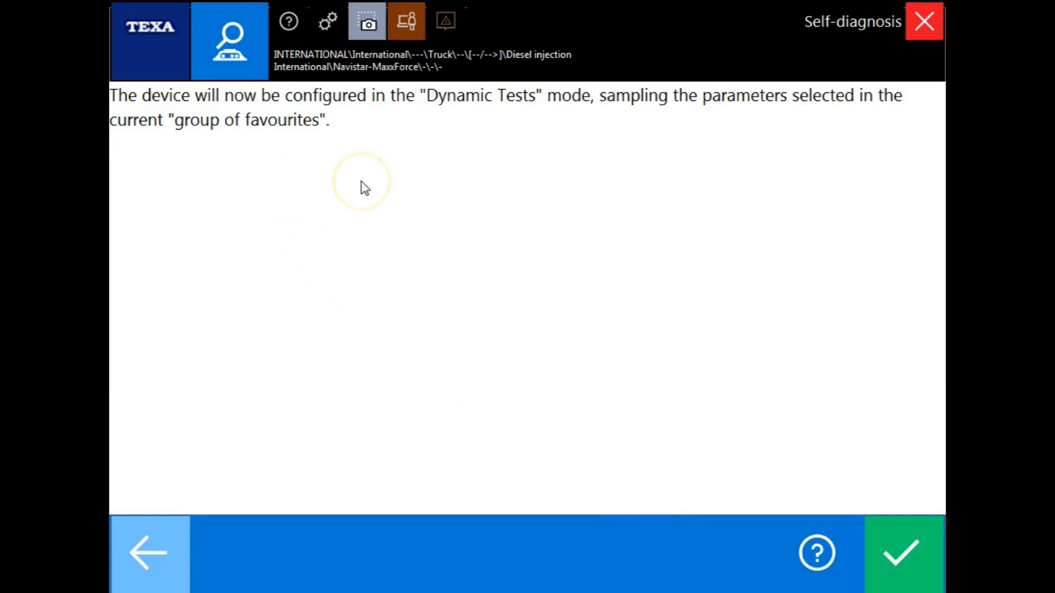
{"action": "mouse_move", "coordinate": [826, 504]}
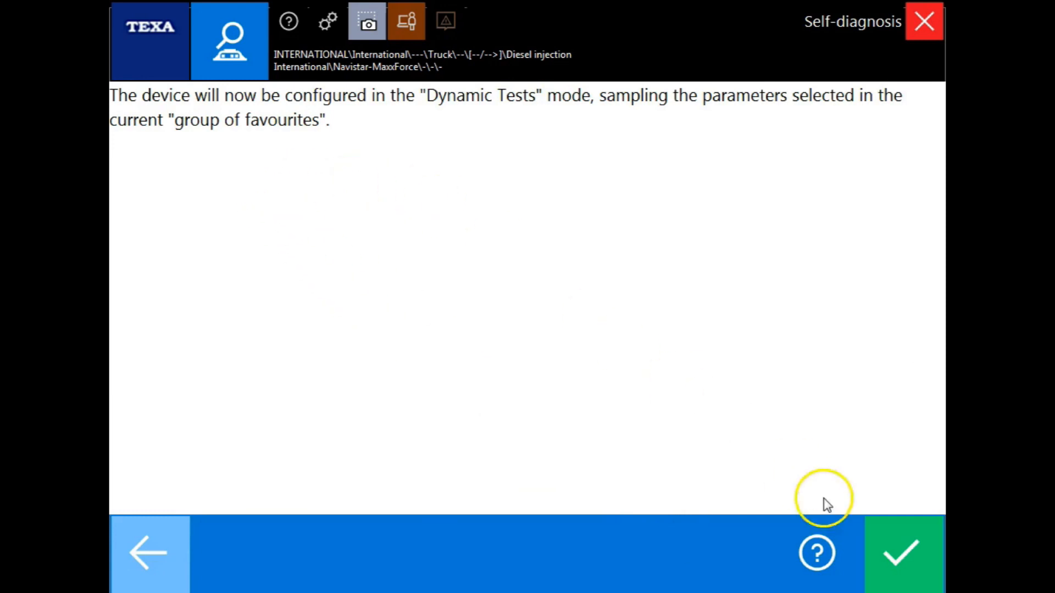
{"action": "left_click", "coordinate": [816, 553]}
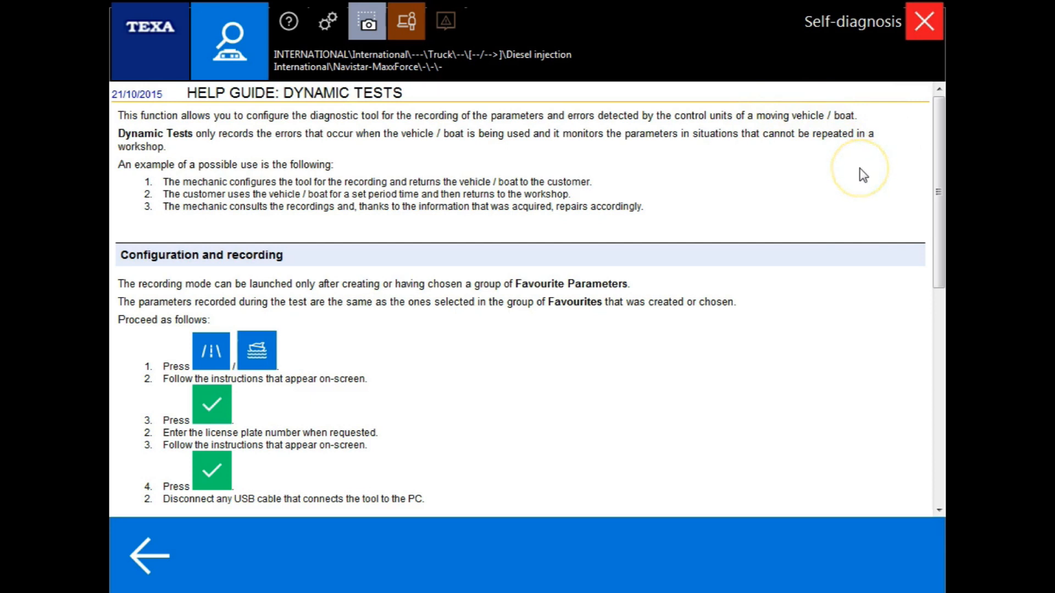
{"action": "mouse_move", "coordinate": [863, 174]}
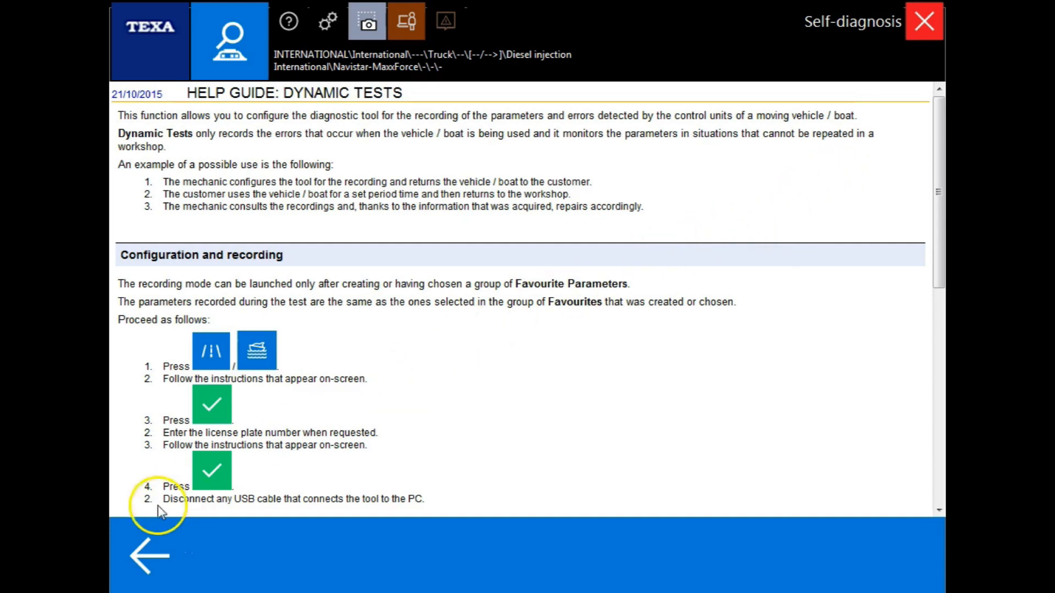
{"action": "left_click", "coordinate": [148, 554]}
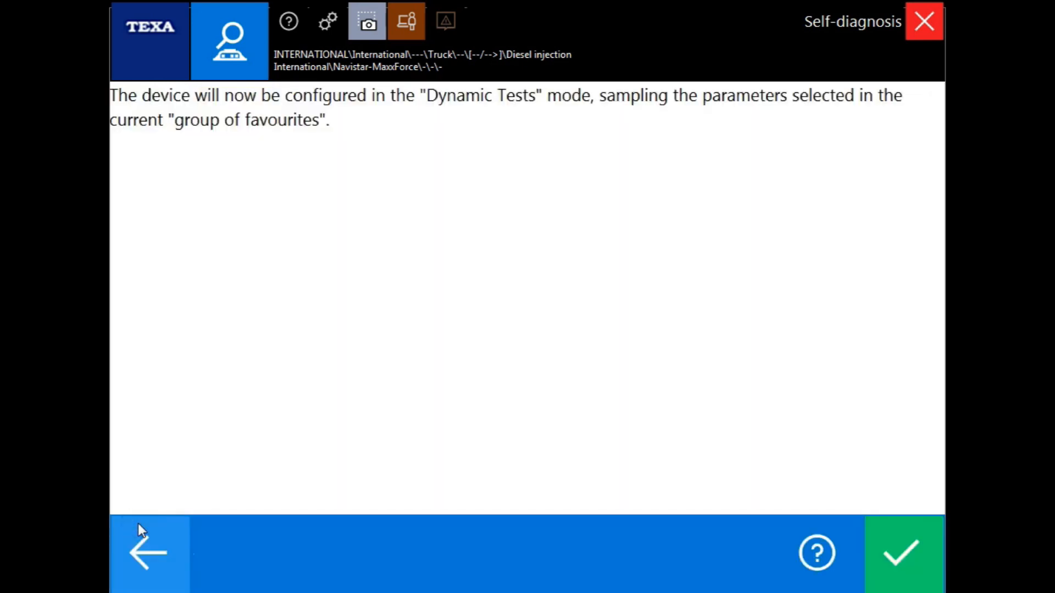
{"action": "left_click", "coordinate": [903, 554]}
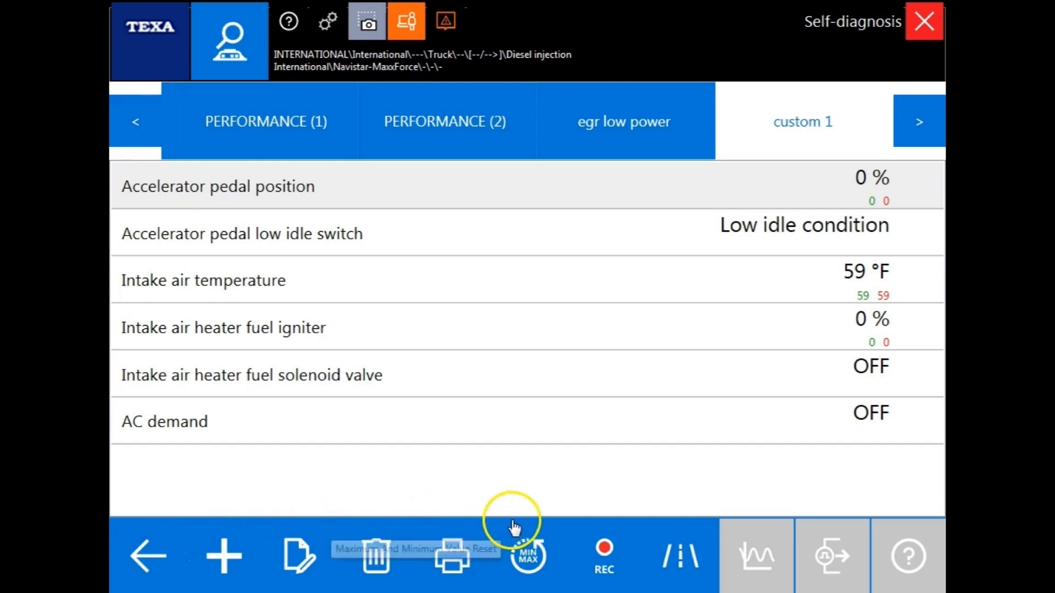
{"action": "mouse_move", "coordinate": [579, 555]}
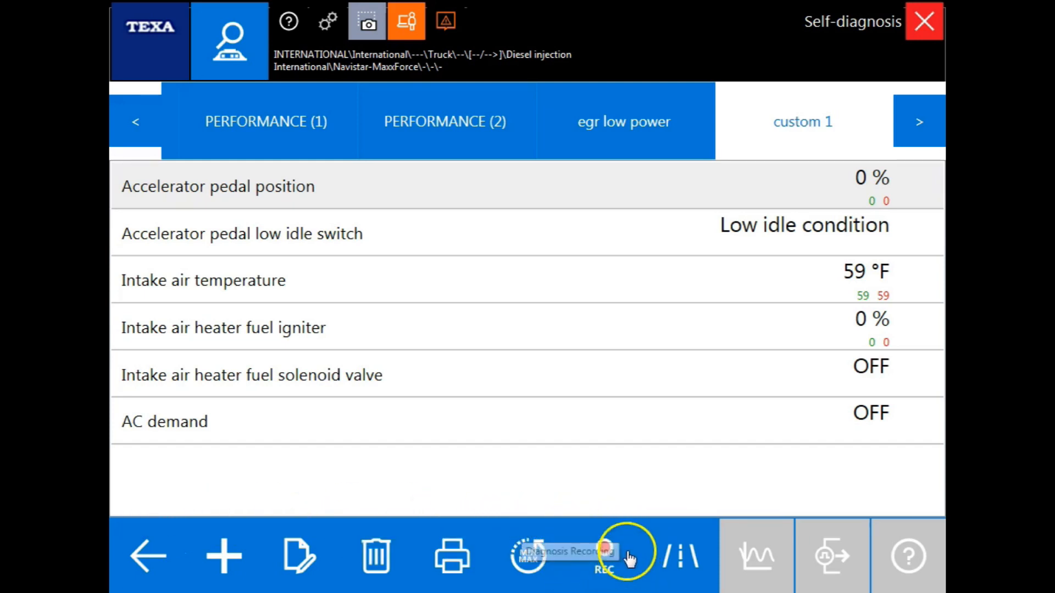
- Start a REC setup, trying 18 and 1 minute lengths before settling on 30 minutes
{"action": "left_click", "coordinate": [605, 555]}
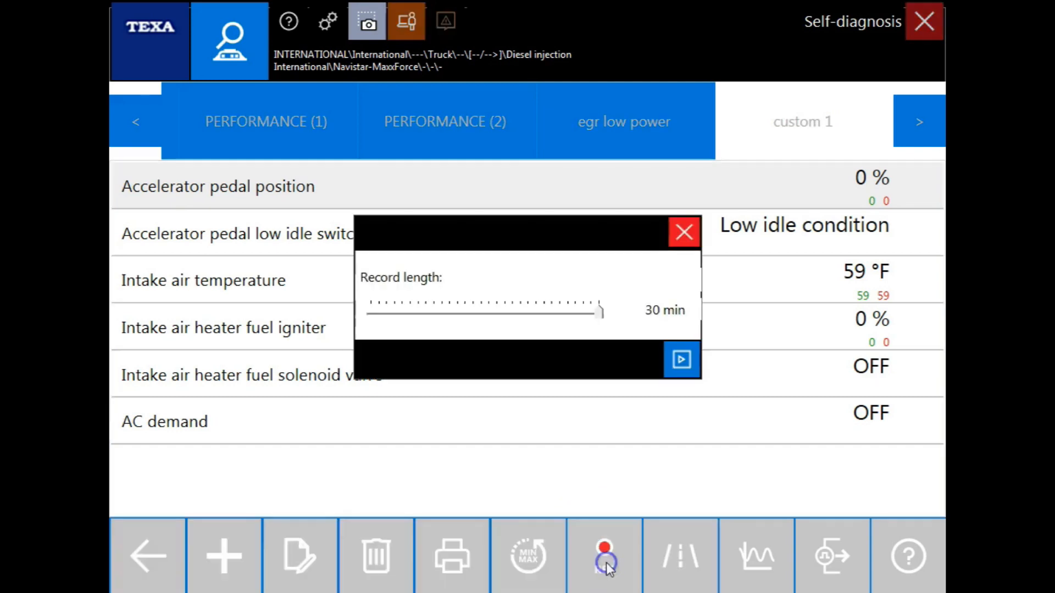
{"action": "left_click_drag", "start_coordinate": [597, 311], "coordinate": [518, 311]}
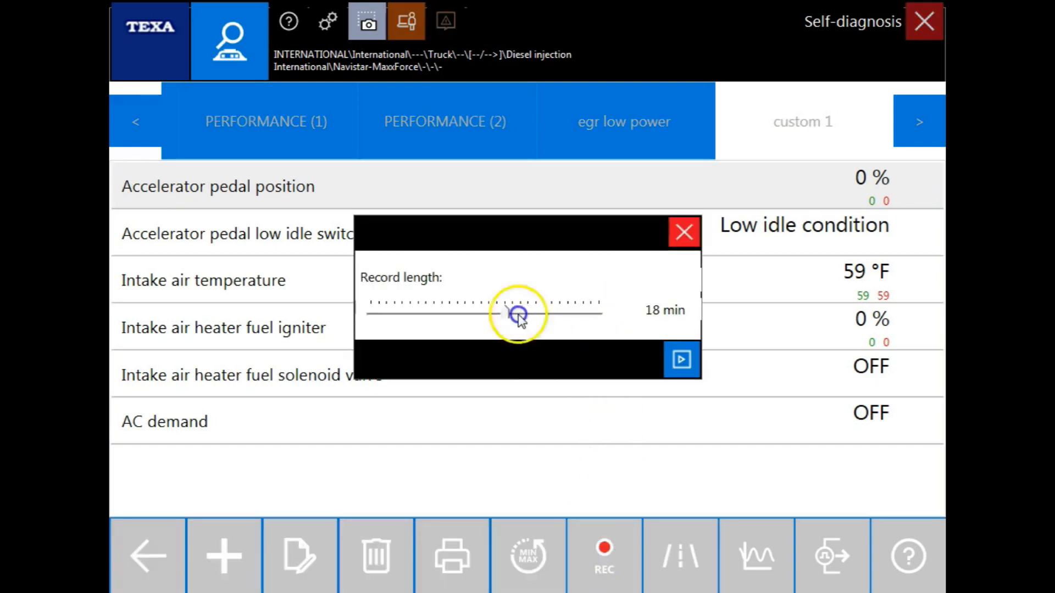
{"action": "left_click_drag", "start_coordinate": [511, 311], "coordinate": [374, 311]}
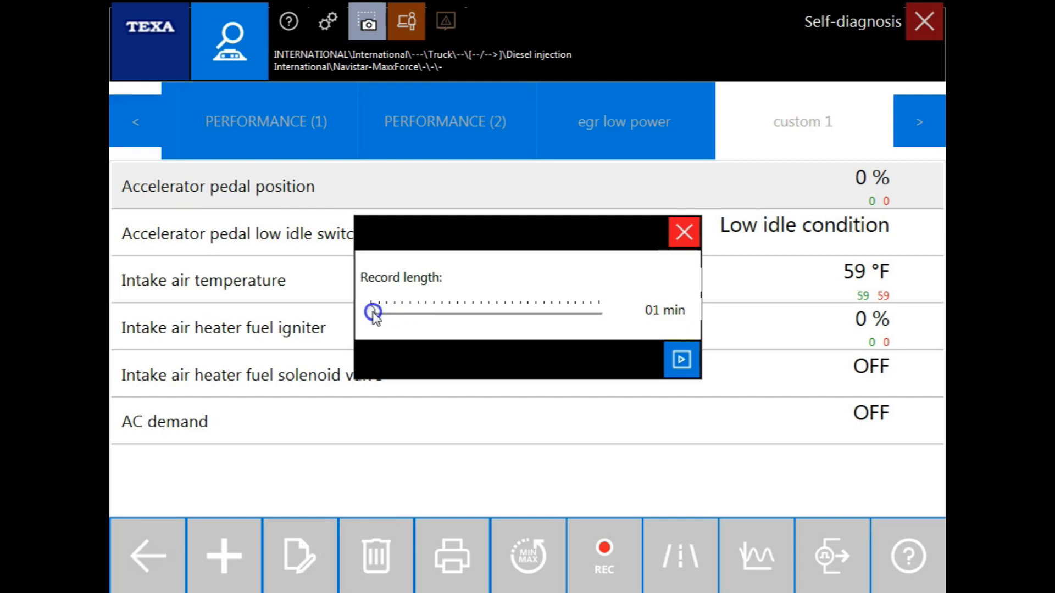
{"action": "left_click_drag", "start_coordinate": [374, 312], "coordinate": [599, 312]}
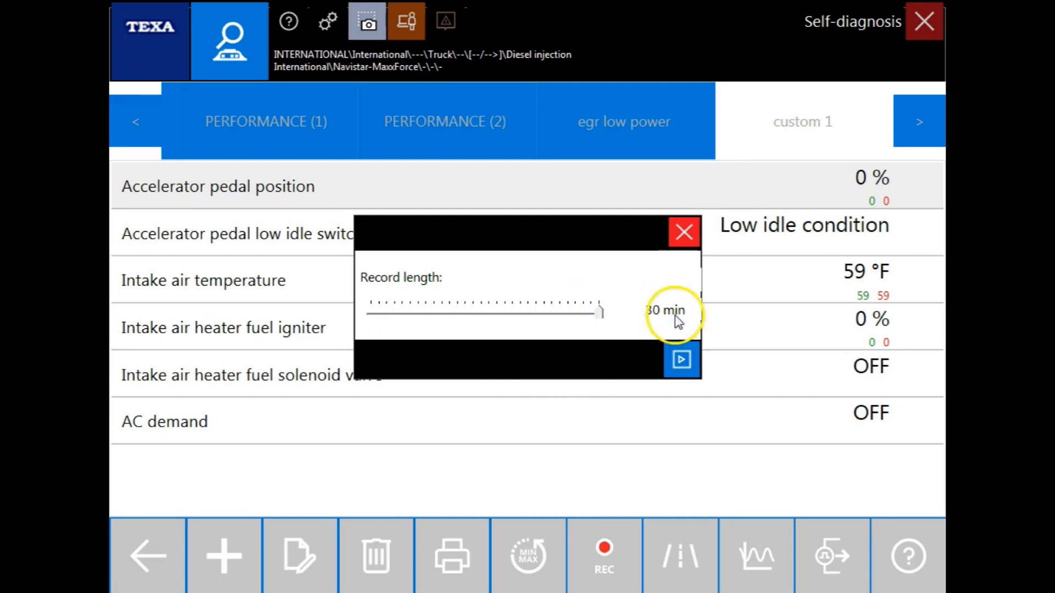
{"action": "mouse_move", "coordinate": [686, 340]}
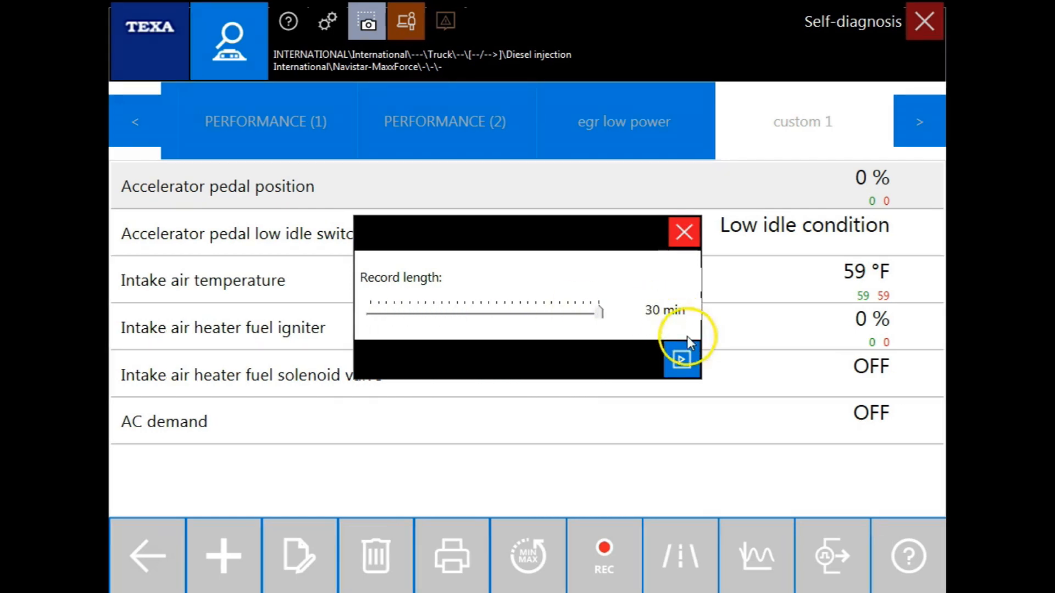